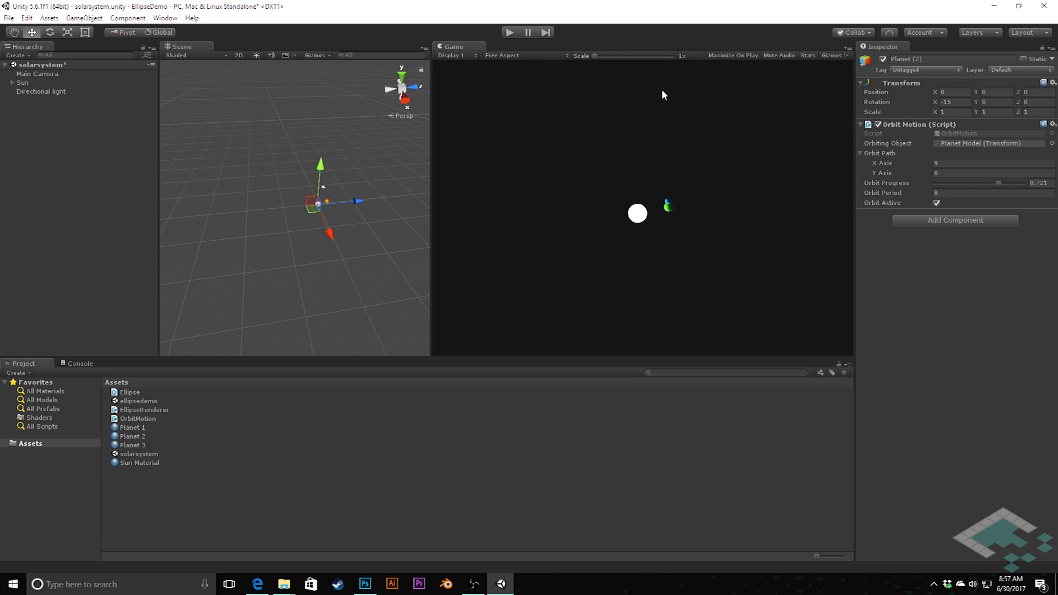
{"action": "mouse_move", "coordinate": [670, 169]}
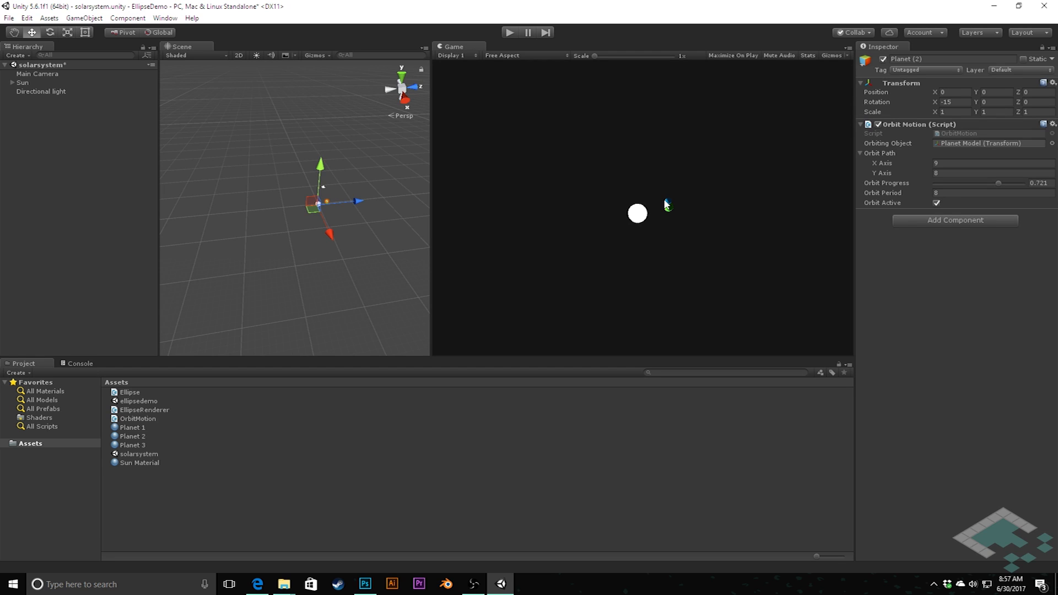
{"action": "mouse_move", "coordinate": [689, 205]}
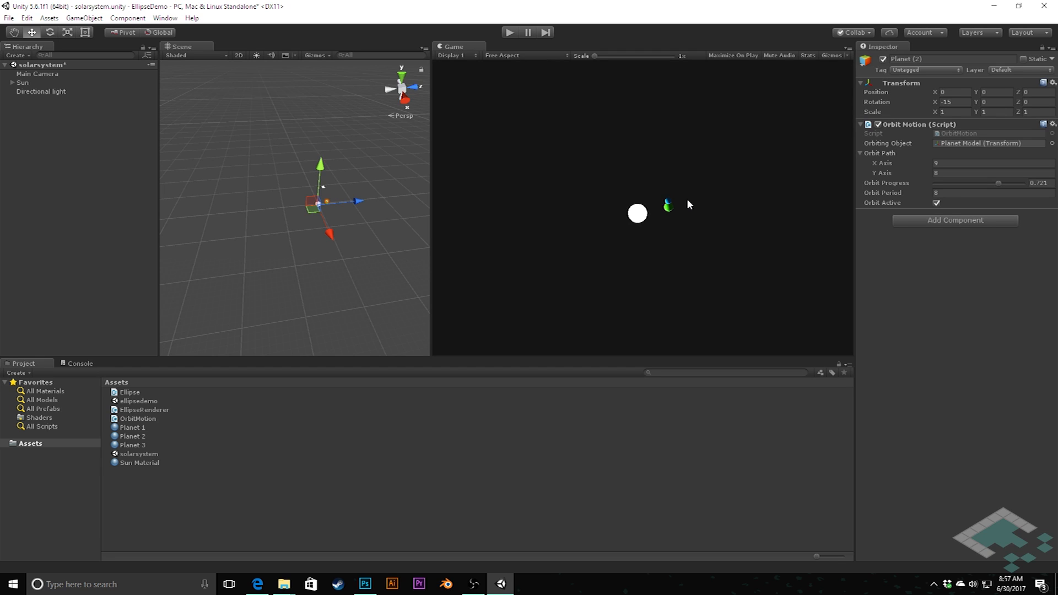
{"action": "mouse_move", "coordinate": [716, 230]}
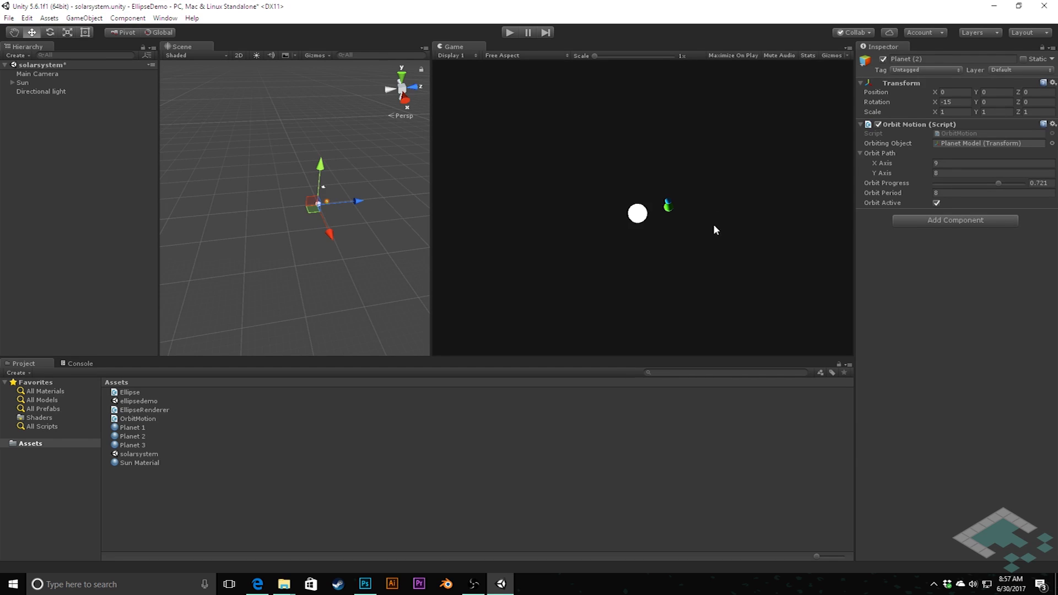
Step: Run and stop the Unity planets preview, then bring OBS in front of Unity
{"action": "left_click", "coordinate": [514, 32]}
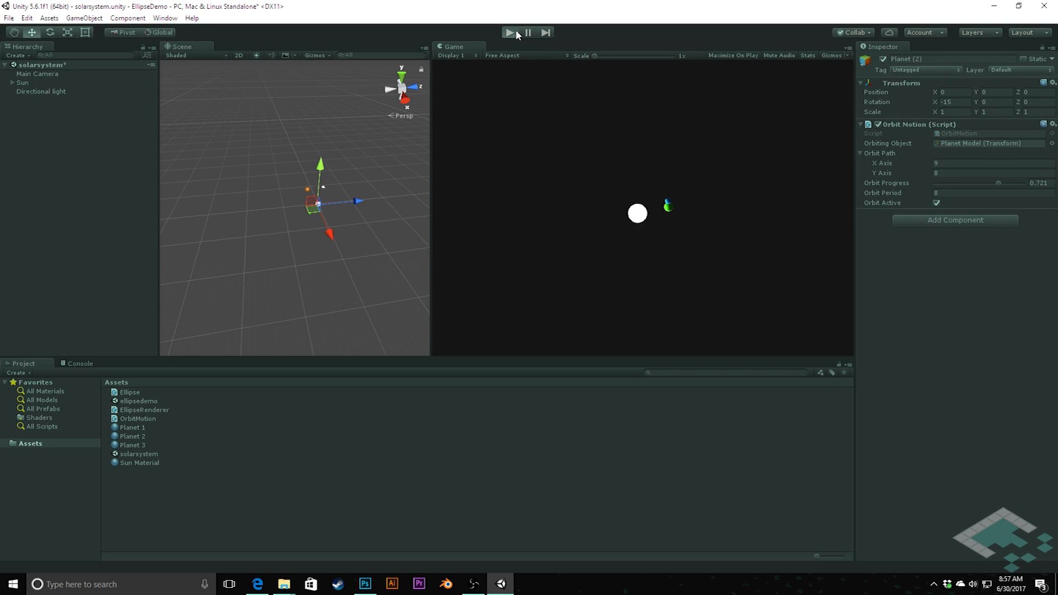
{"action": "left_click", "coordinate": [512, 31]}
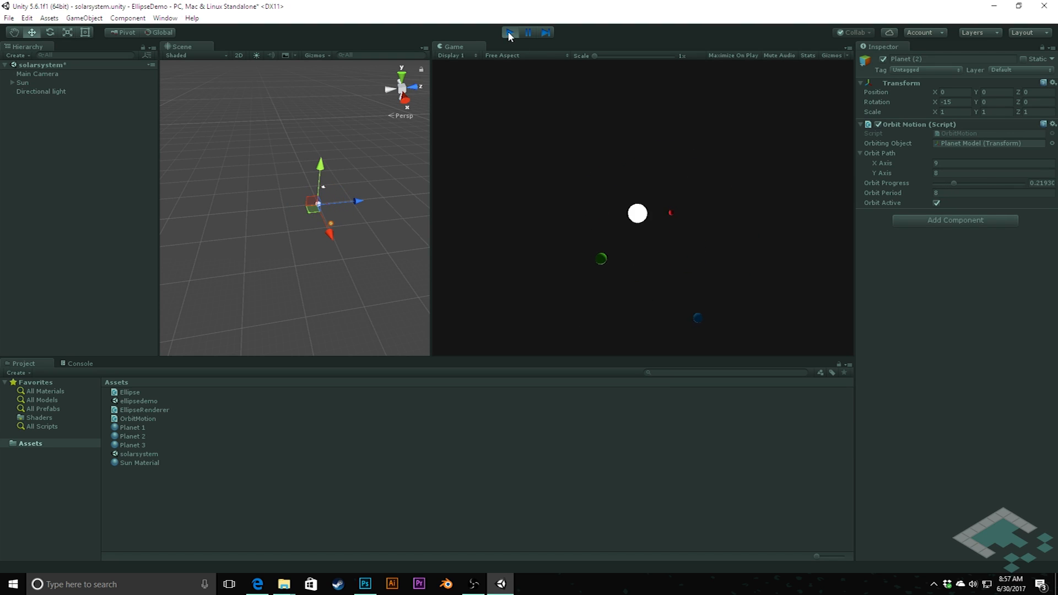
{"action": "left_click", "coordinate": [512, 32]}
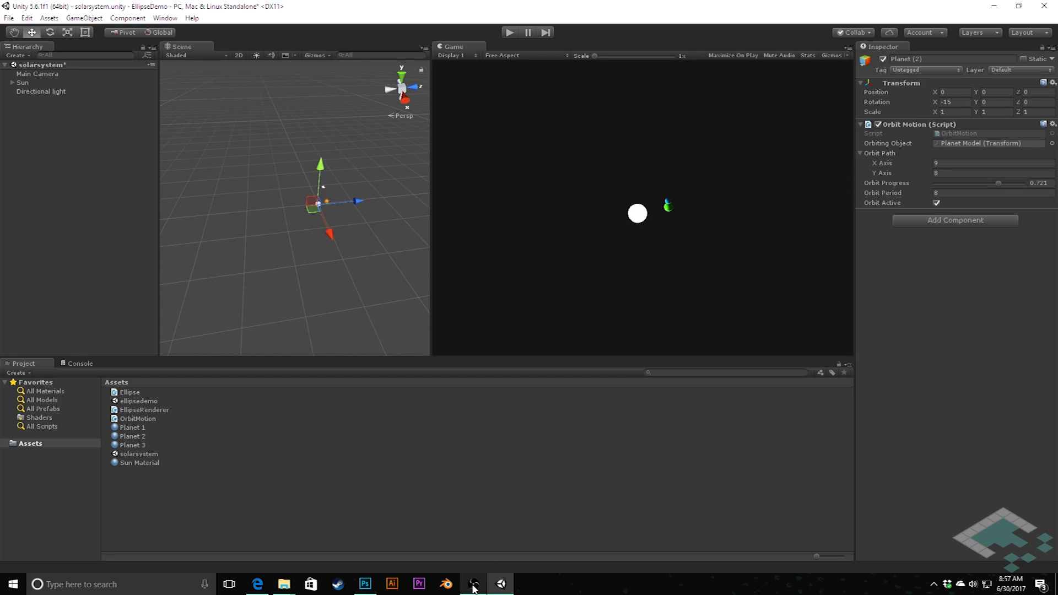
{"action": "left_click", "coordinate": [474, 584]}
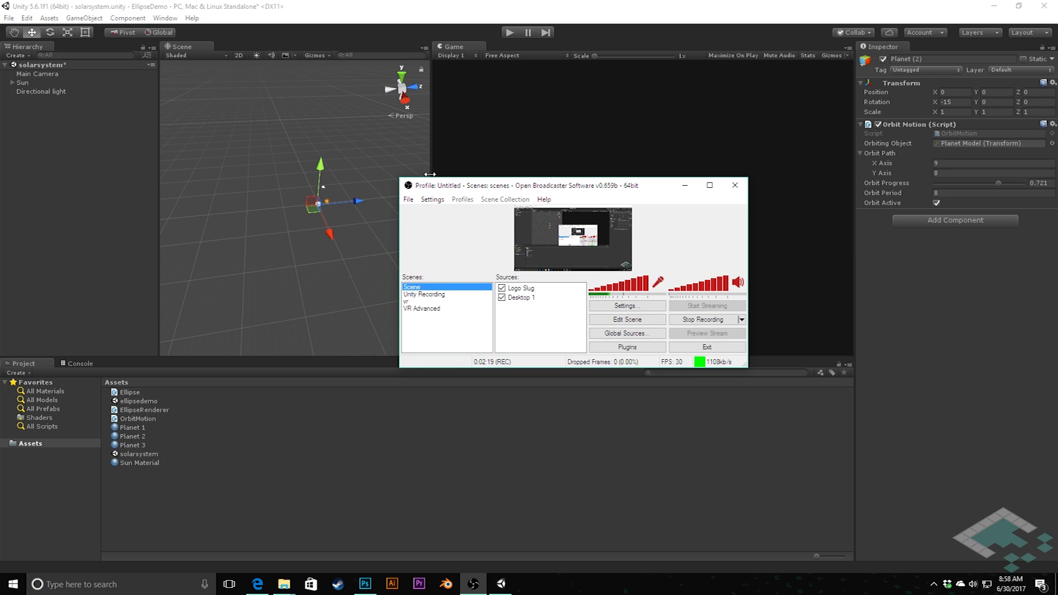
{"action": "mouse_move", "coordinate": [479, 175]}
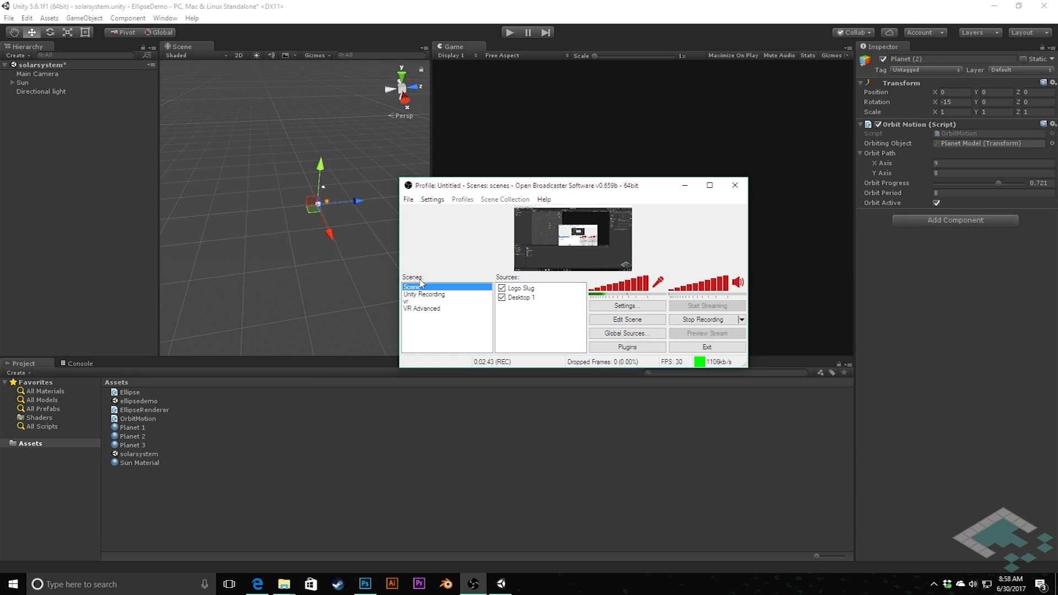
{"action": "mouse_move", "coordinate": [485, 262]}
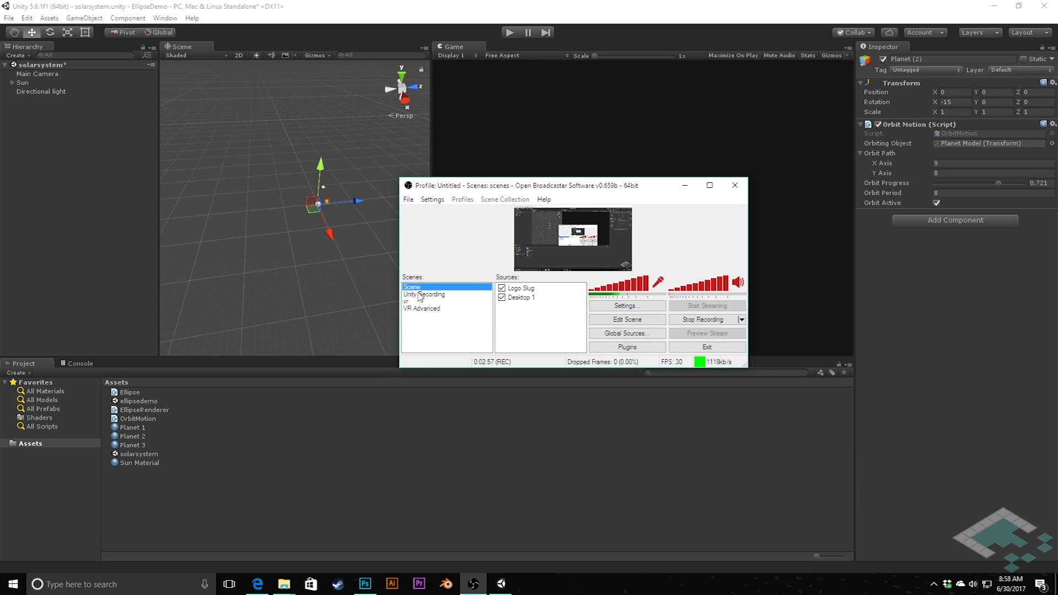
{"action": "mouse_move", "coordinate": [430, 331]}
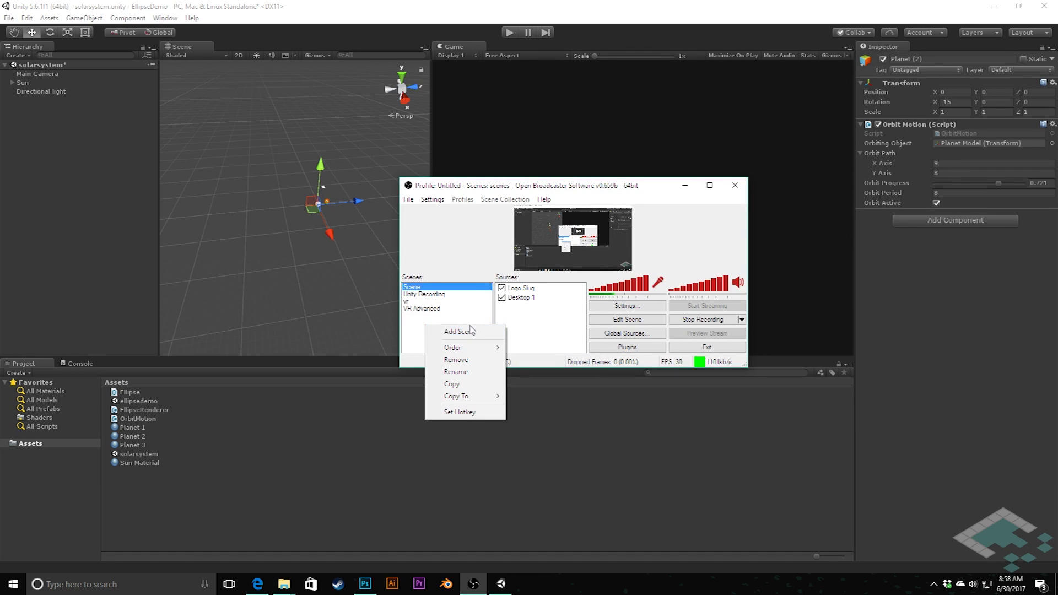
{"action": "mouse_move", "coordinate": [471, 332]}
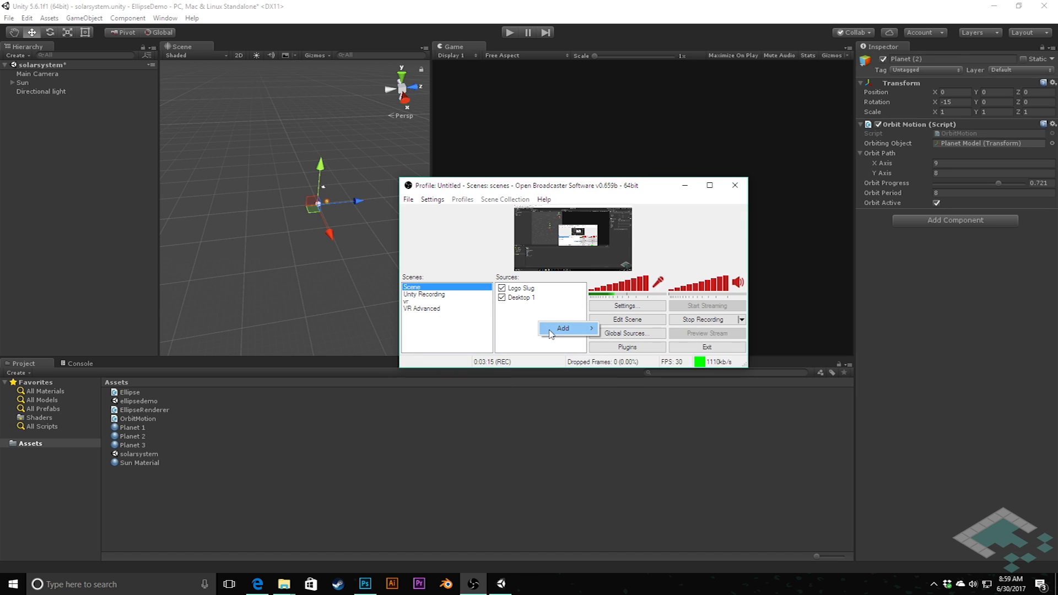
{"action": "left_click", "coordinate": [563, 329]}
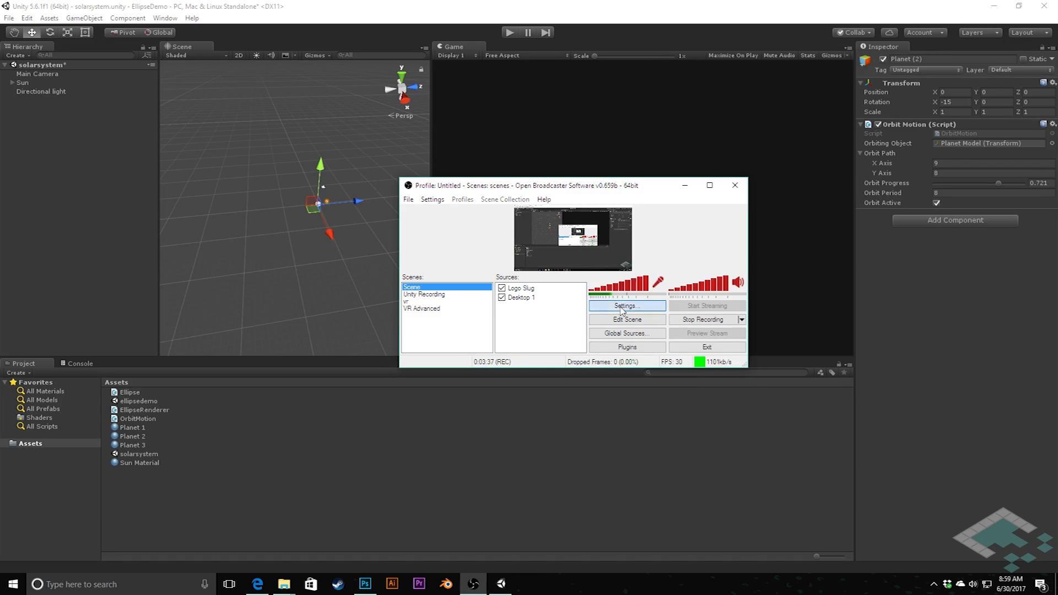
Step: View the recording File Path in OBS Broadcast Settings, then play the Unity scene
{"action": "left_click", "coordinate": [626, 305]}
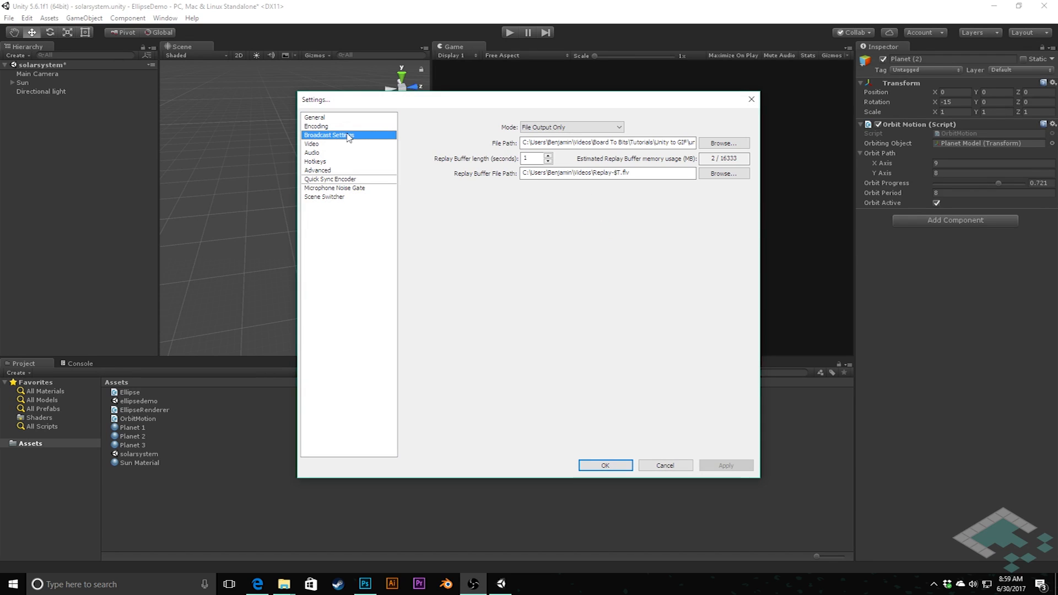
{"action": "mouse_move", "coordinate": [510, 144]}
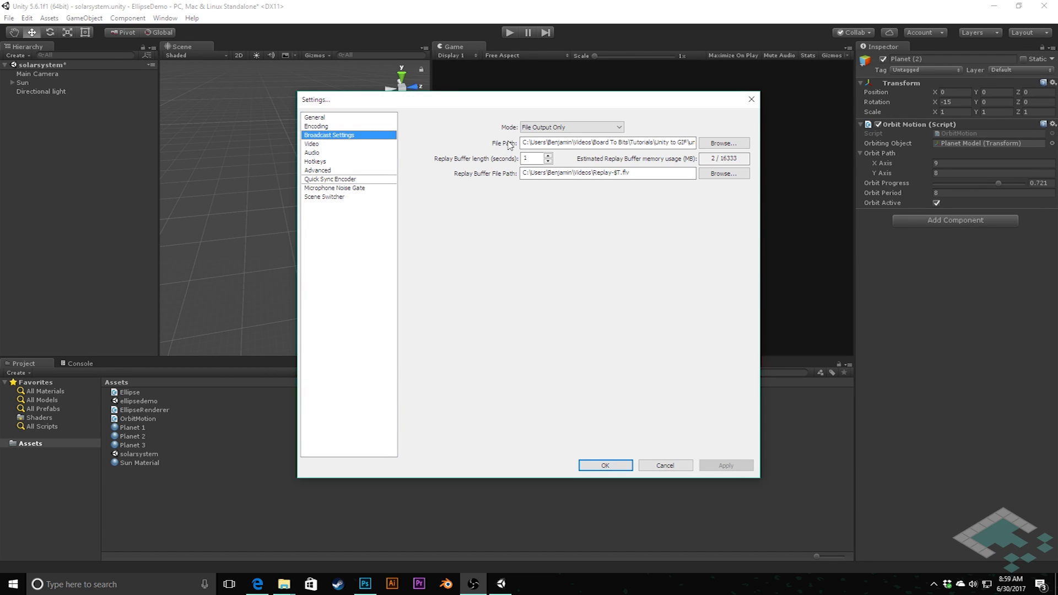
{"action": "left_click", "coordinate": [607, 143]}
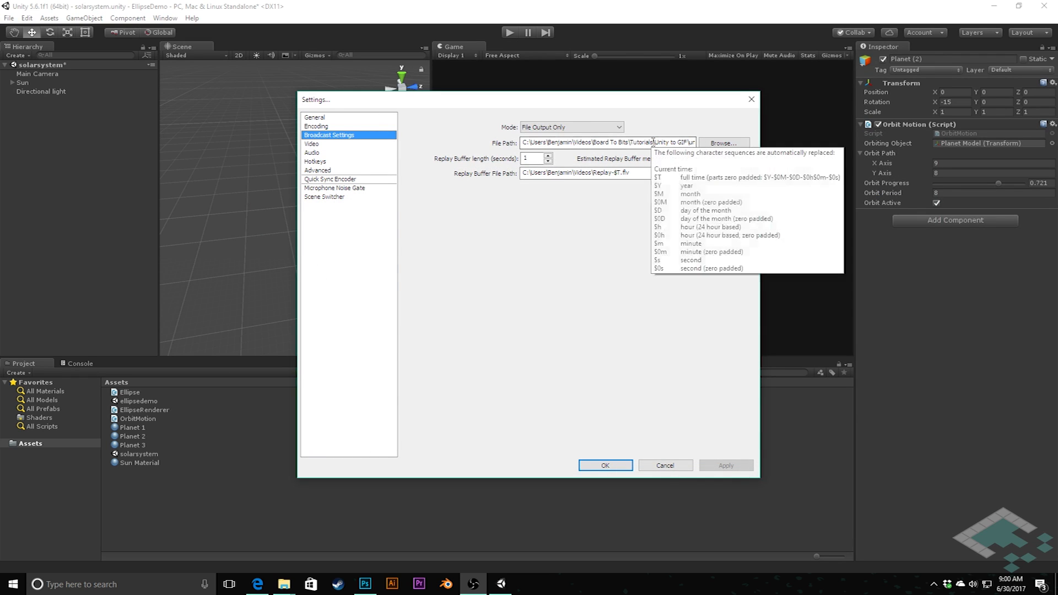
{"action": "left_click", "coordinate": [605, 466]}
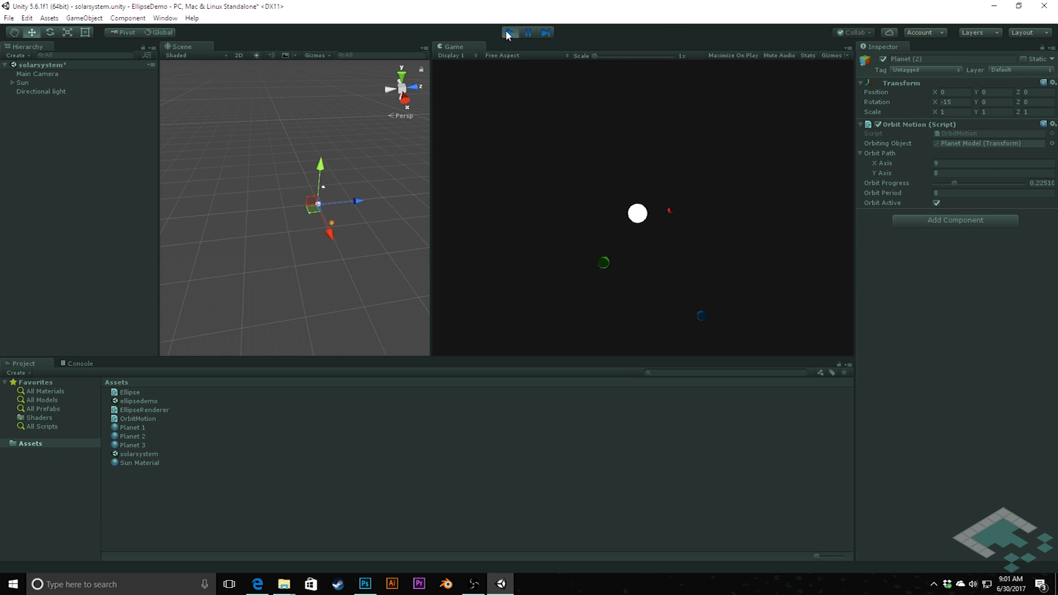
Step: Stop Unity play mode and open the OBS recordings folder containing unitygif
{"action": "left_click", "coordinate": [513, 32]}
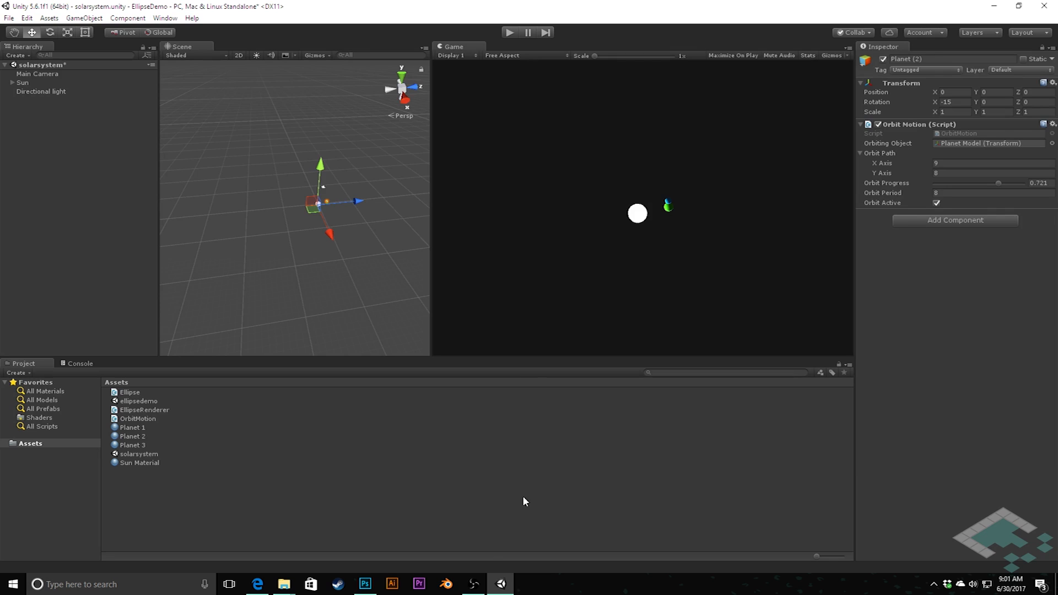
{"action": "left_click", "coordinate": [474, 583]}
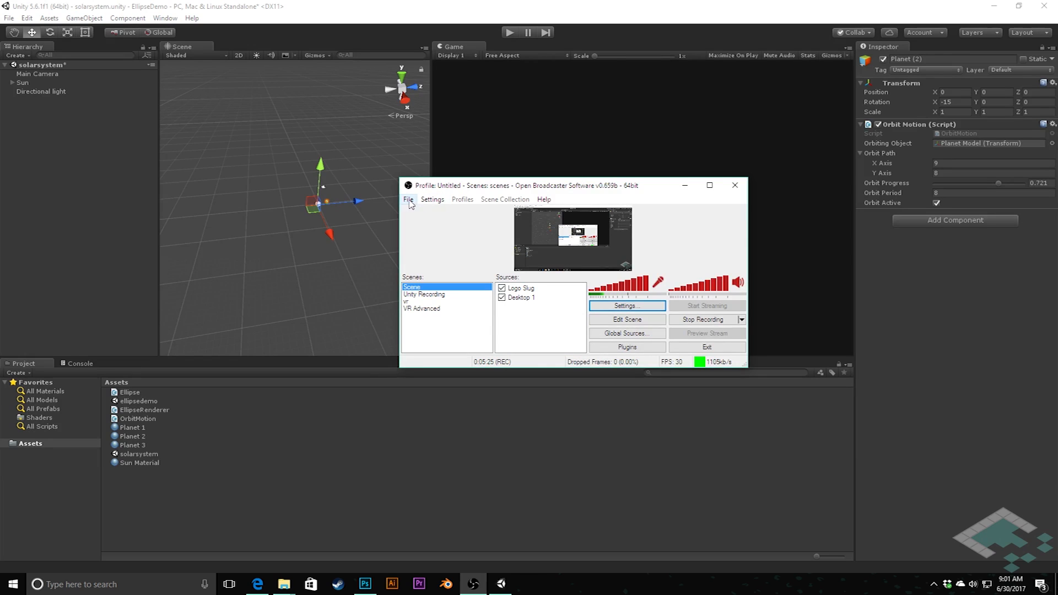
{"action": "left_click", "coordinate": [408, 199]}
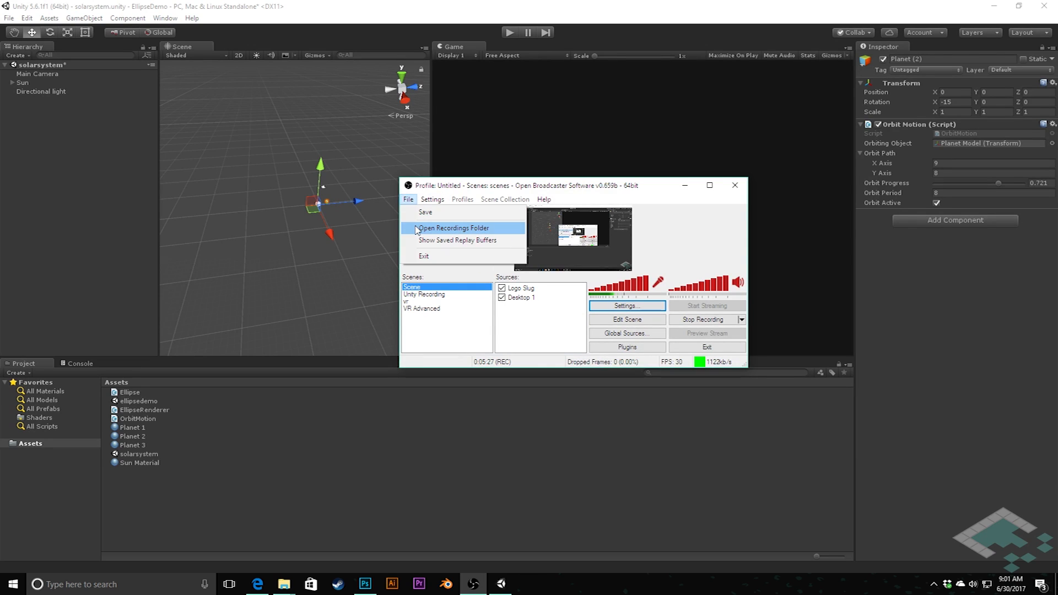
{"action": "left_click", "coordinate": [454, 228]}
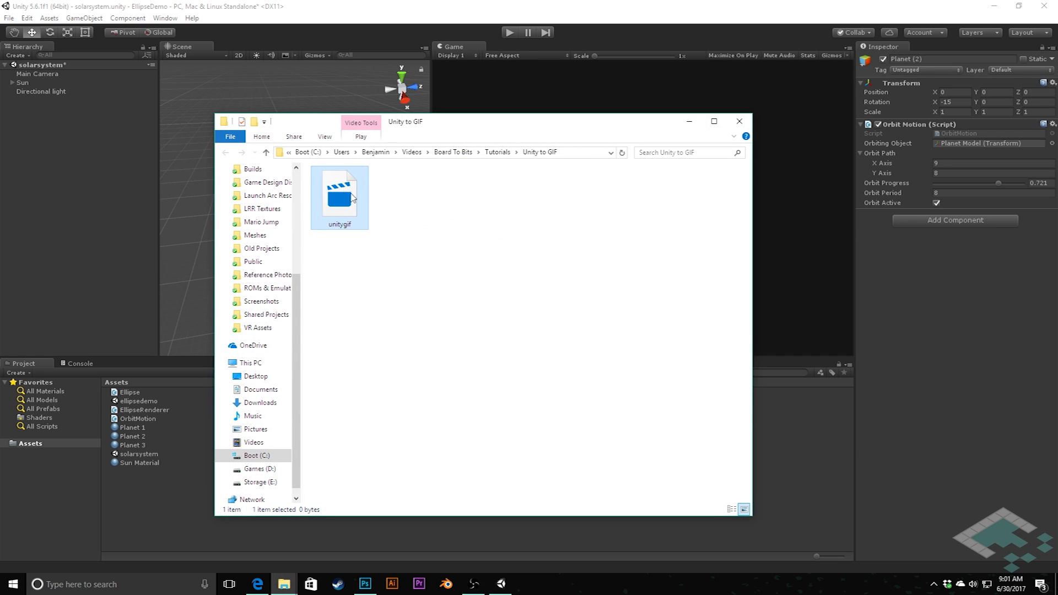
{"action": "mouse_move", "coordinate": [344, 193]}
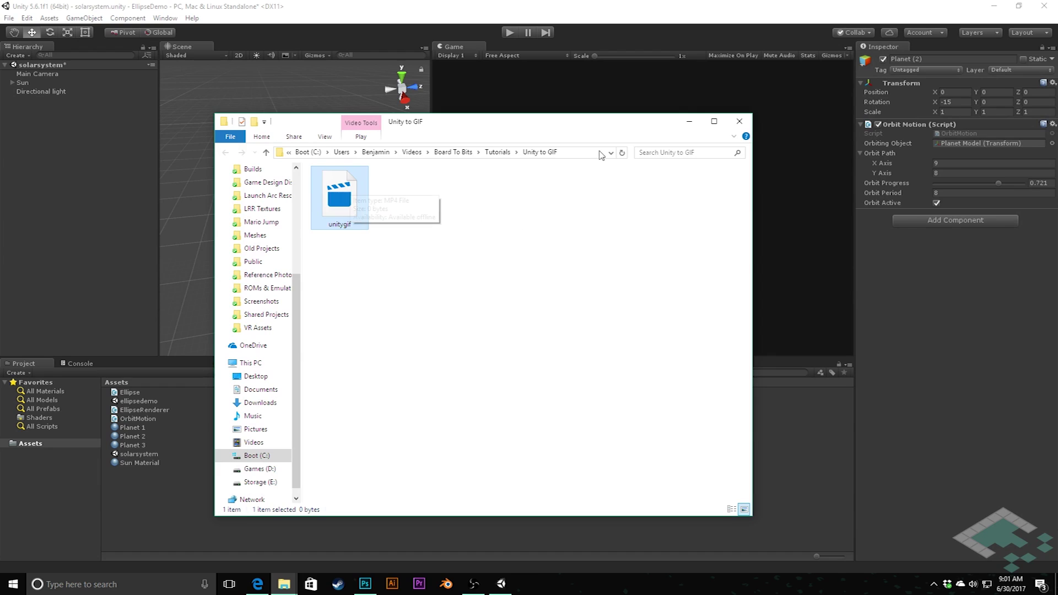
{"action": "mouse_move", "coordinate": [358, 203]}
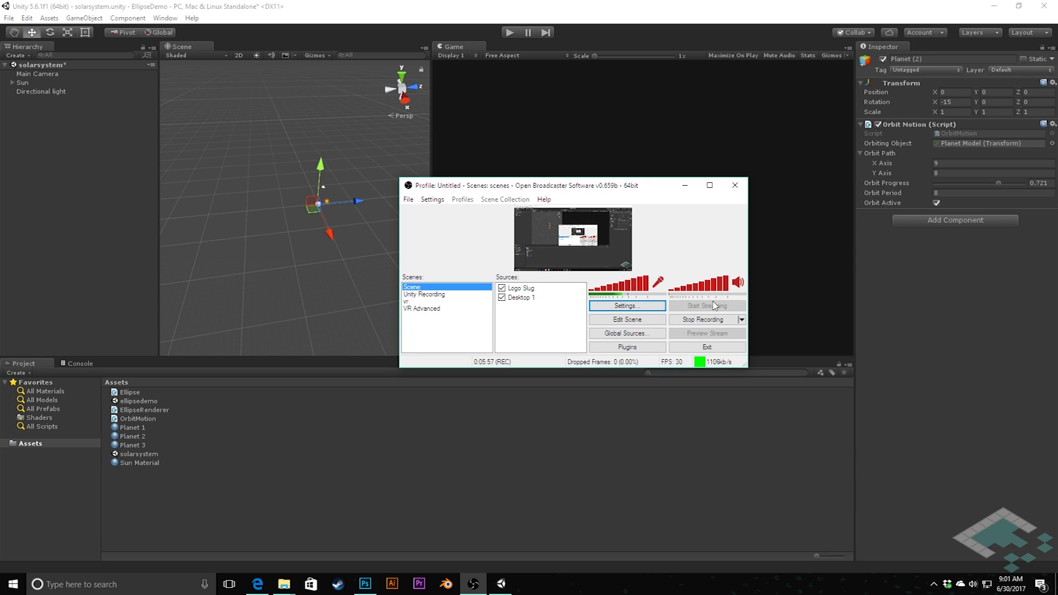
Step: Open gif_footage from Videos > Board To Bits > Tutorials > Unity to GIF in Photoshop
{"action": "left_click", "coordinate": [365, 583]}
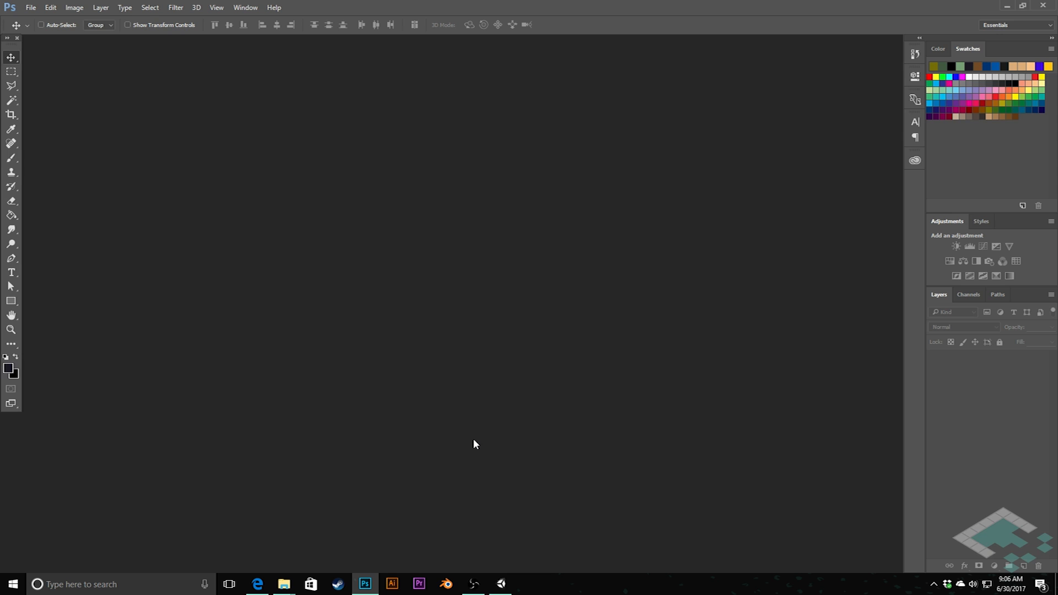
{"action": "mouse_move", "coordinate": [327, 330]}
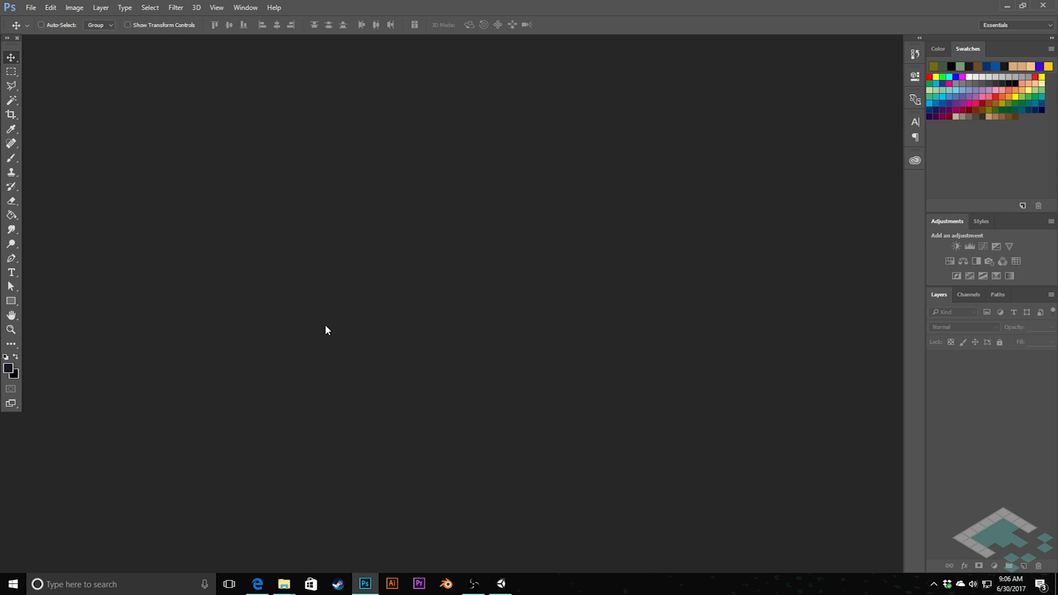
{"action": "mouse_move", "coordinate": [33, 8]}
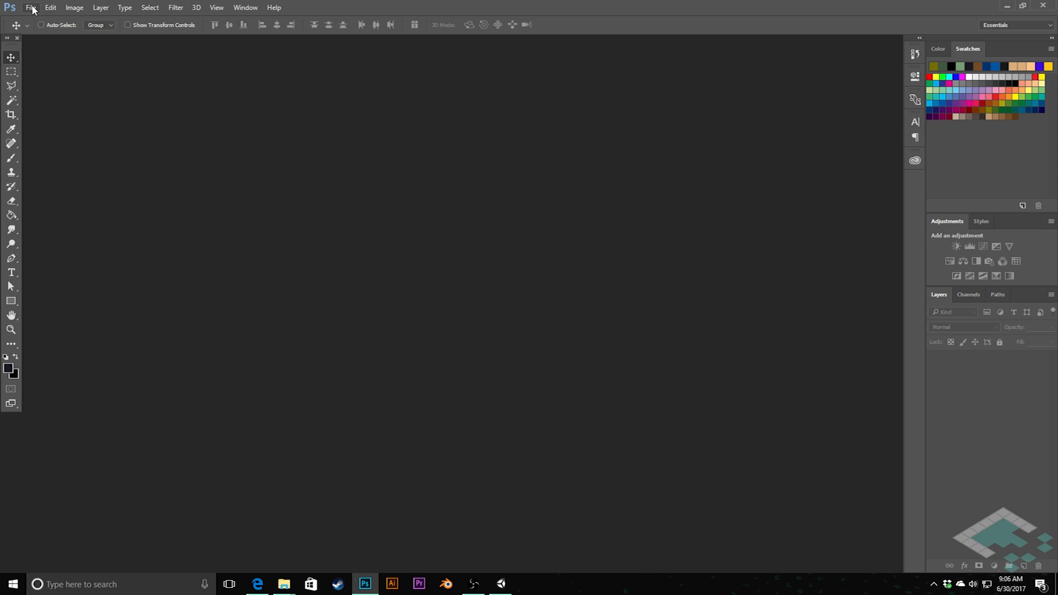
{"action": "left_click", "coordinate": [32, 8]}
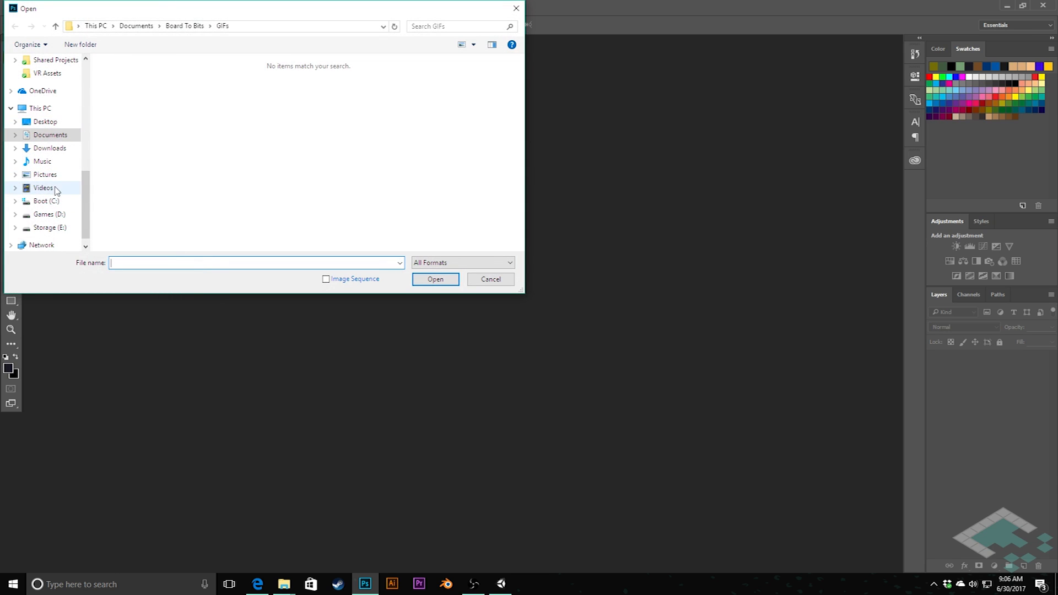
{"action": "left_click", "coordinate": [41, 187]}
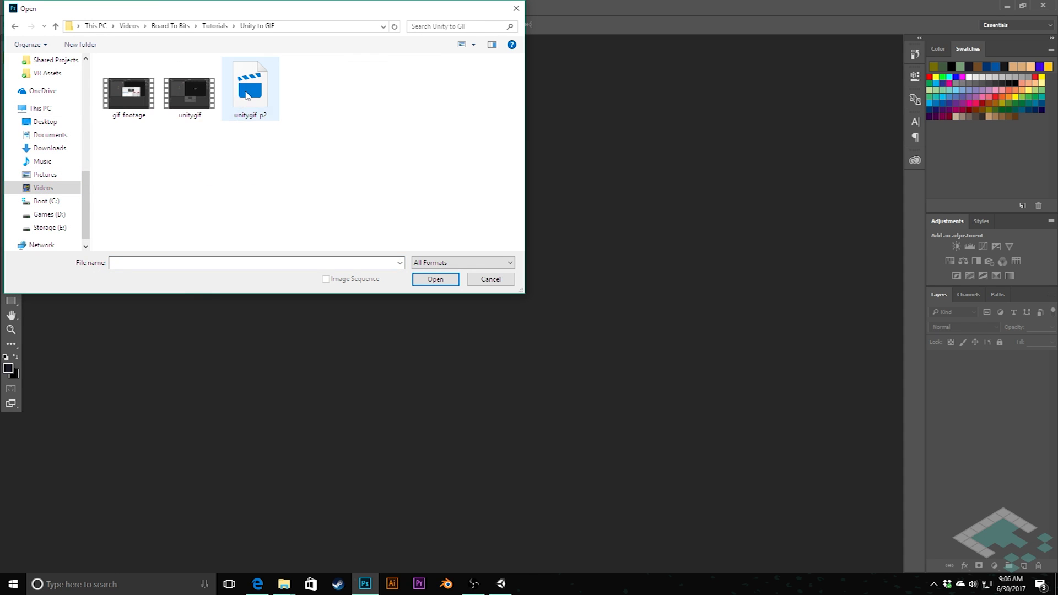
{"action": "left_click", "coordinate": [128, 91]}
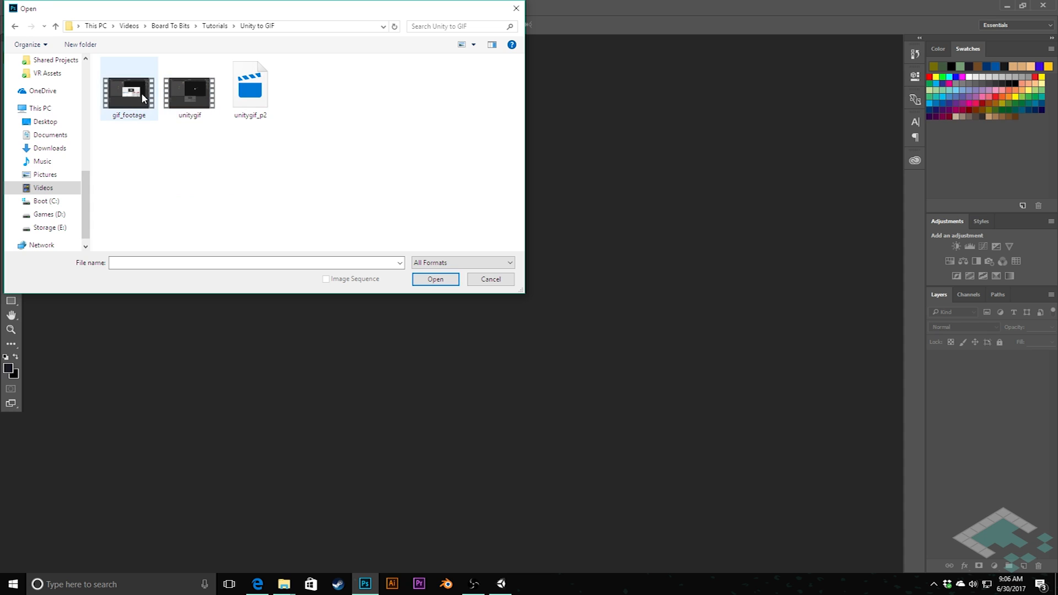
{"action": "left_click", "coordinate": [128, 89]}
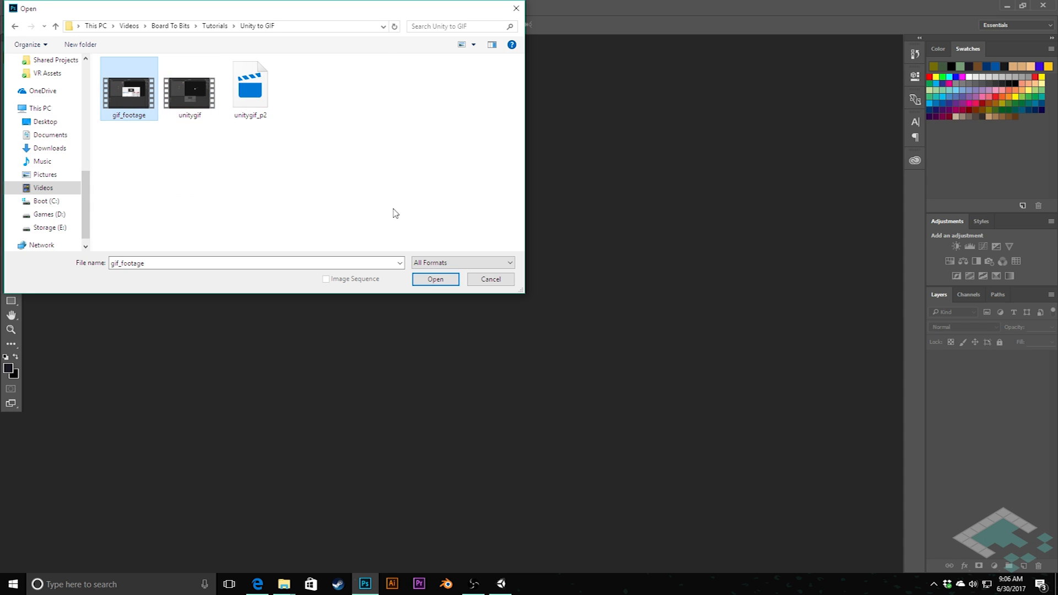
{"action": "left_click", "coordinate": [435, 278]}
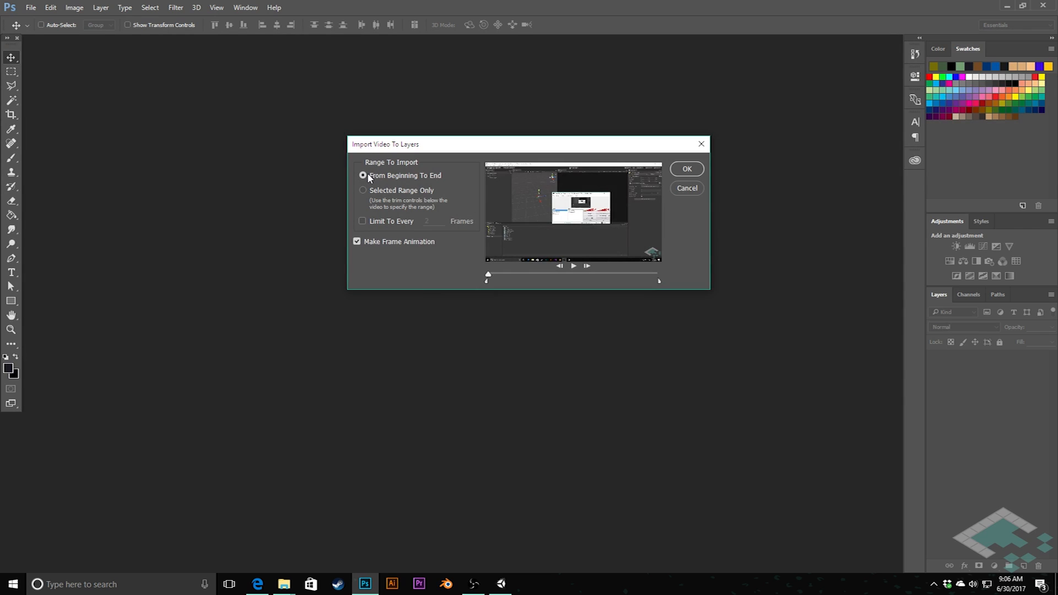
{"action": "mouse_move", "coordinate": [500, 214]}
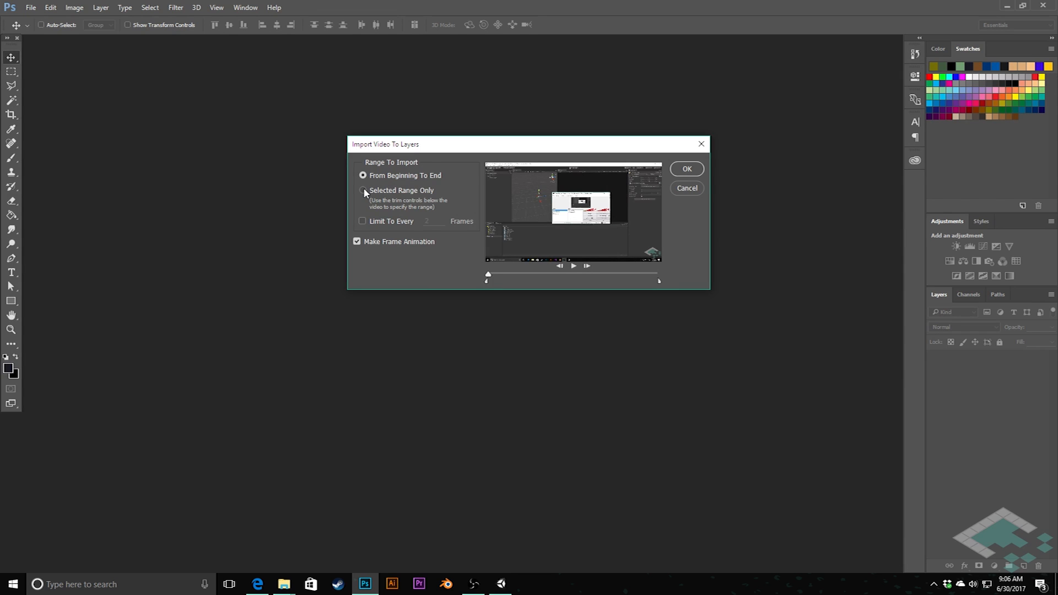
Step: Import Selected Range Only, dragging the trim markers to set the clip's start and end
{"action": "left_click", "coordinate": [363, 190]}
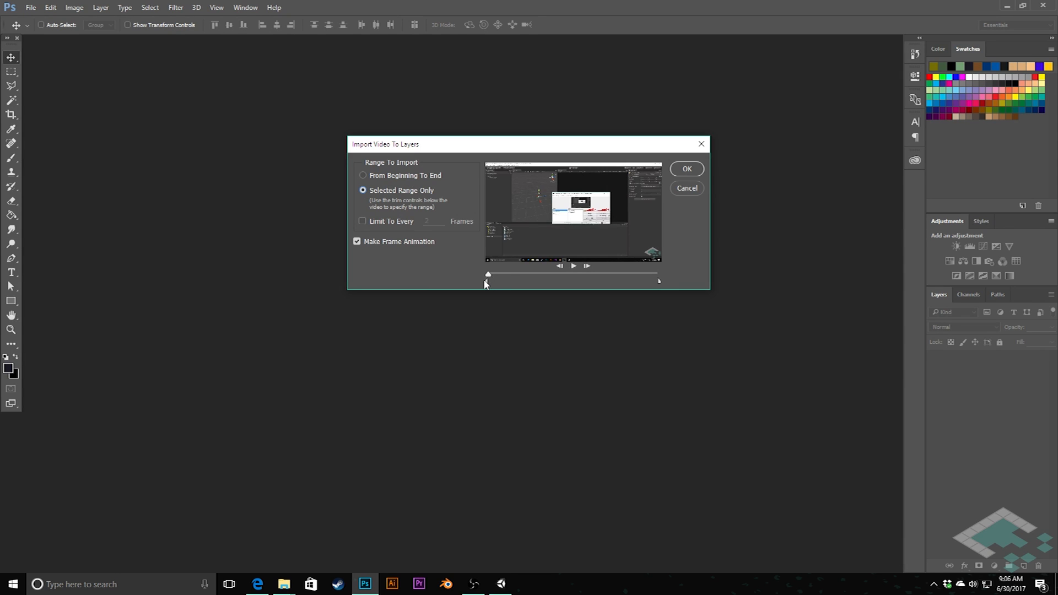
{"action": "left_click_drag", "start_coordinate": [488, 274], "coordinate": [497, 274]}
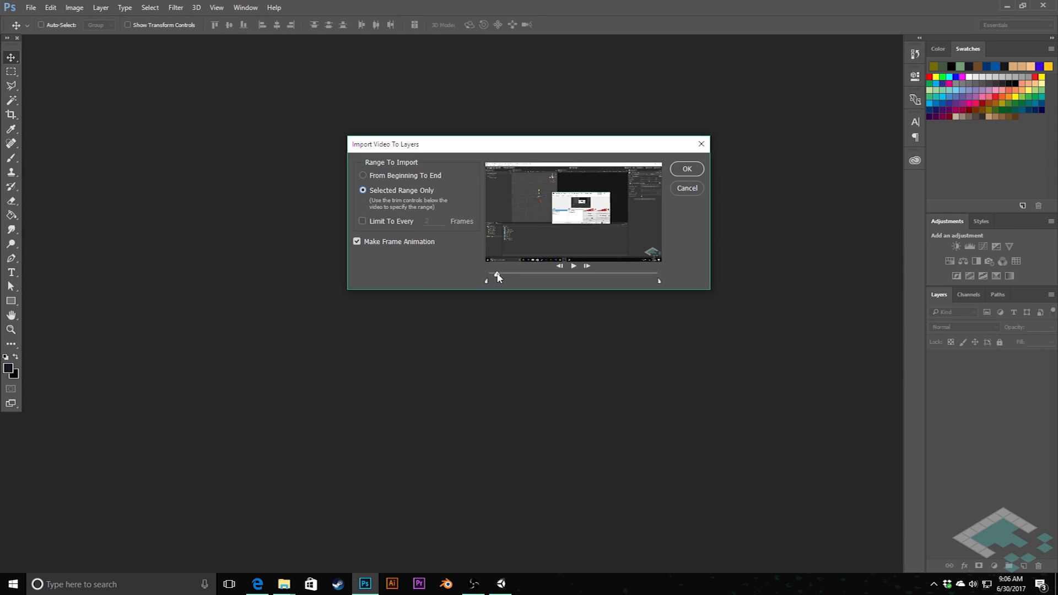
{"action": "left_click_drag", "start_coordinate": [498, 277], "coordinate": [520, 276]}
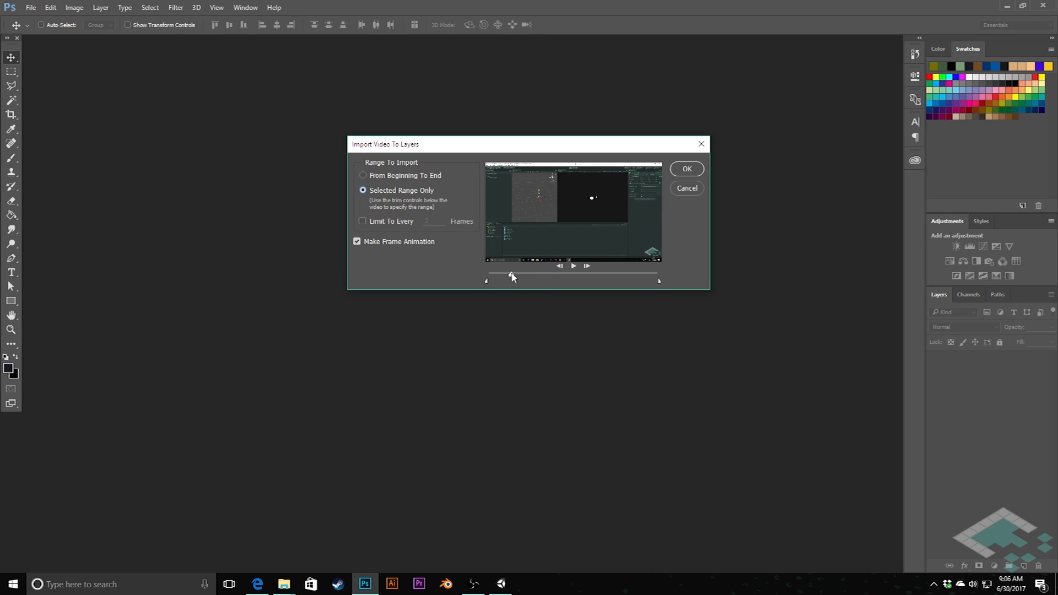
{"action": "left_click_drag", "start_coordinate": [511, 276], "coordinate": [486, 276]}
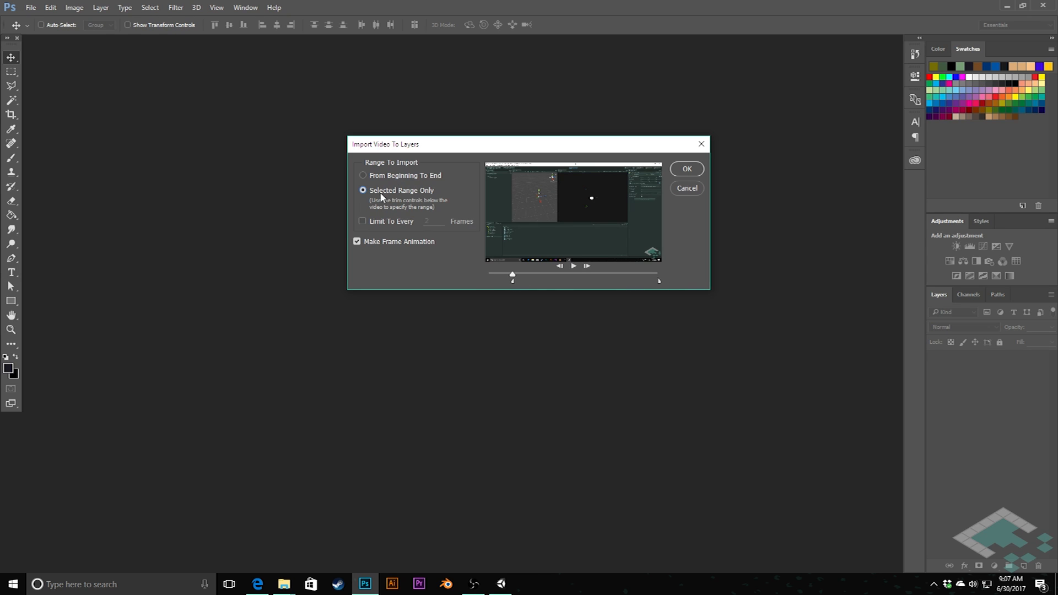
{"action": "mouse_move", "coordinate": [413, 202]}
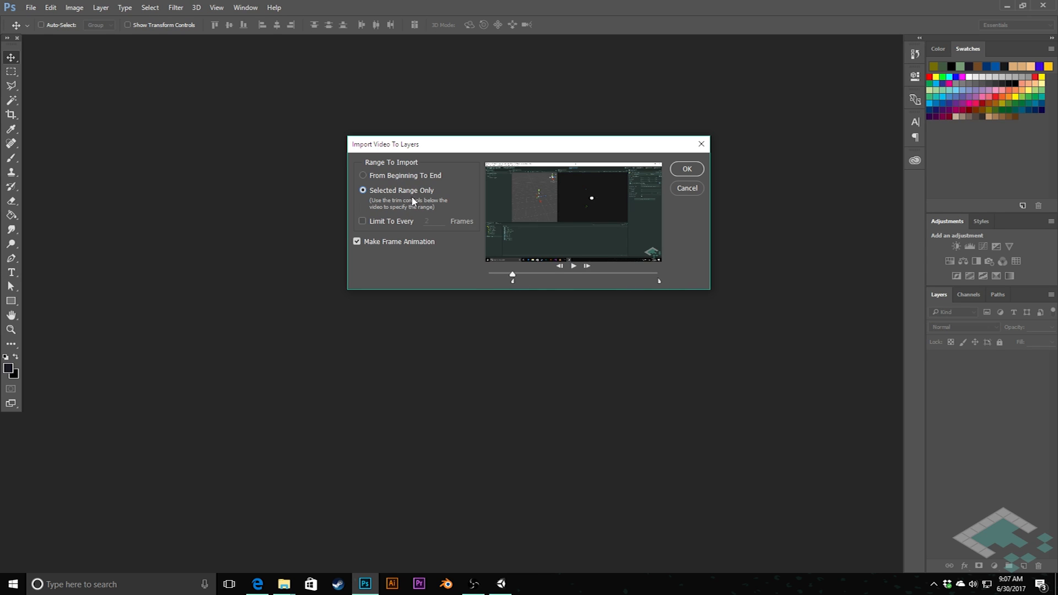
{"action": "mouse_move", "coordinate": [515, 277]}
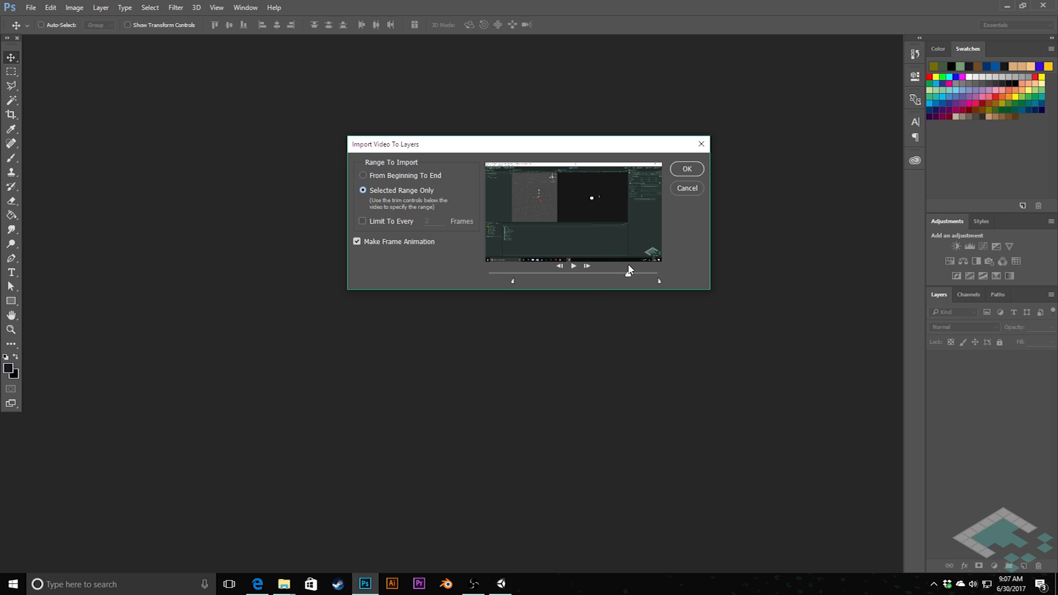
{"action": "left_click_drag", "start_coordinate": [628, 273], "coordinate": [645, 274]}
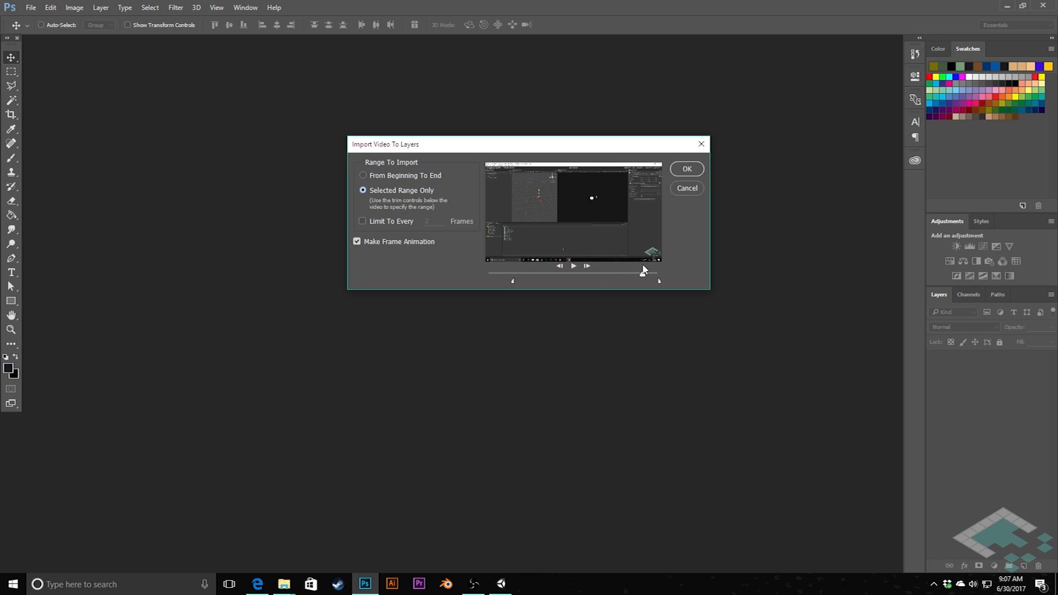
{"action": "left_click_drag", "start_coordinate": [655, 274], "coordinate": [638, 274]}
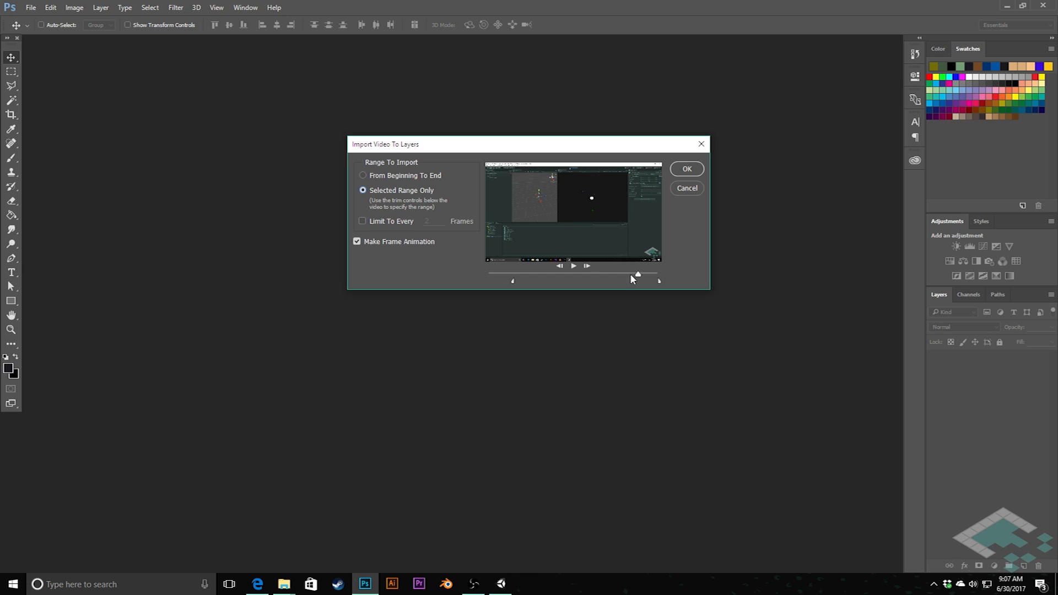
{"action": "left_click_drag", "start_coordinate": [658, 281], "coordinate": [650, 280]}
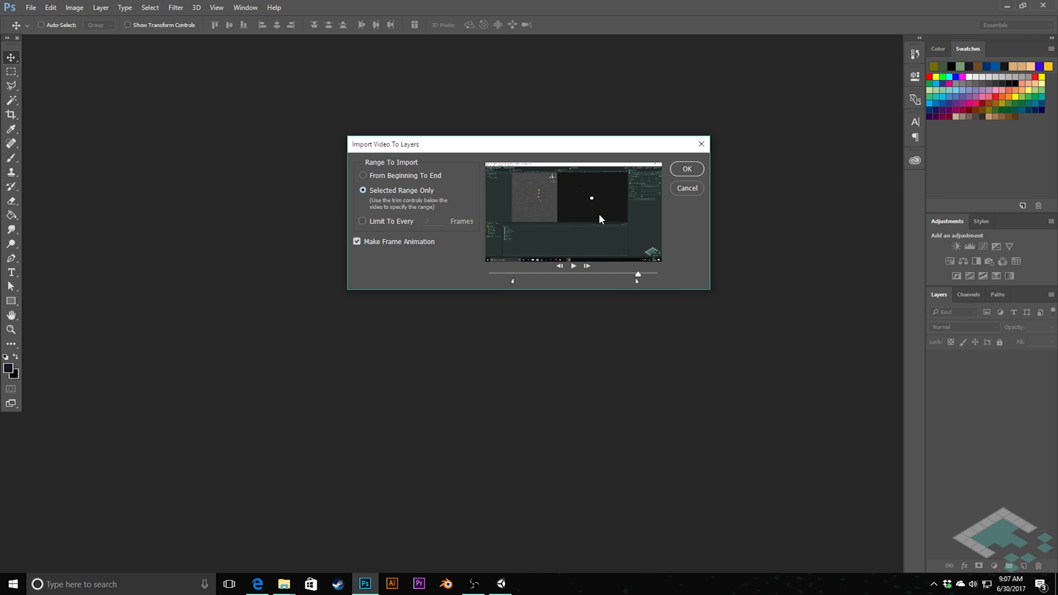
{"action": "mouse_move", "coordinate": [514, 194]}
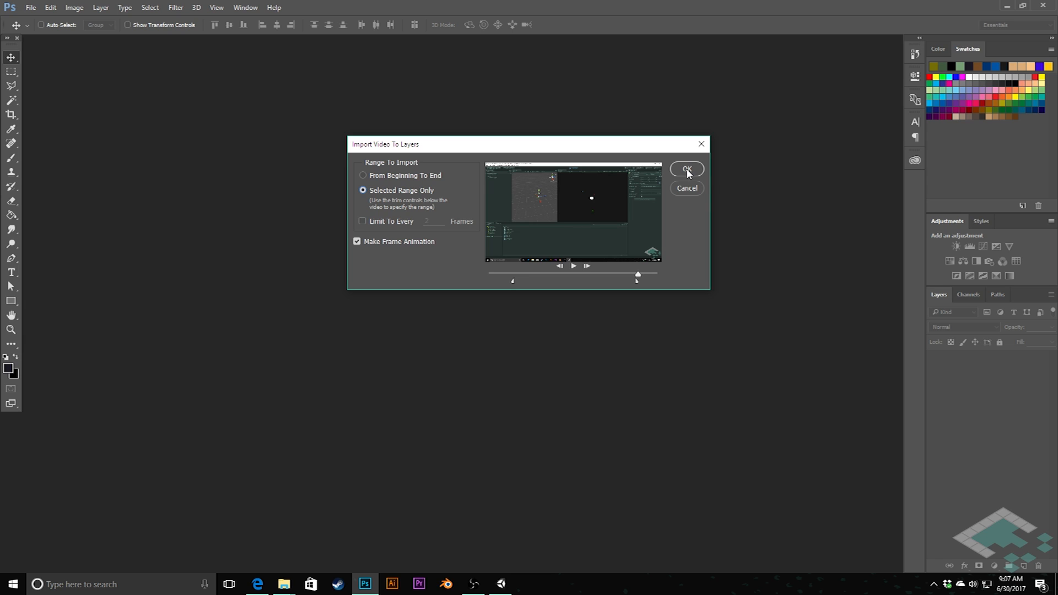
{"action": "left_click", "coordinate": [687, 169]}
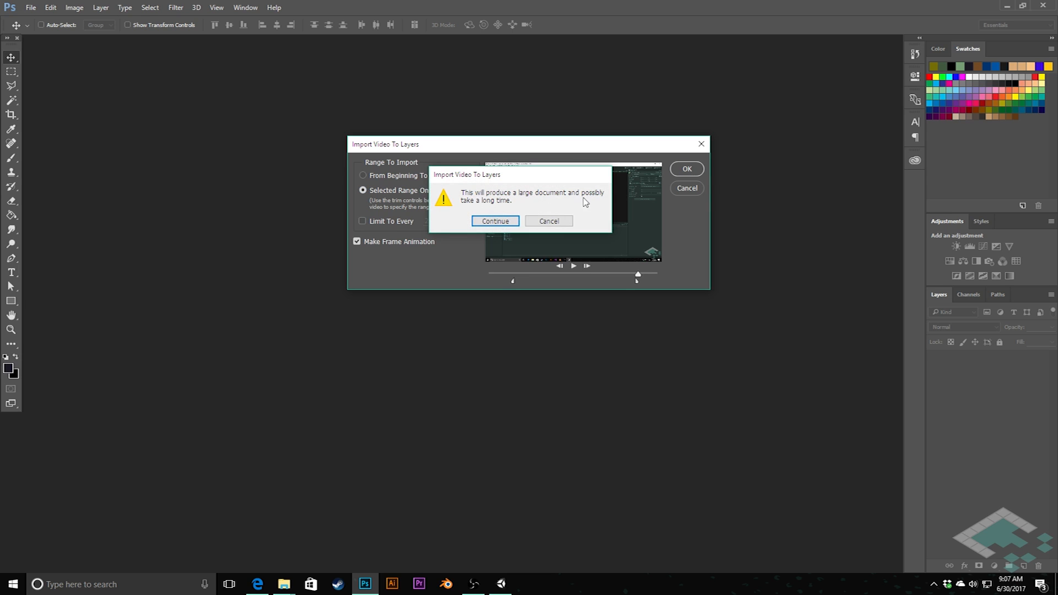
{"action": "mouse_move", "coordinate": [544, 198]}
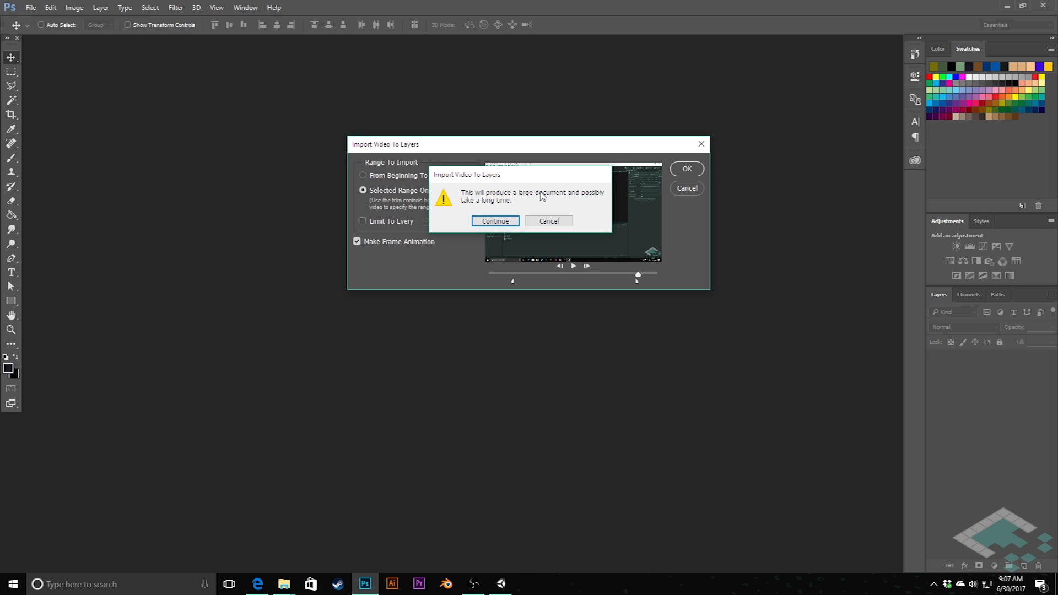
{"action": "mouse_move", "coordinate": [552, 225]}
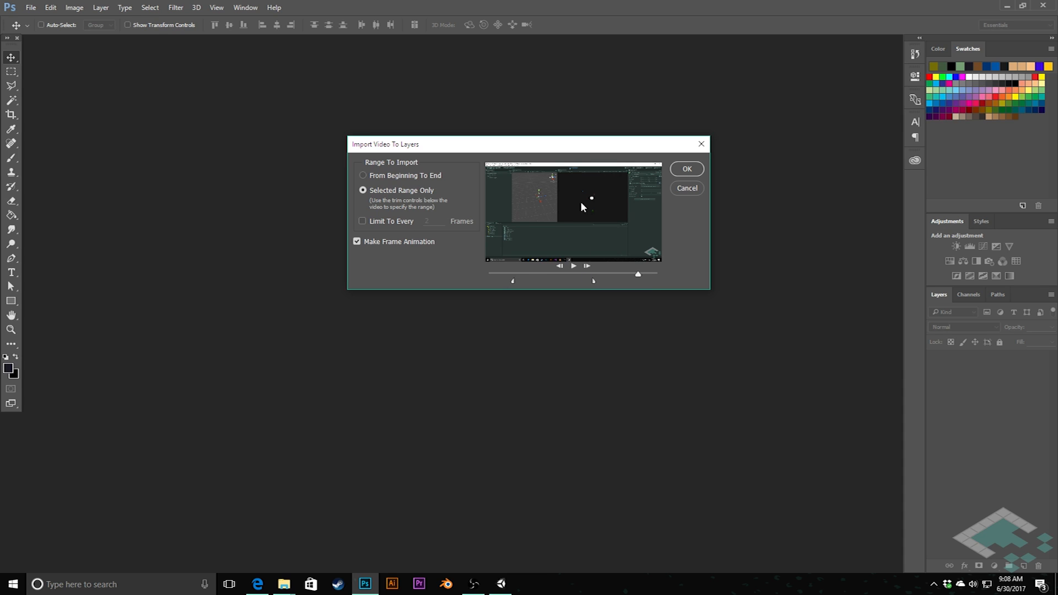
{"action": "mouse_move", "coordinate": [598, 216]}
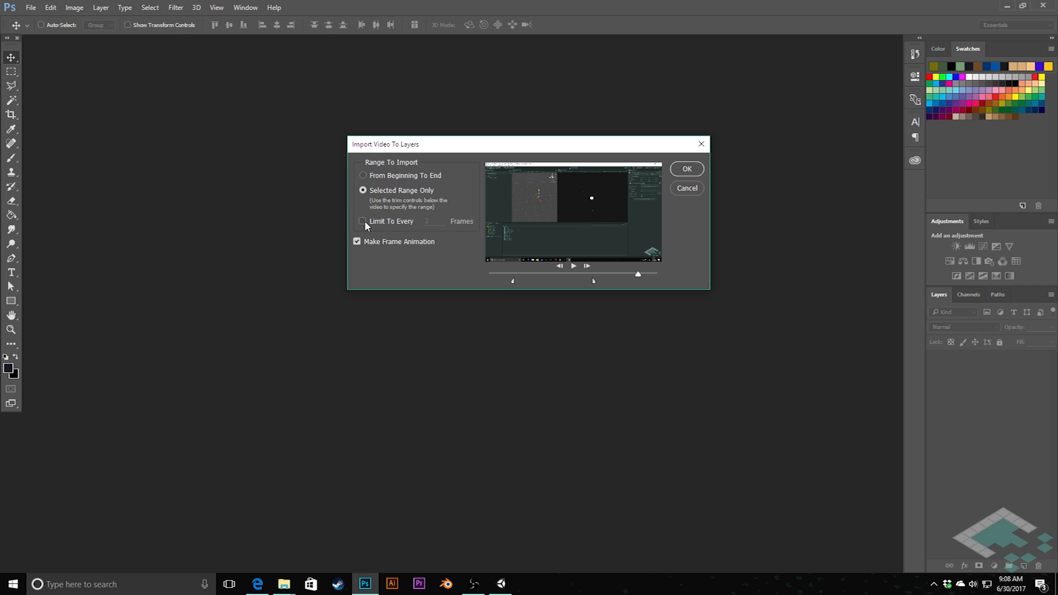
Step: Limit the import to every 2 frames, keeping Make Frame Animation, and confirm
{"action": "left_click", "coordinate": [362, 221]}
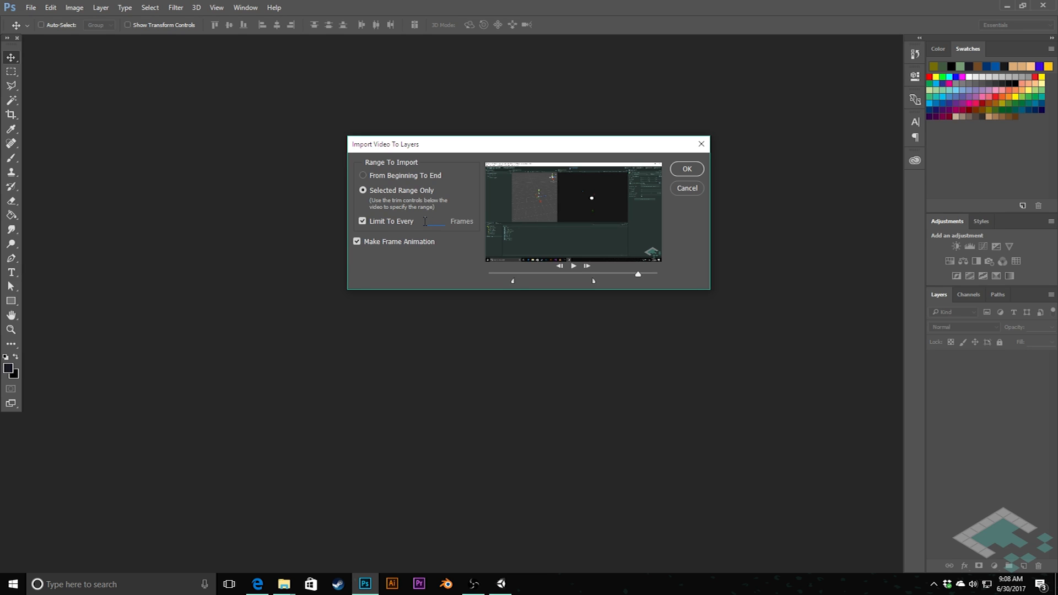
{"action": "type", "text": "2"}
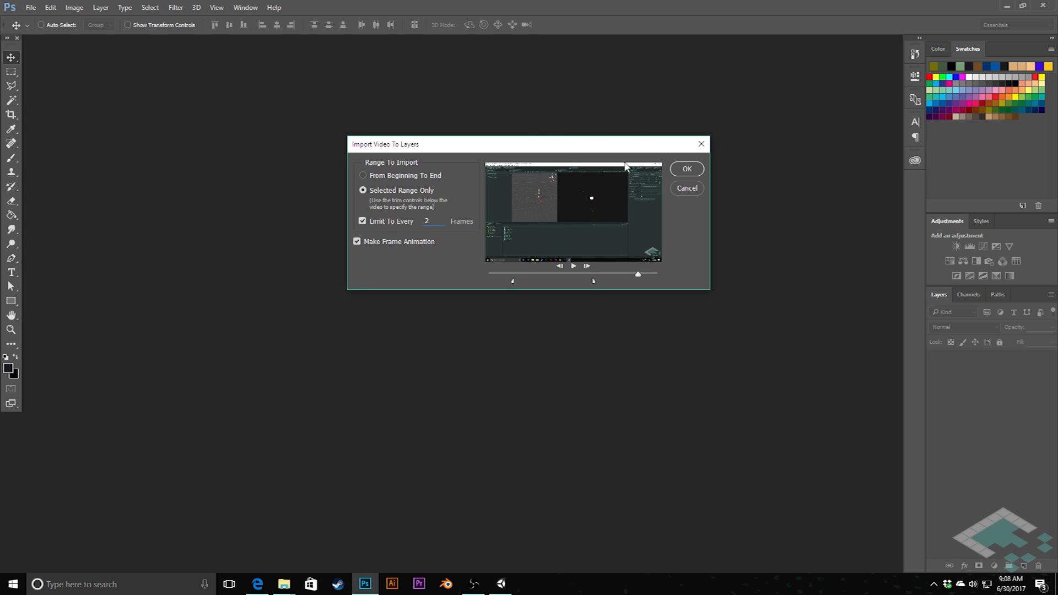
{"action": "mouse_move", "coordinate": [533, 278]}
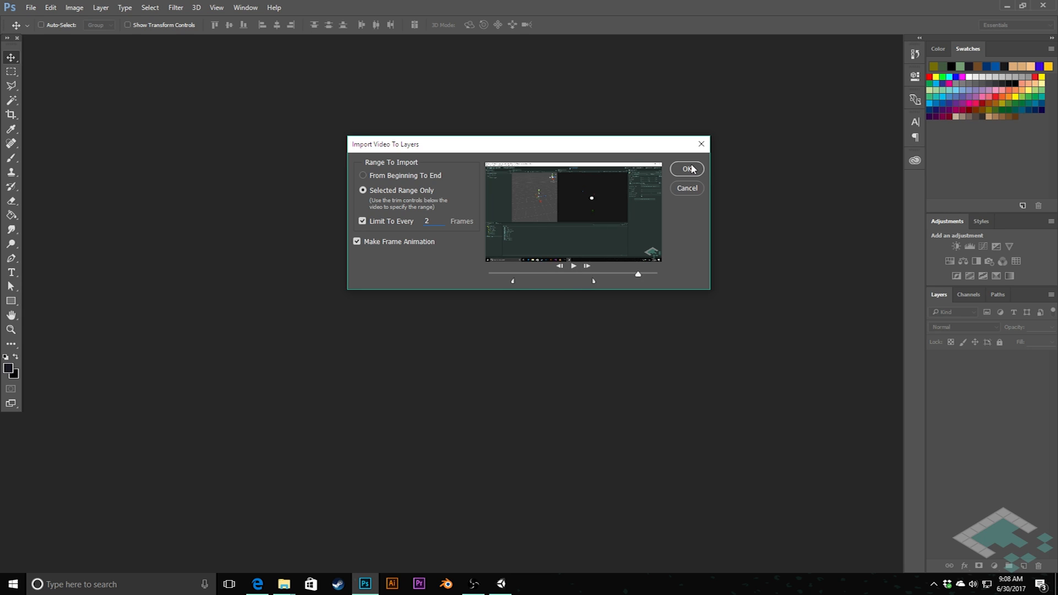
{"action": "left_click", "coordinate": [687, 169]}
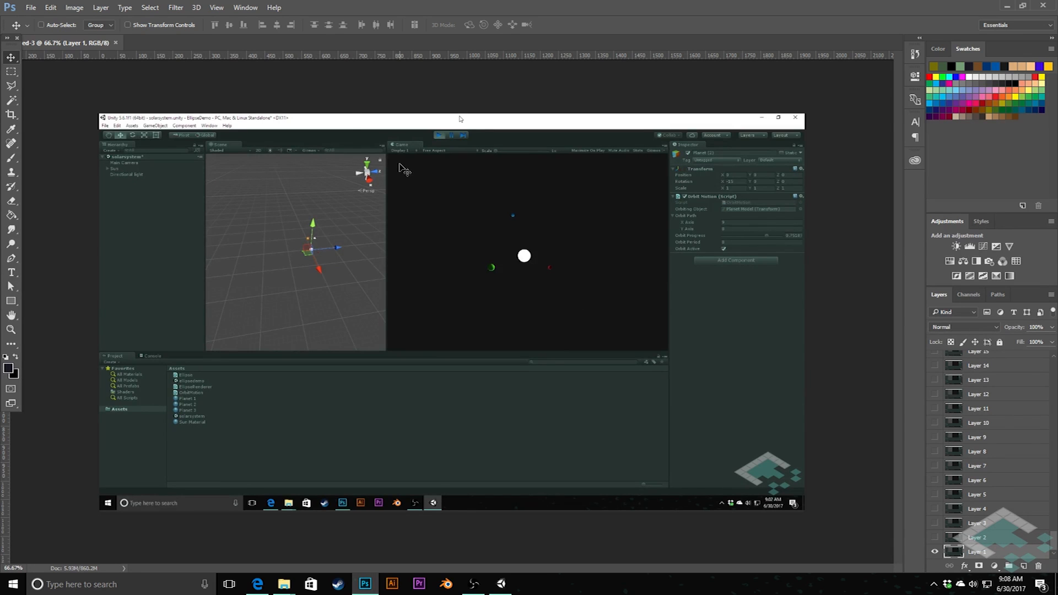
Step: Scroll through the roughly 145 frame layers, then open the Window menu
{"action": "scroll", "scroll_direction": "down", "scroll_amount": 3}
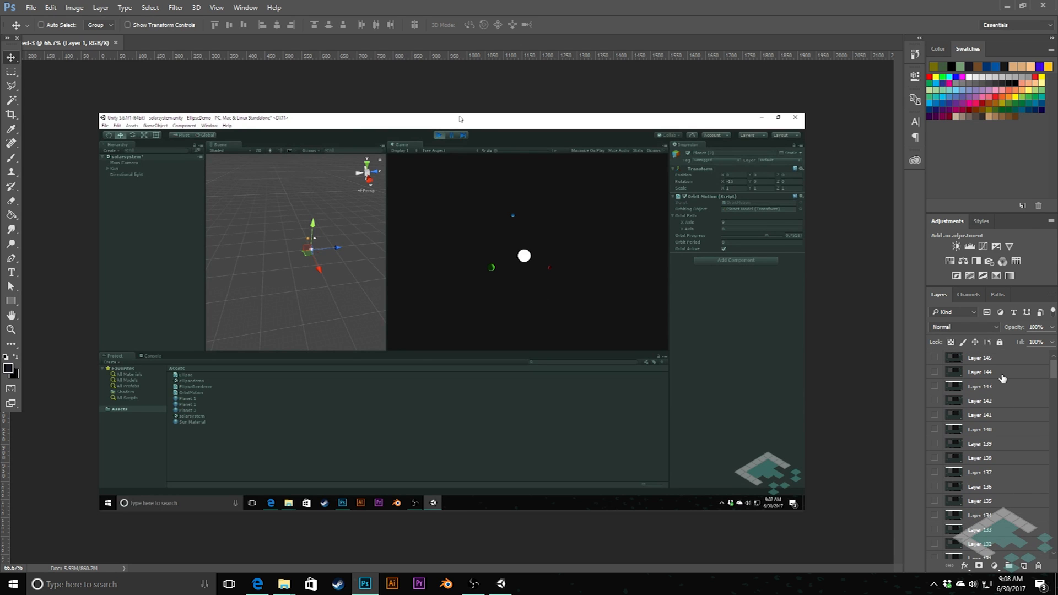
{"action": "mouse_move", "coordinate": [1047, 368]}
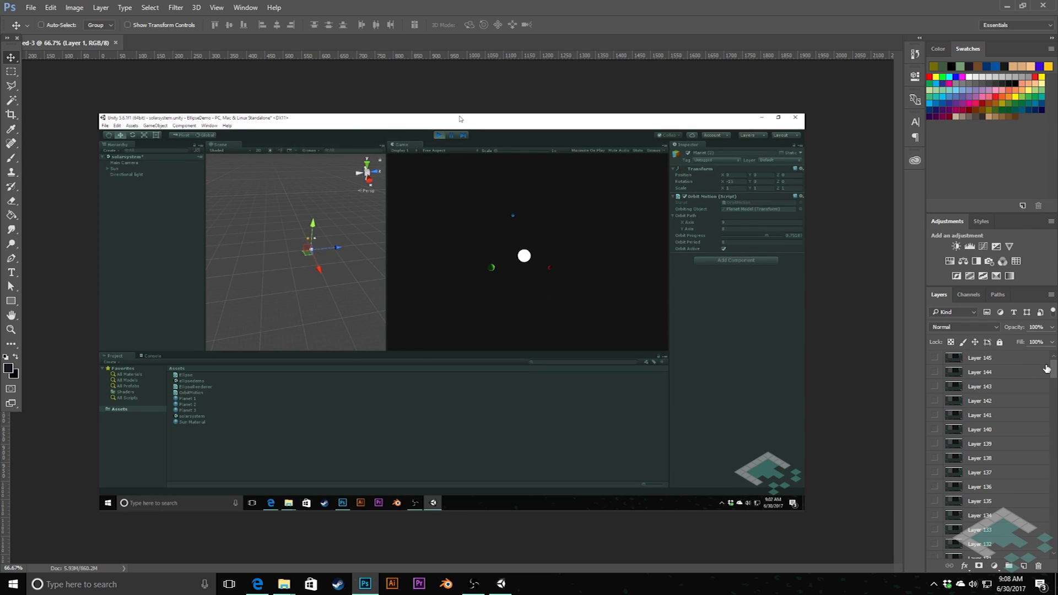
{"action": "scroll", "scroll_direction": "down", "scroll_amount": 3}
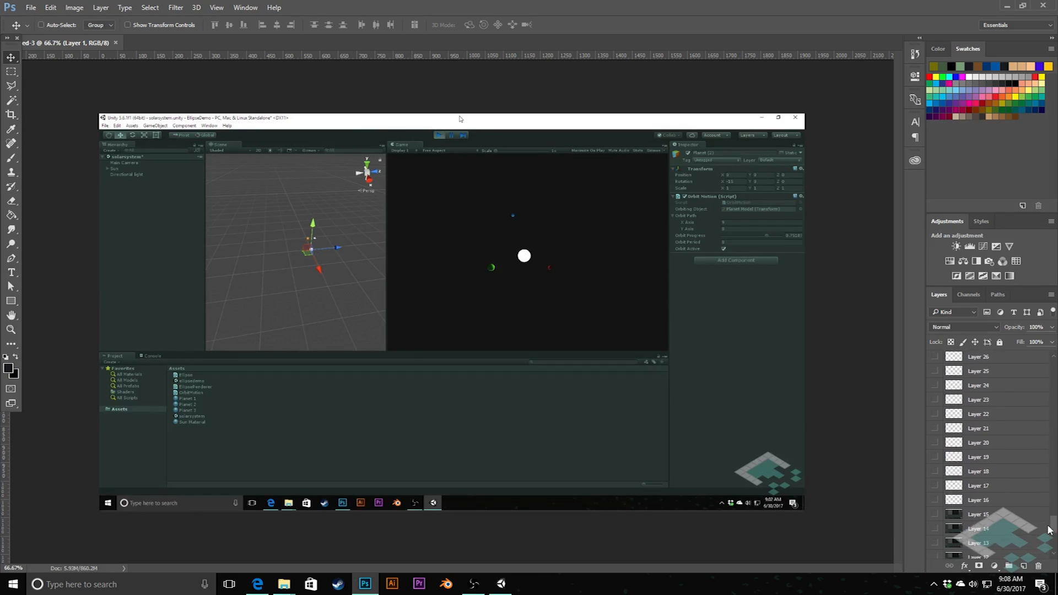
{"action": "scroll", "scroll_direction": "down", "scroll_amount": 3}
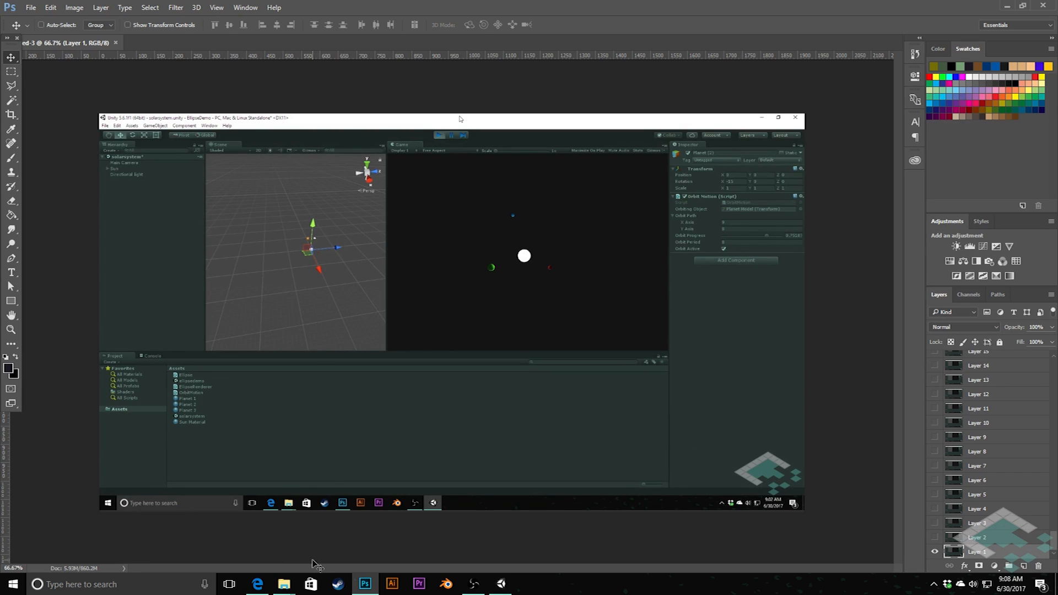
{"action": "left_click", "coordinate": [246, 8]}
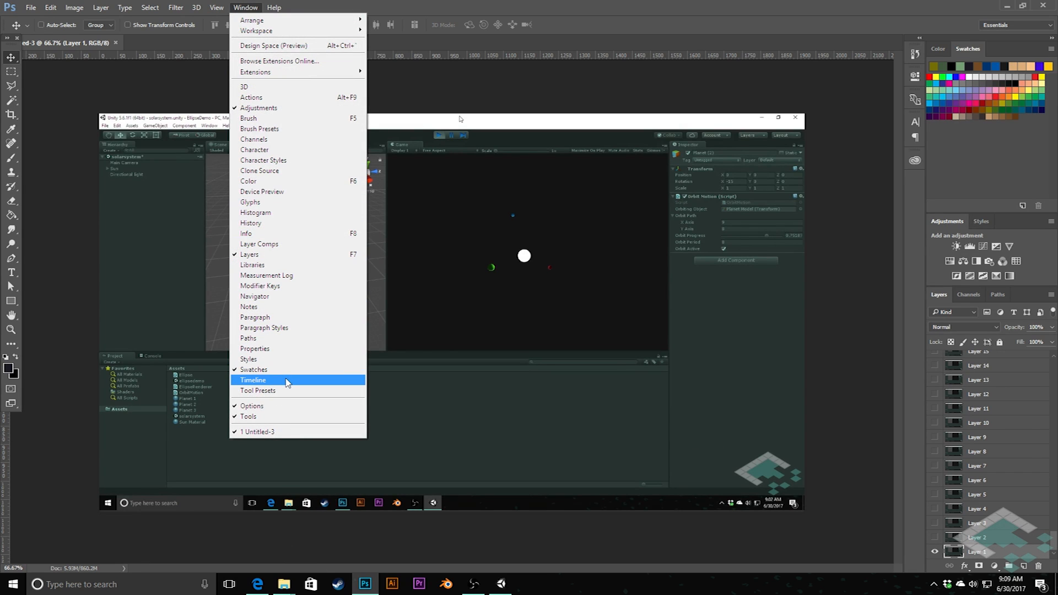
Step: Show the Timeline panel and select a frame of the 0.03-second animation
{"action": "left_click", "coordinate": [253, 379]}
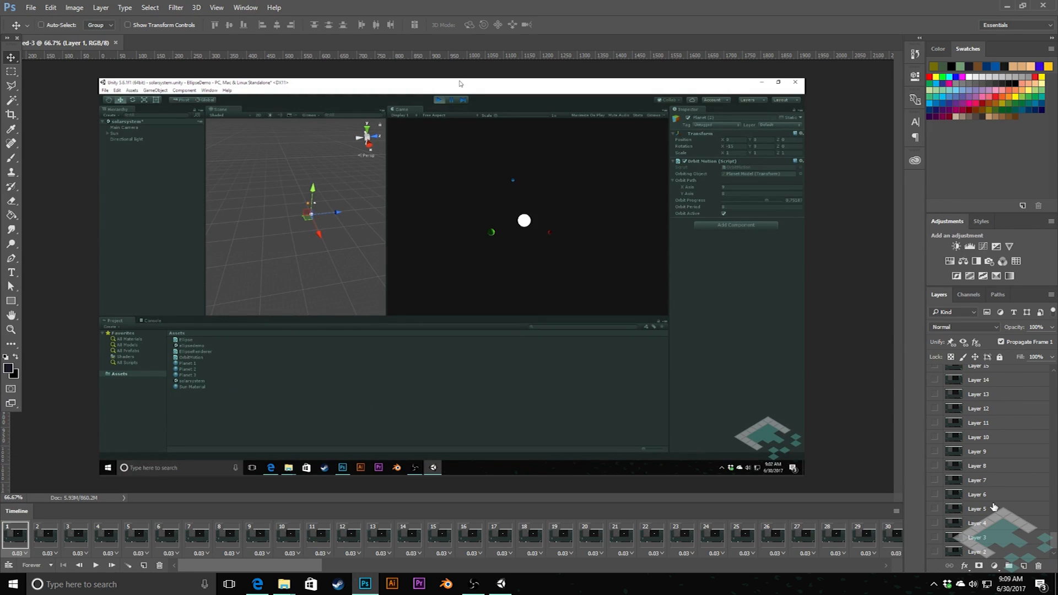
{"action": "mouse_move", "coordinate": [162, 526]}
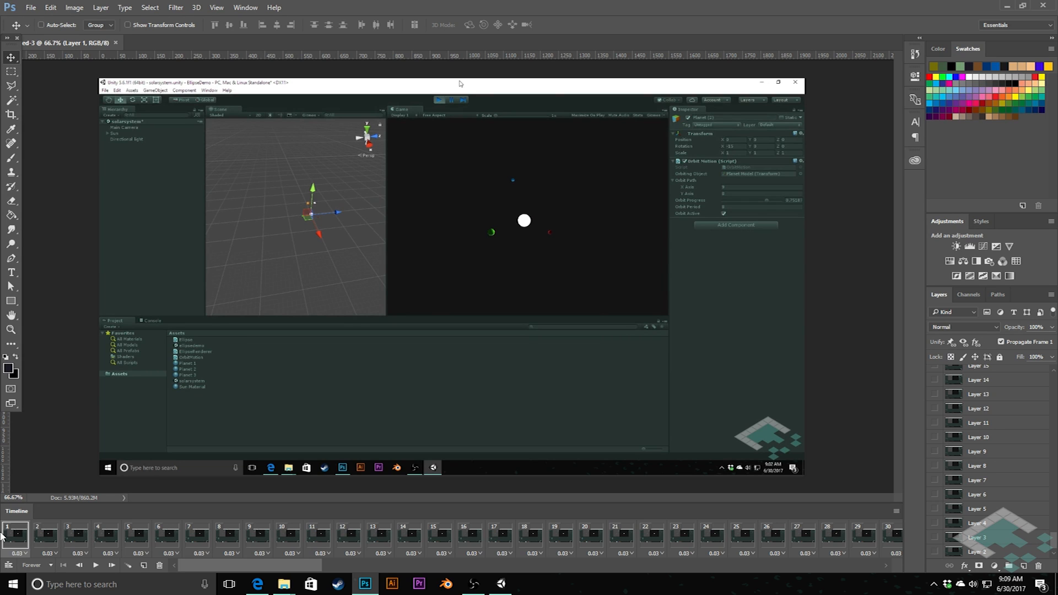
{"action": "left_click", "coordinate": [108, 566]}
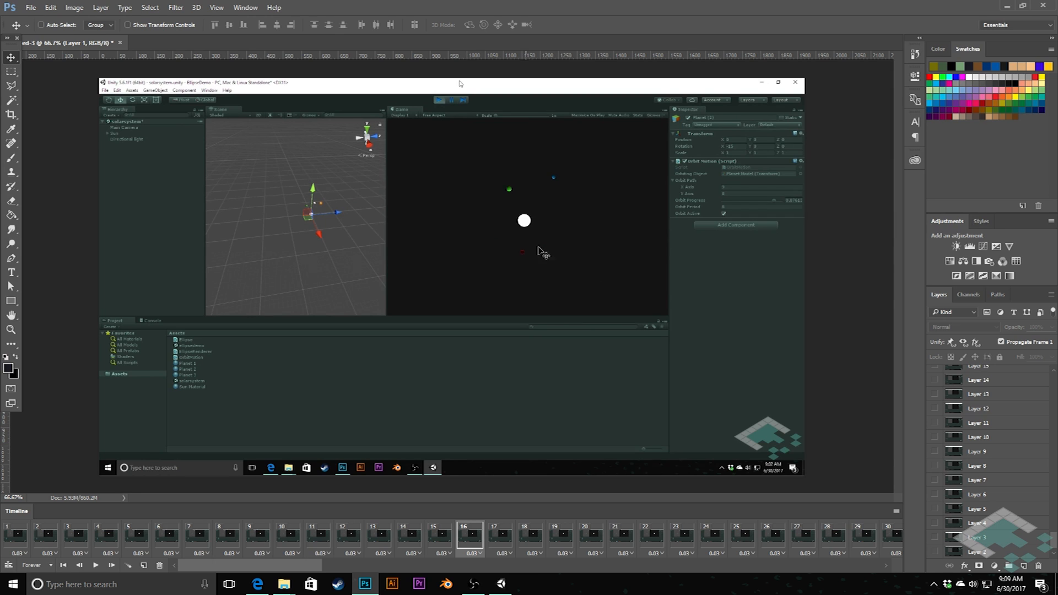
{"action": "mouse_move", "coordinate": [79, 518]}
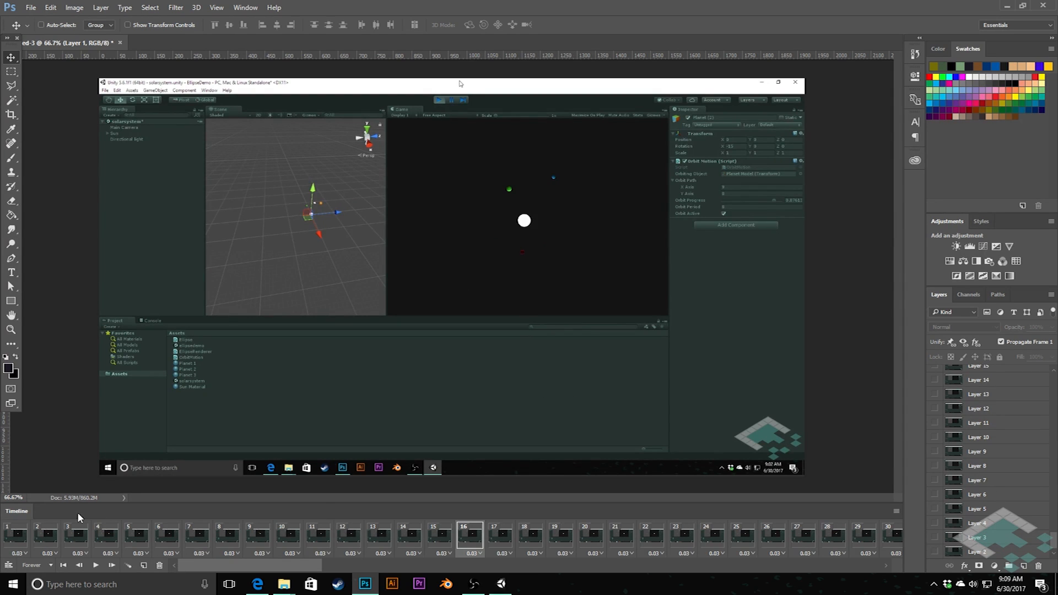
Step: Select frame 1 in the Timeline, delete it and confirm Yes
{"action": "left_click", "coordinate": [42, 536]}
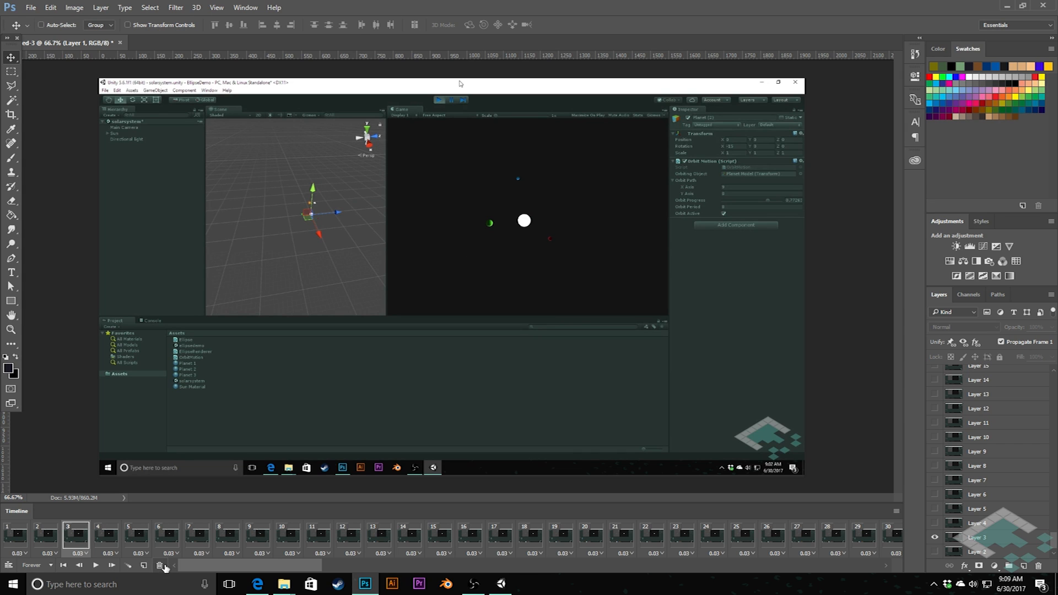
{"action": "left_click", "coordinate": [15, 543]}
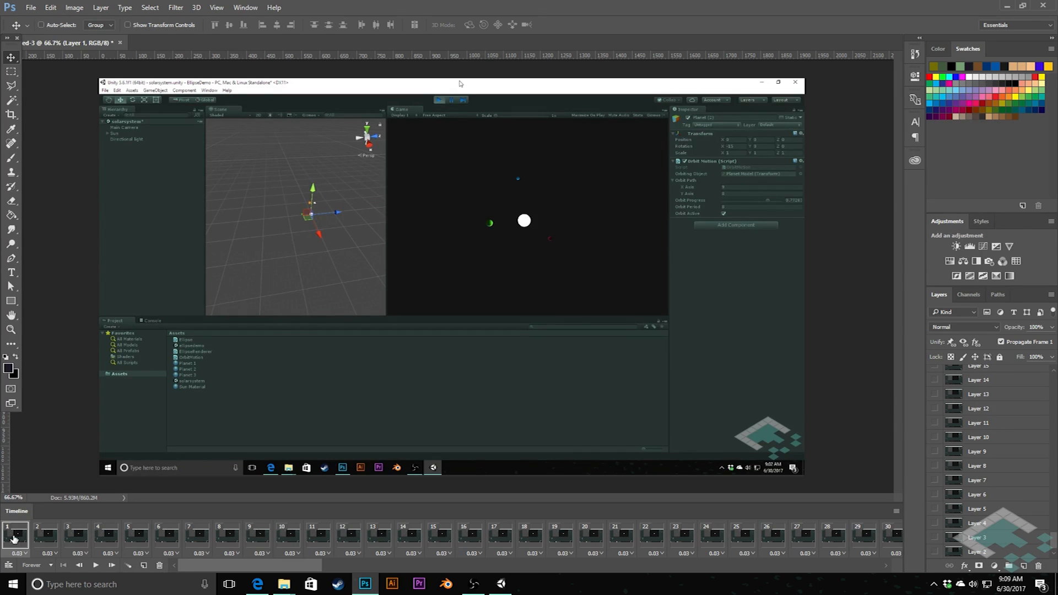
{"action": "left_click", "coordinate": [161, 565]}
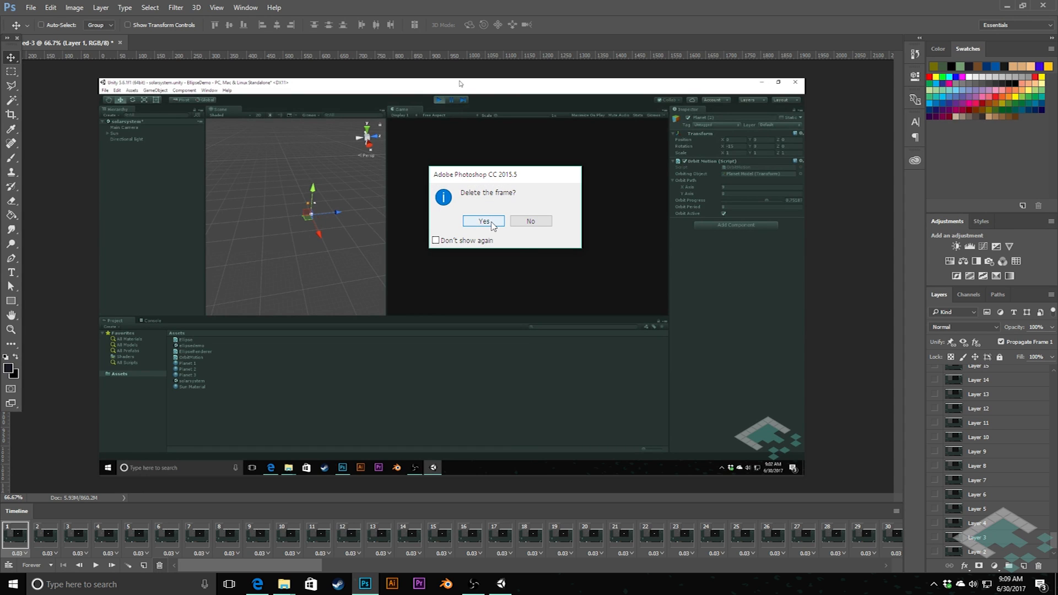
{"action": "left_click", "coordinate": [483, 221]}
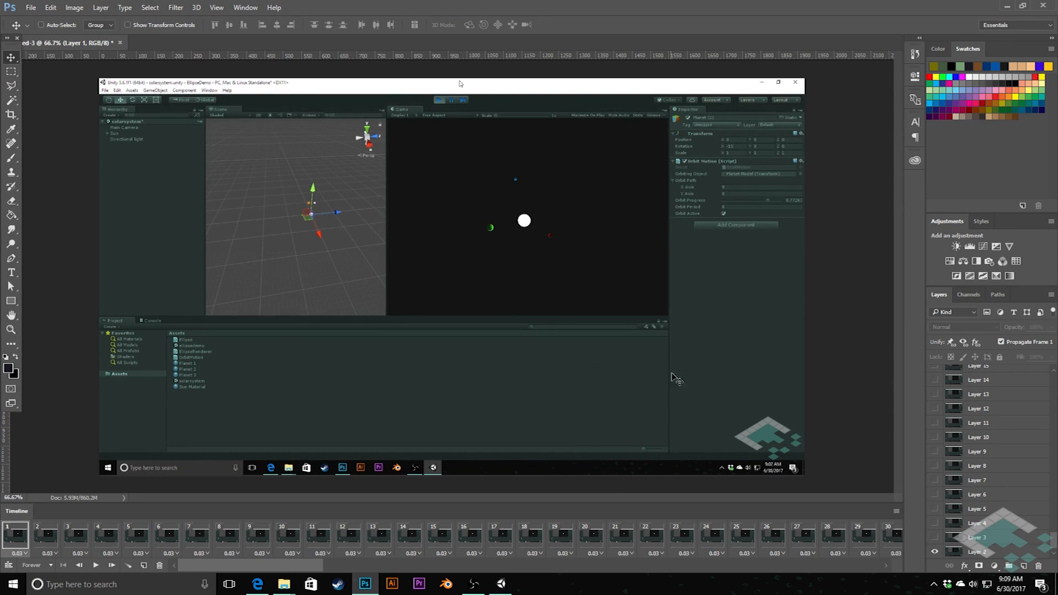
{"action": "mouse_move", "coordinate": [640, 311]}
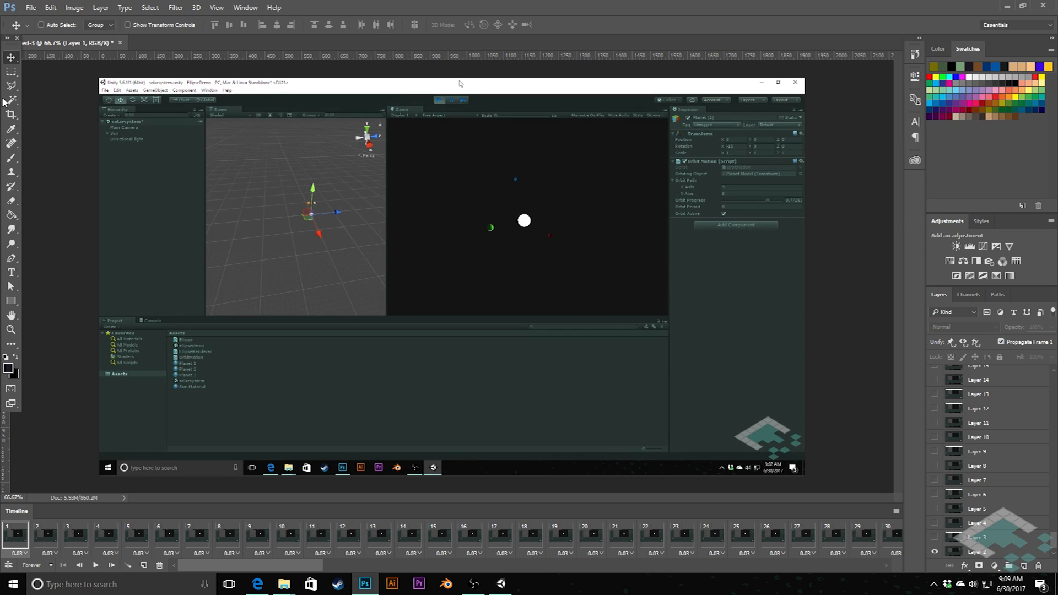
Step: Draw a crop box fitted around the Unity game view's sun and planets
{"action": "left_click", "coordinate": [9, 114]}
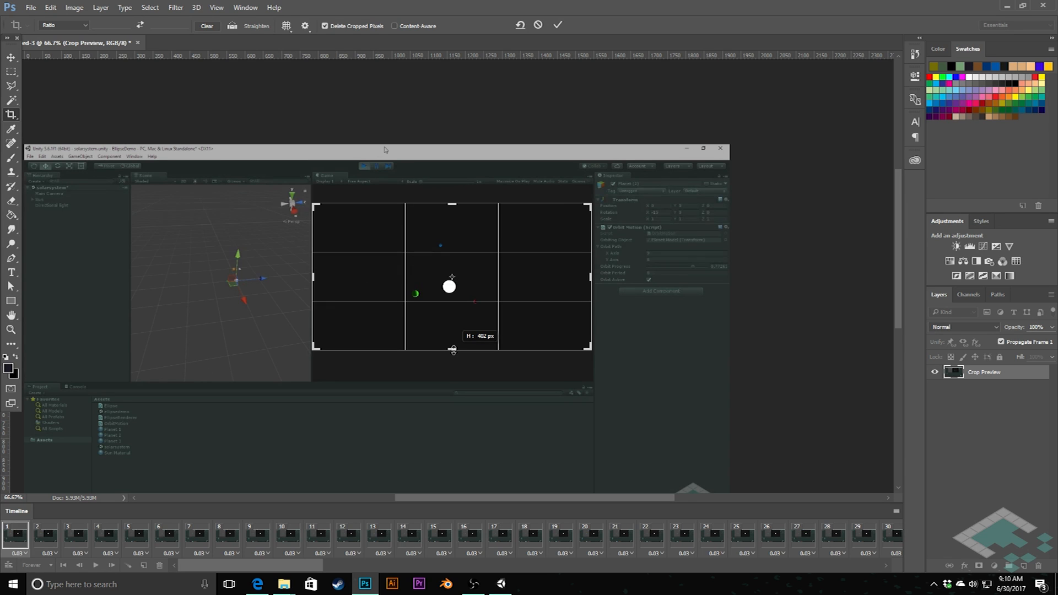
{"action": "left_click_drag", "start_coordinate": [453, 349], "coordinate": [453, 346]}
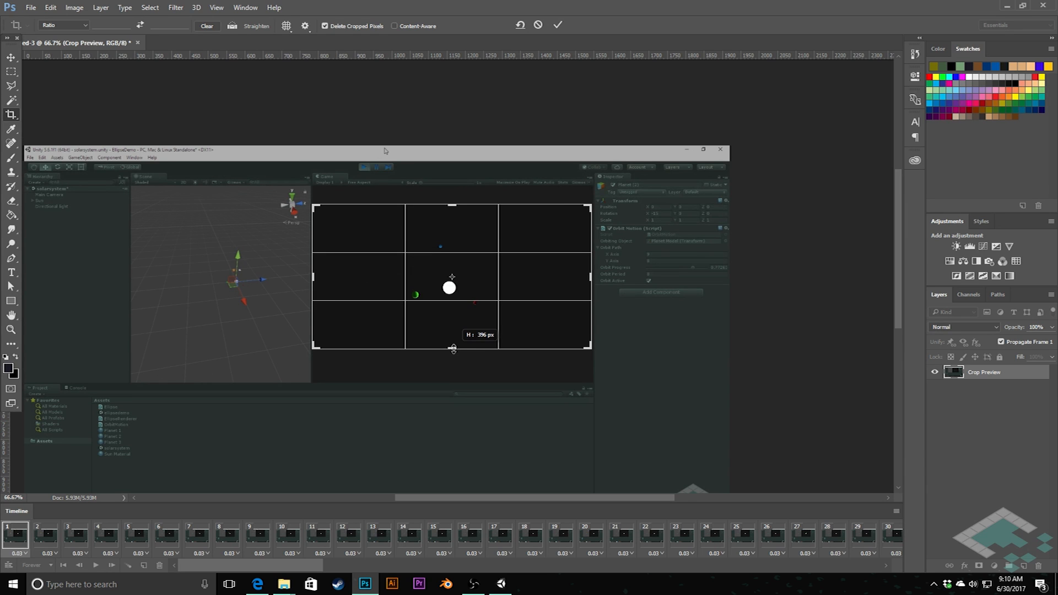
{"action": "left_click_drag", "start_coordinate": [453, 349], "coordinate": [454, 351]}
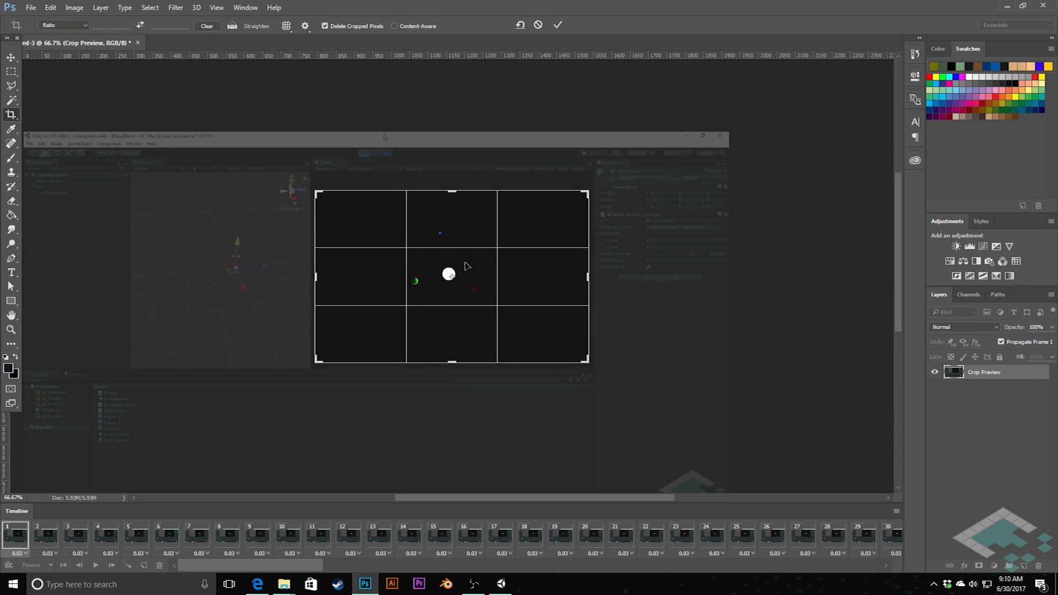
{"action": "mouse_move", "coordinate": [450, 259]}
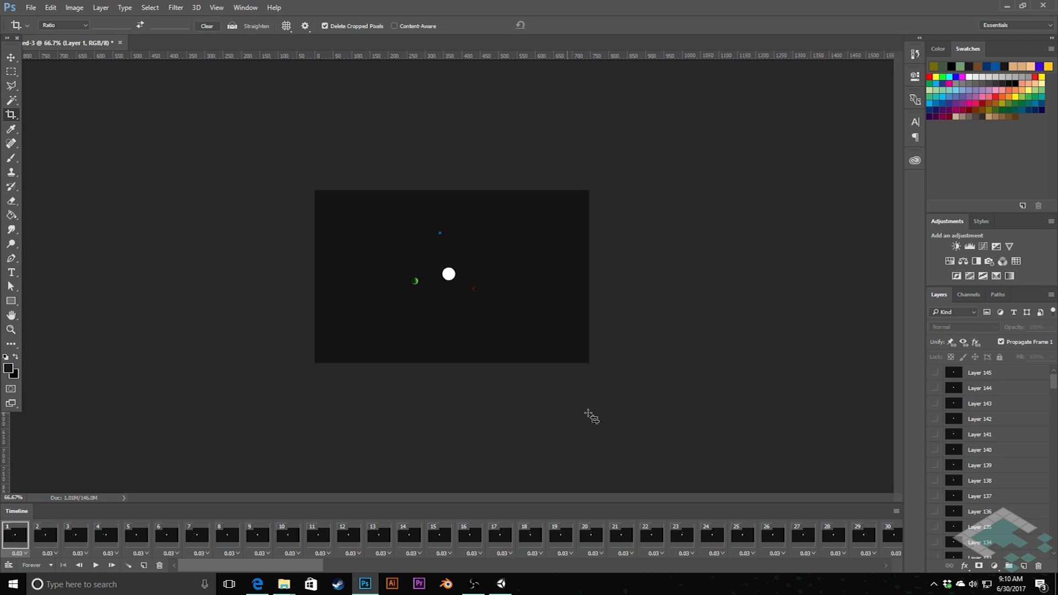
{"action": "mouse_move", "coordinate": [510, 461]}
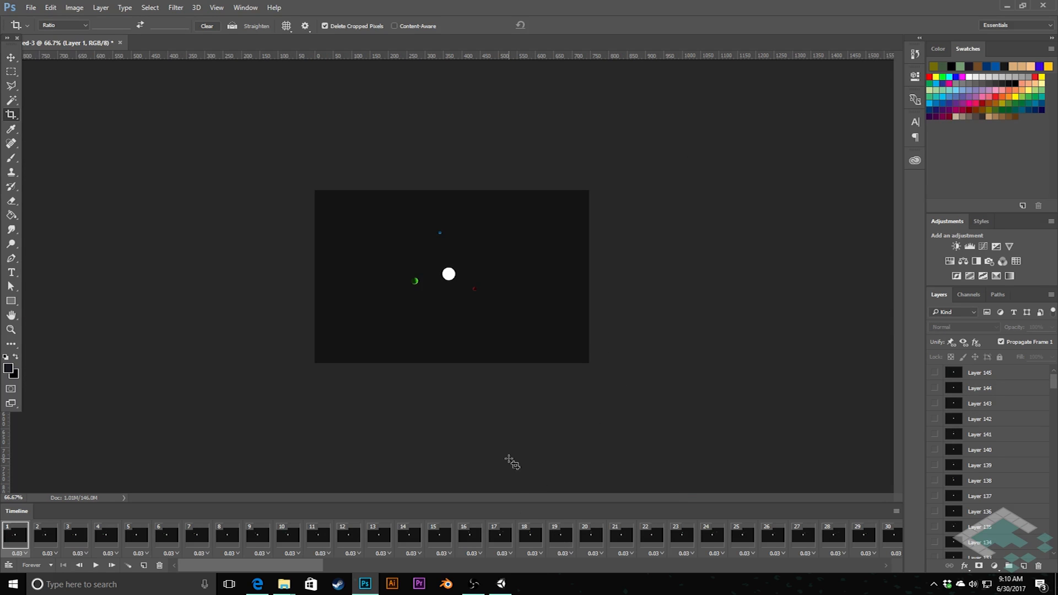
{"action": "mouse_move", "coordinate": [327, 201]}
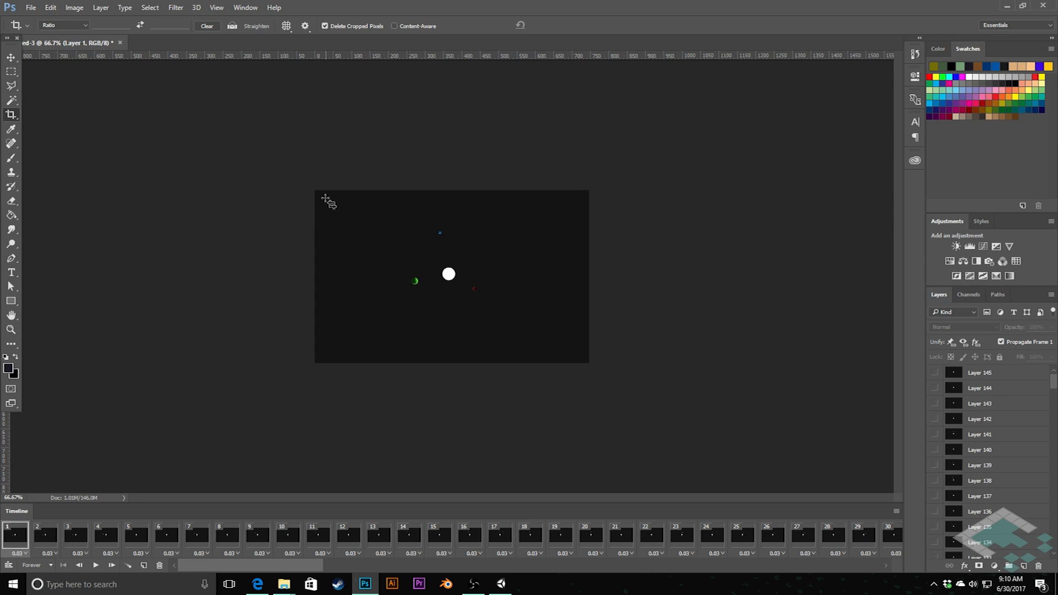
{"action": "mouse_move", "coordinate": [817, 48]}
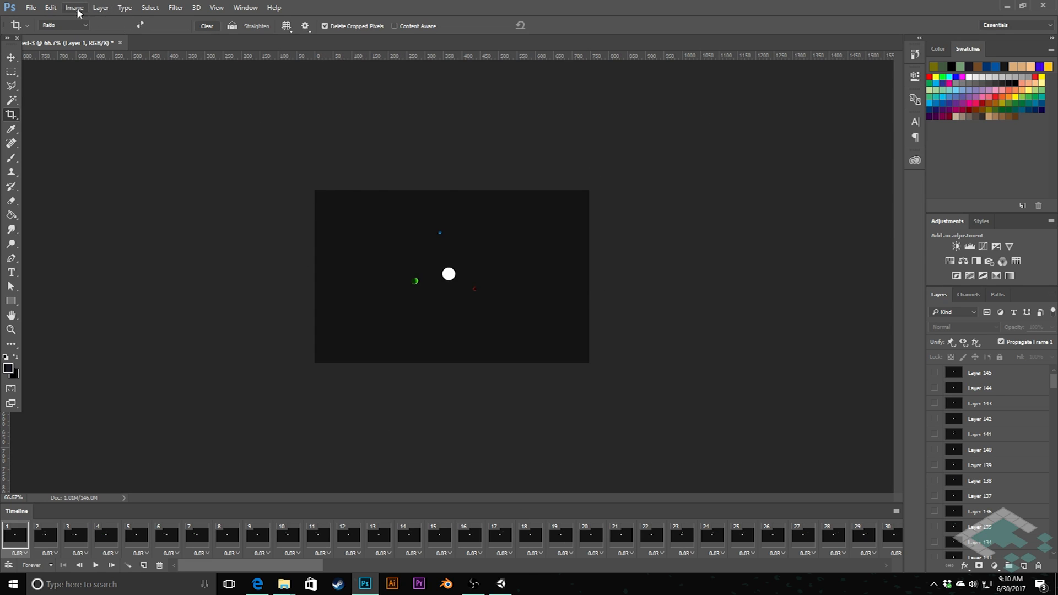
Step: In Image Size, set the width to 600 px, scaling the animation to 600 × 378
{"action": "left_click", "coordinate": [75, 8]}
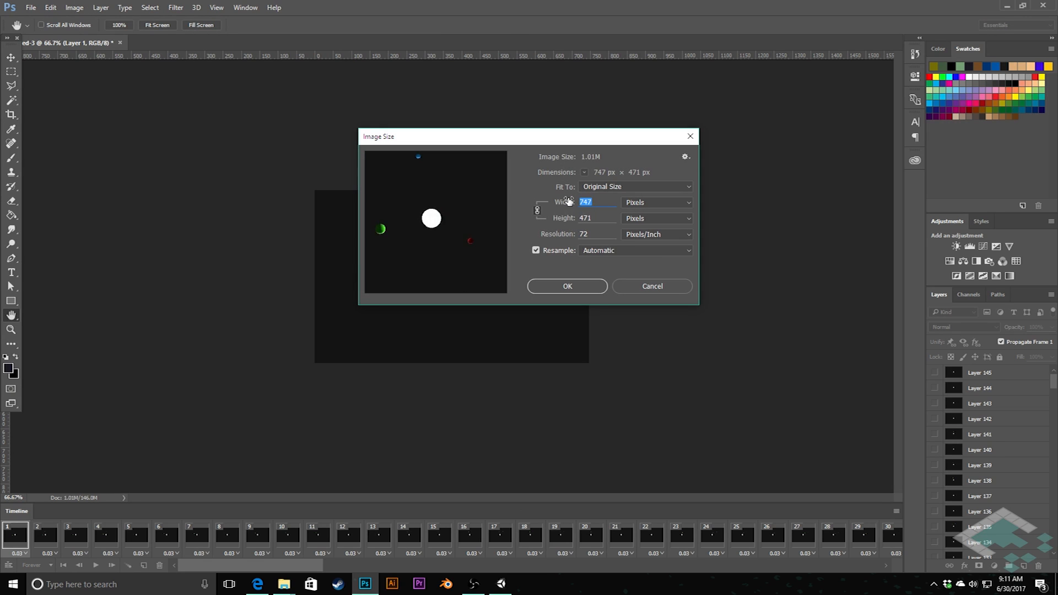
{"action": "type", "text": "600"}
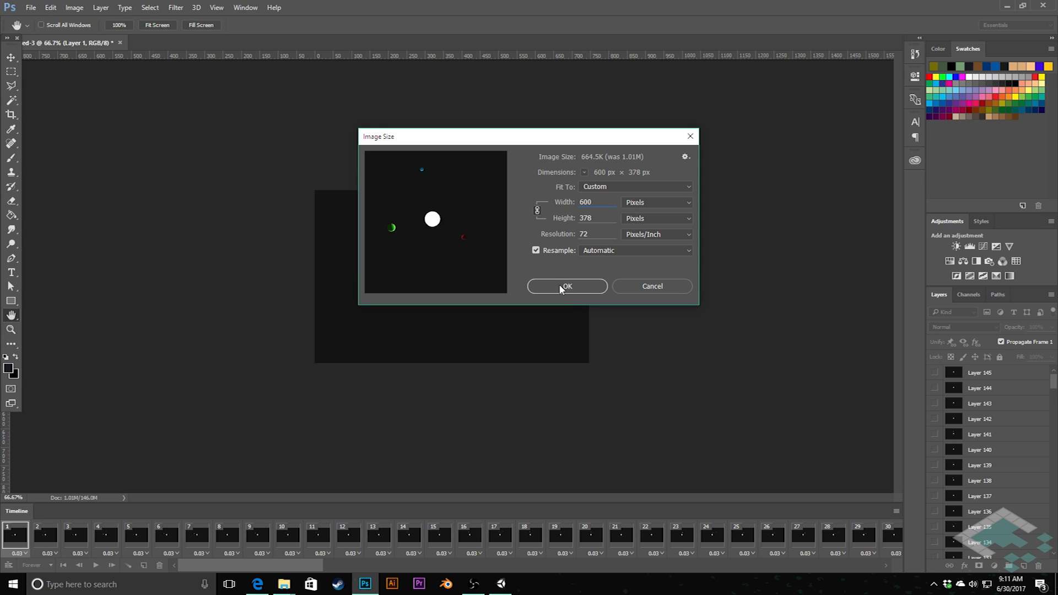
{"action": "mouse_move", "coordinate": [580, 290]}
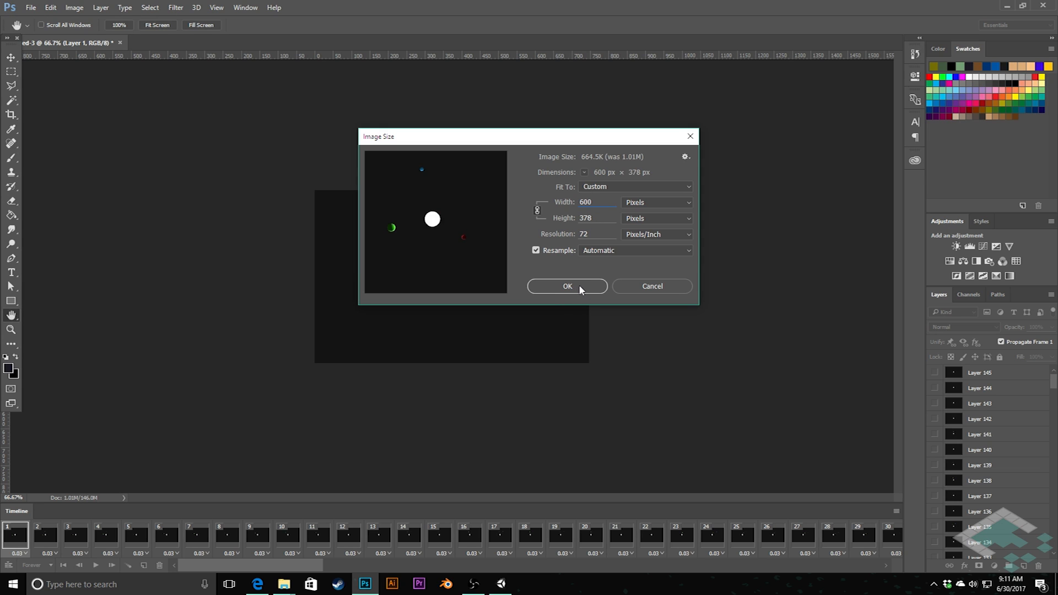
{"action": "left_click", "coordinate": [566, 286]}
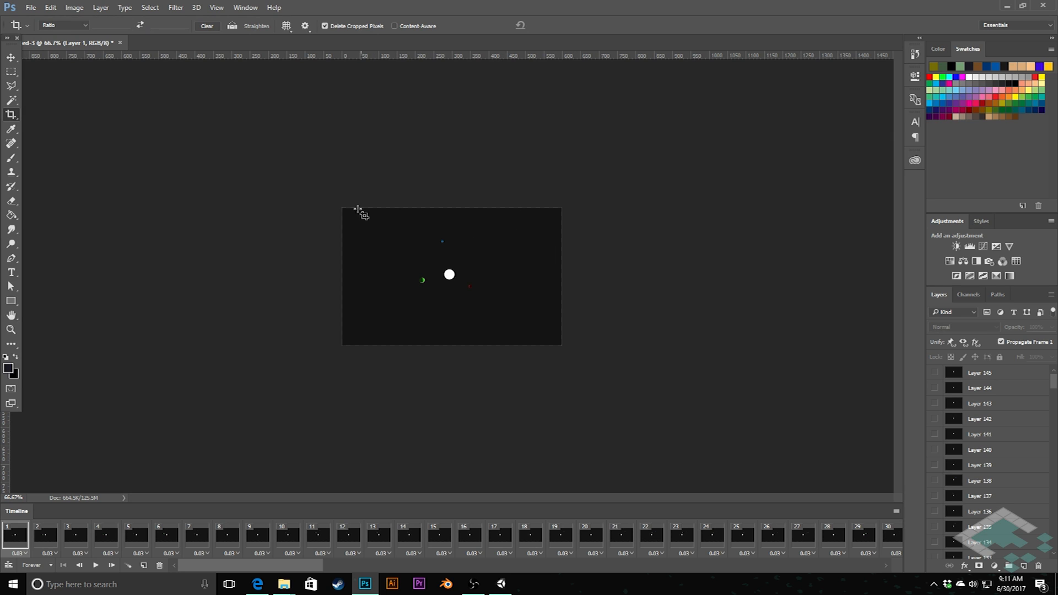
{"action": "mouse_move", "coordinate": [564, 347]}
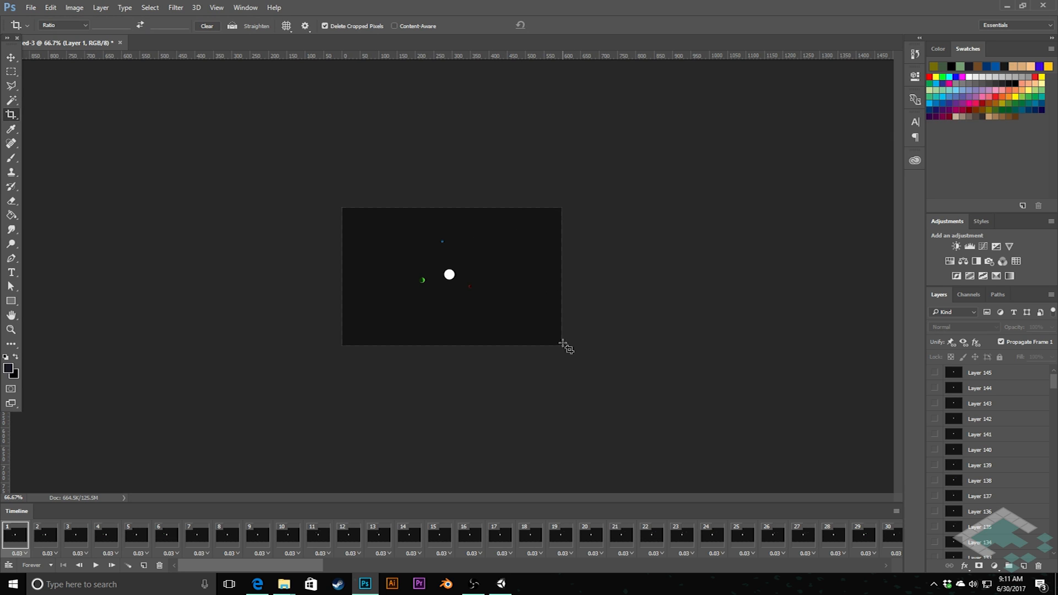
{"action": "mouse_move", "coordinate": [344, 219]}
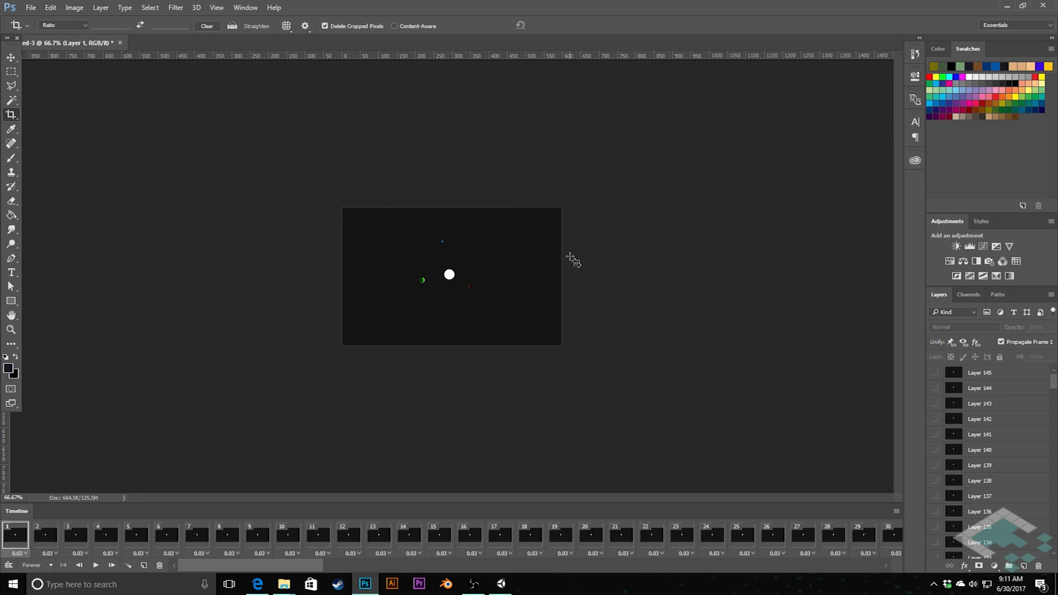
{"action": "mouse_move", "coordinate": [511, 351]}
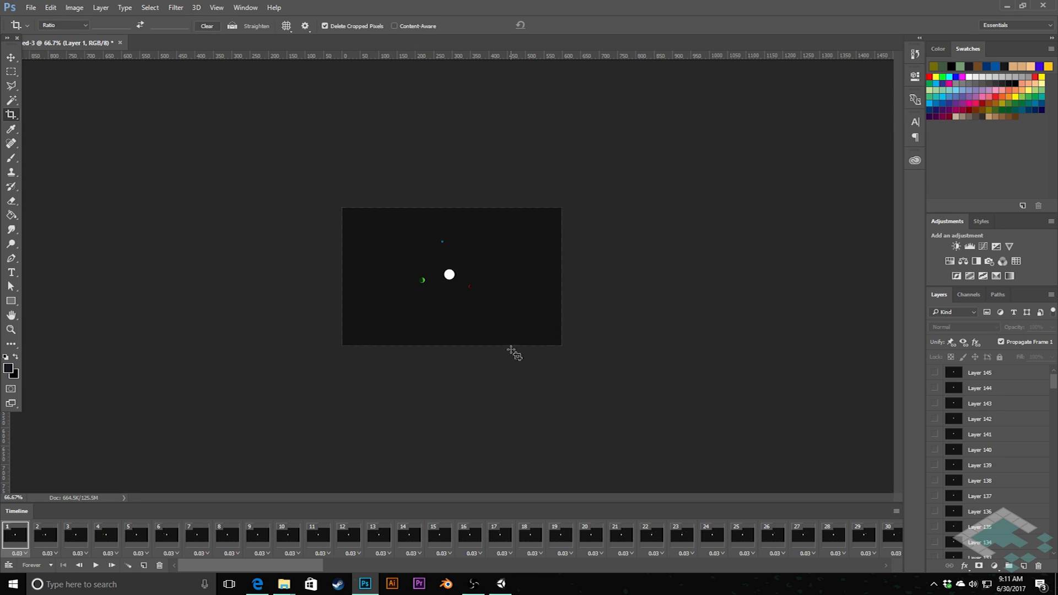
{"action": "mouse_move", "coordinate": [491, 209]}
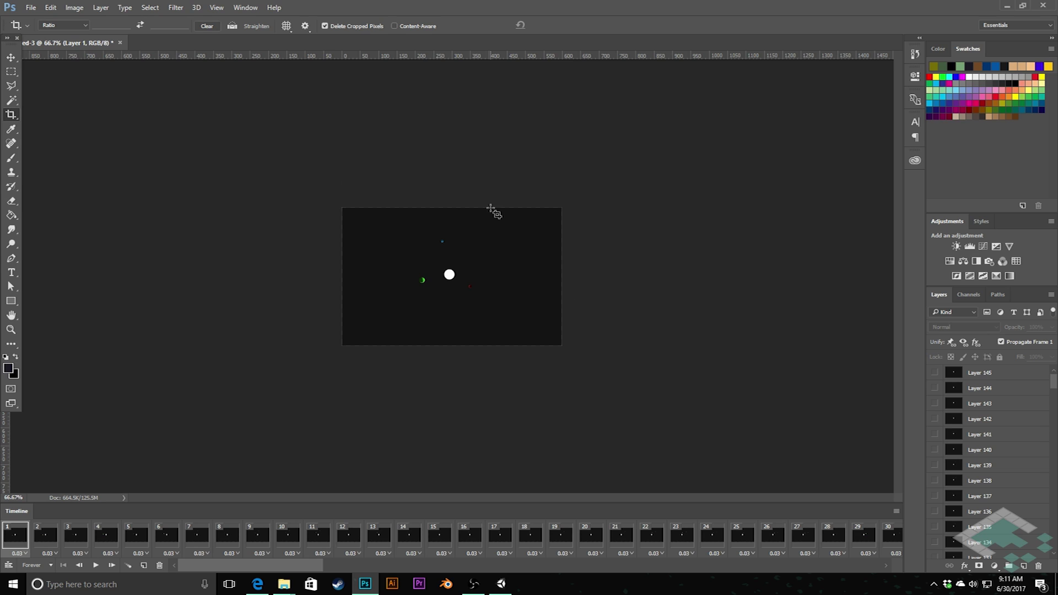
{"action": "mouse_move", "coordinate": [365, 152]}
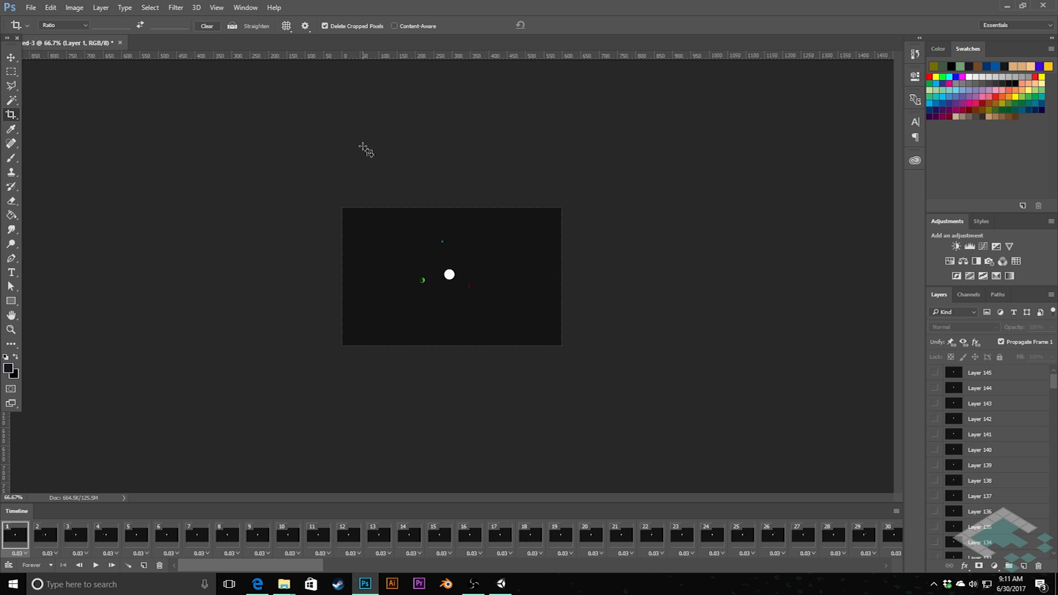
{"action": "mouse_move", "coordinate": [459, 258]}
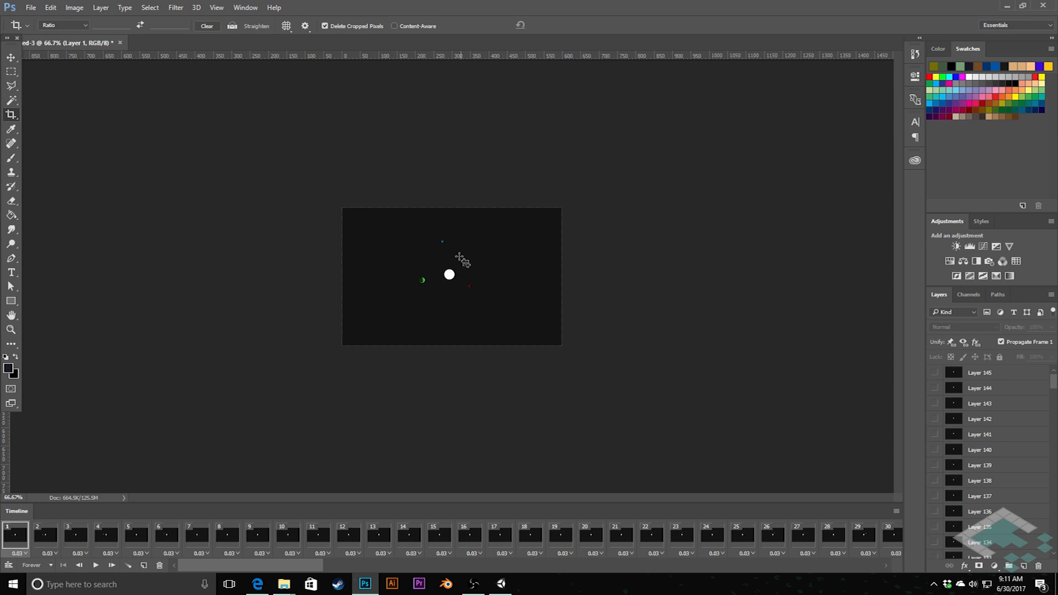
{"action": "mouse_move", "coordinate": [98, 76]}
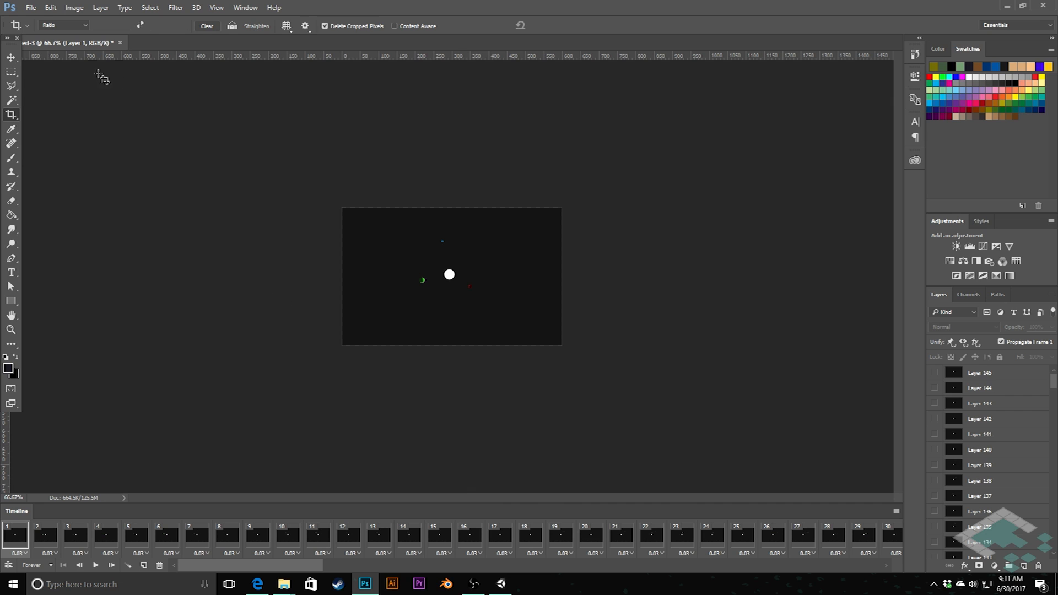
Step: Open the File menu and show the Export submenu with Save for Web (Legacy)
{"action": "left_click", "coordinate": [31, 7]}
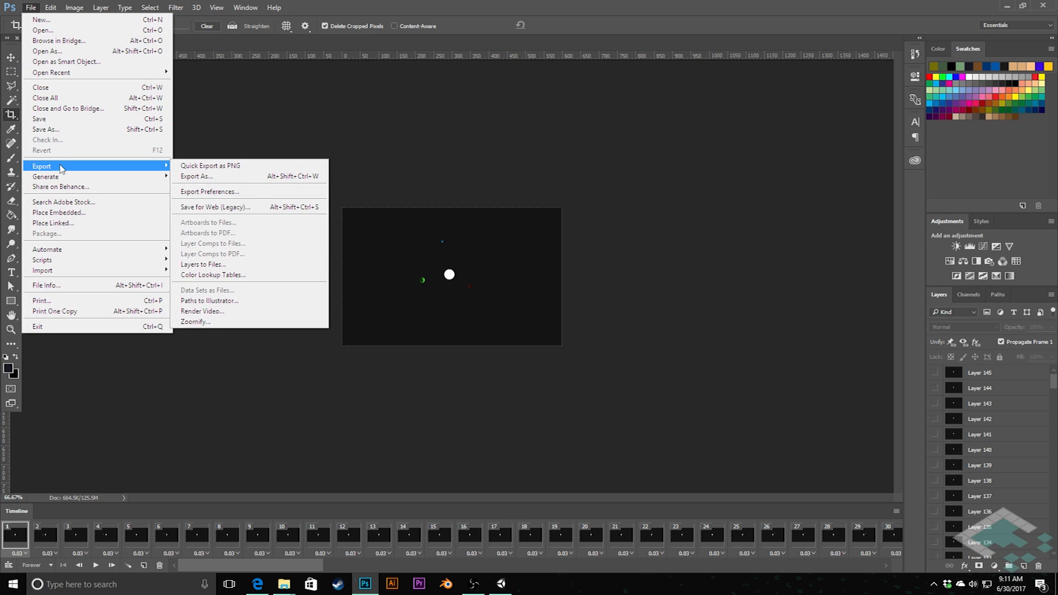
{"action": "mouse_move", "coordinate": [204, 179]}
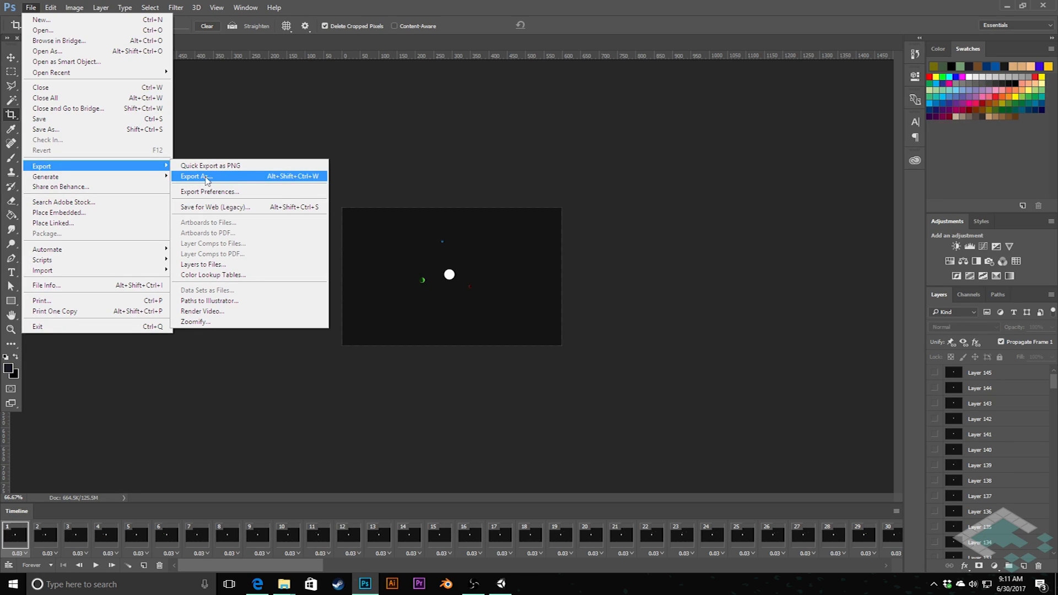
{"action": "mouse_move", "coordinate": [204, 179]}
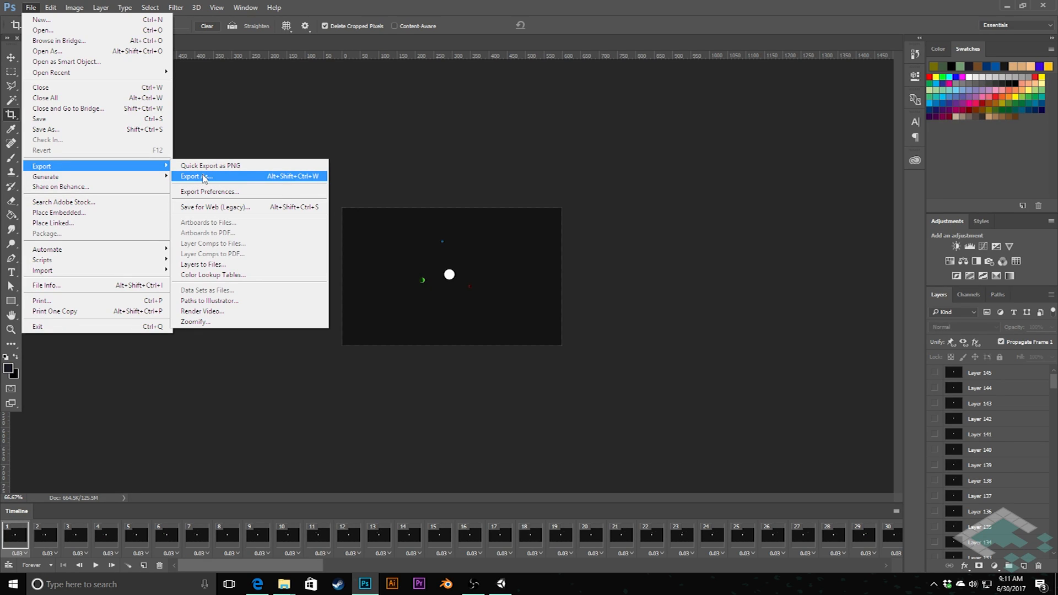
{"action": "mouse_move", "coordinate": [202, 179]}
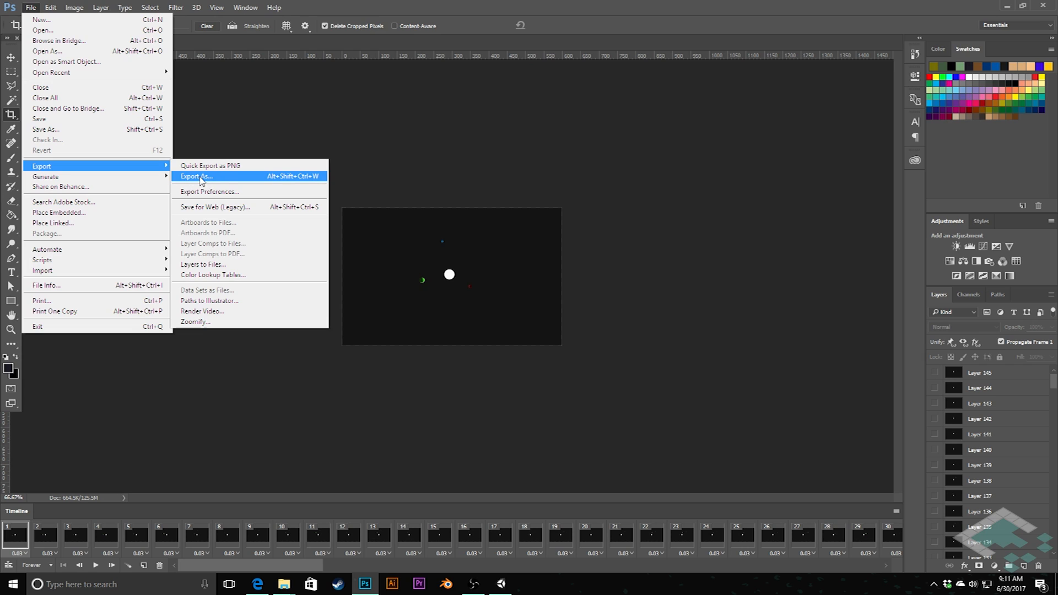
{"action": "mouse_move", "coordinate": [209, 179]}
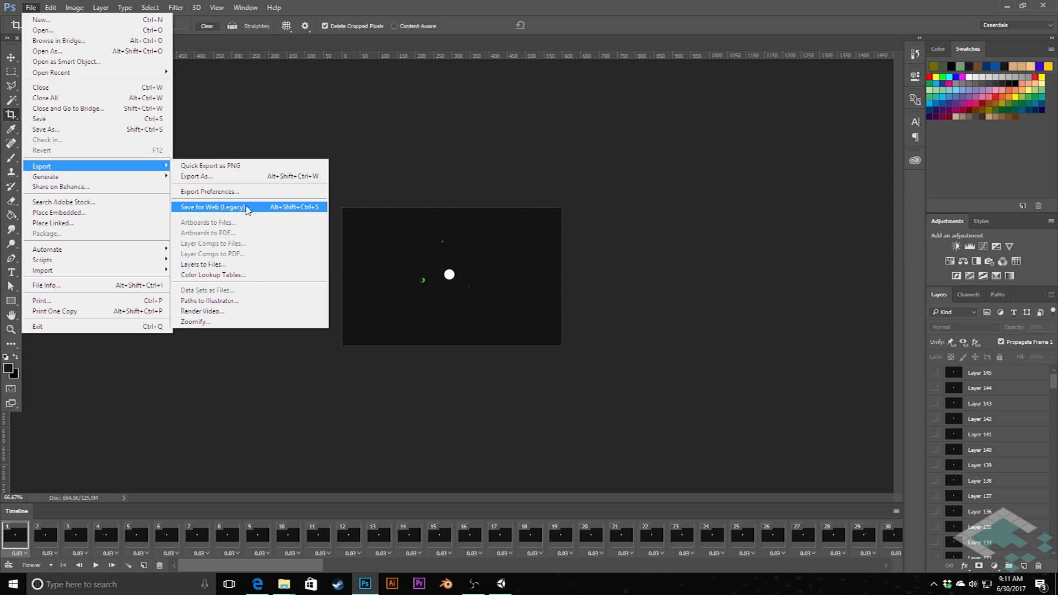
Step: Launch Save for Web (Legacy), previewing the animation as an Adaptive 64-colour GIF
{"action": "left_click", "coordinate": [210, 207]}
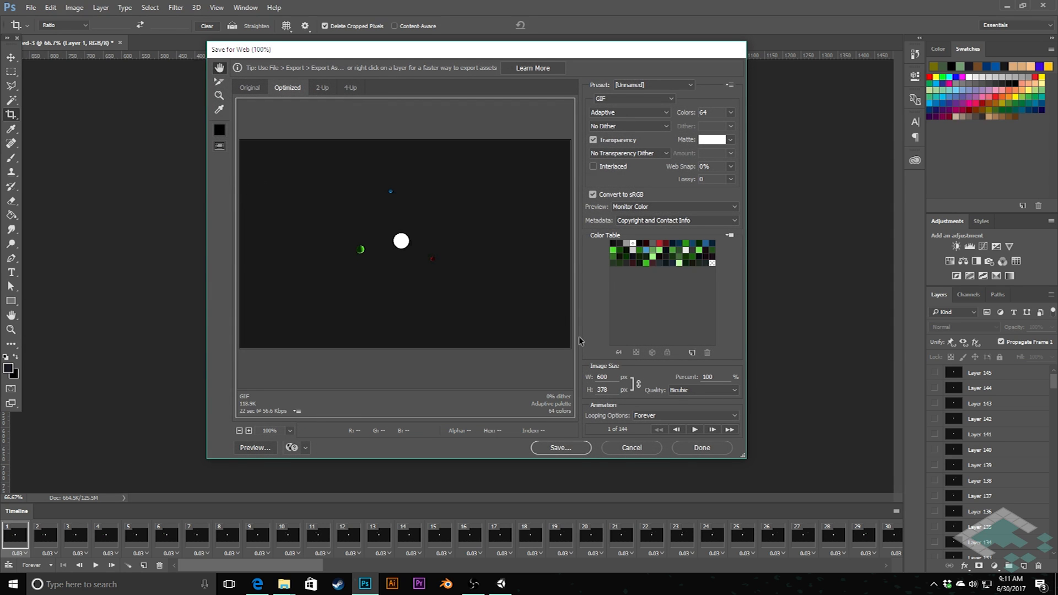
{"action": "mouse_move", "coordinate": [668, 374]}
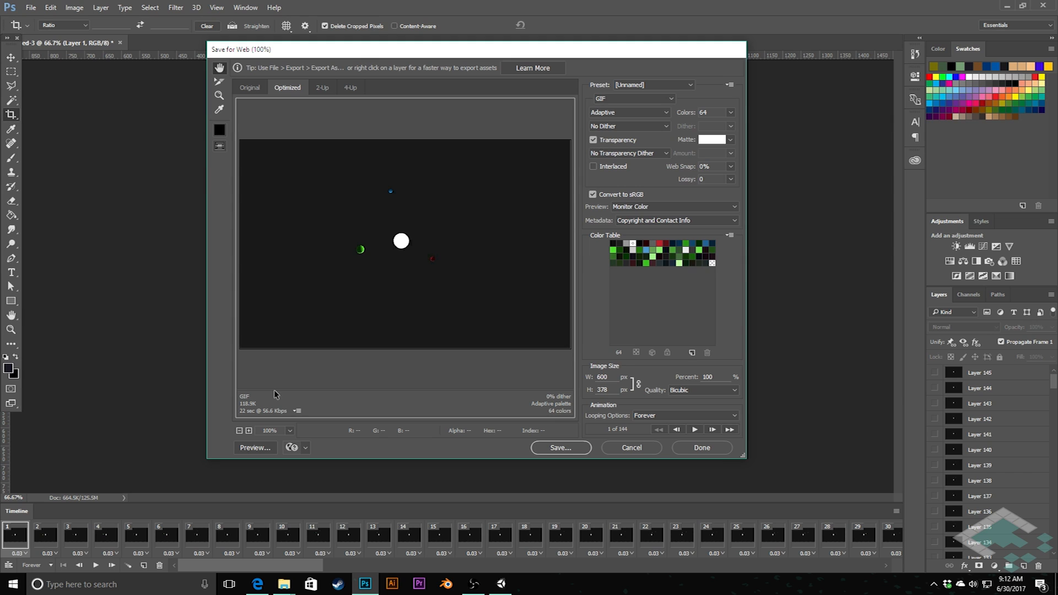
{"action": "mouse_move", "coordinate": [331, 320]}
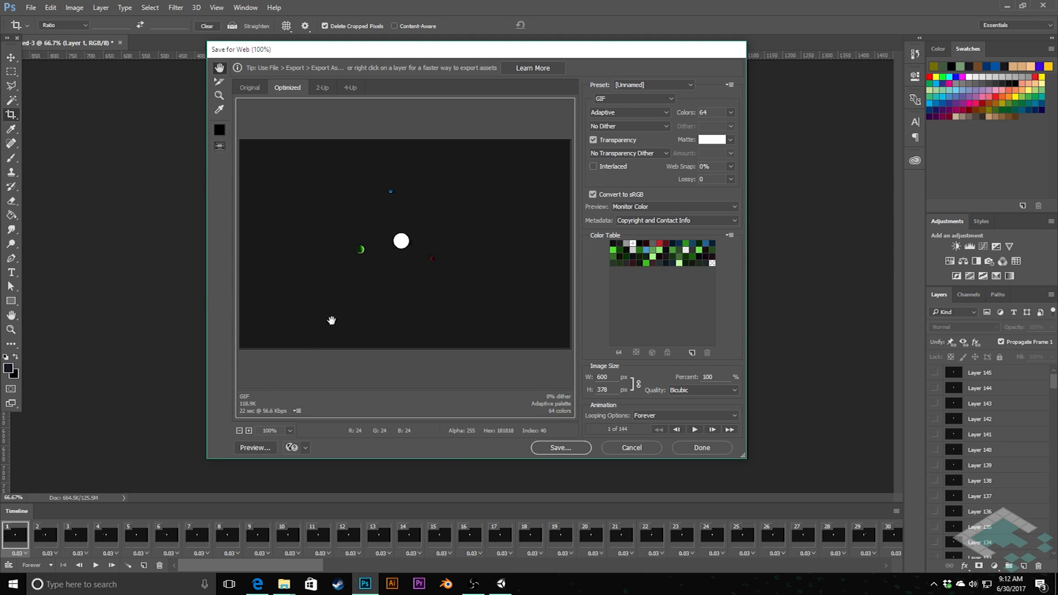
{"action": "mouse_move", "coordinate": [598, 130]}
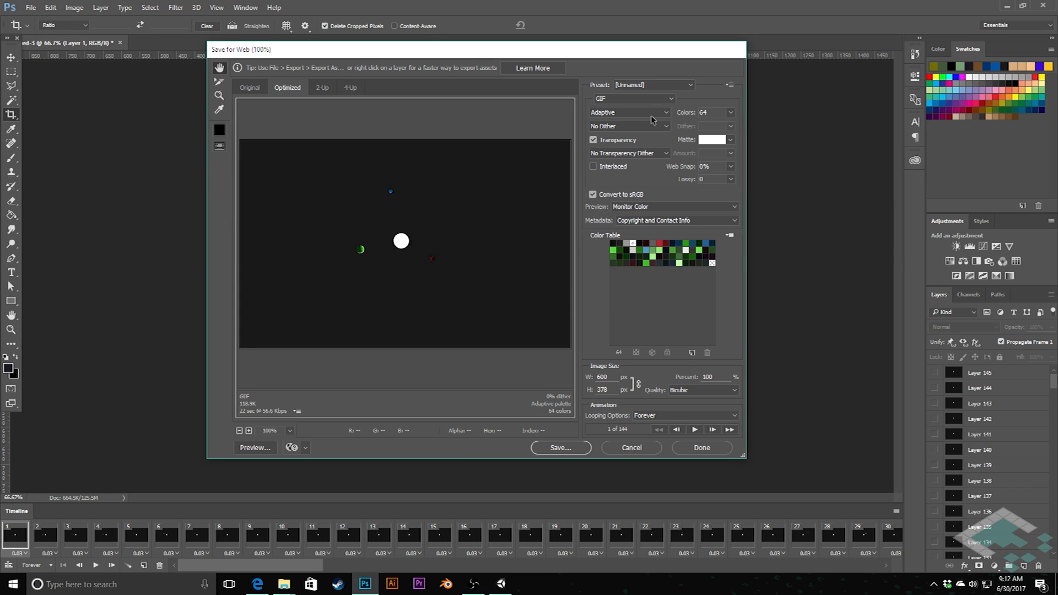
{"action": "mouse_move", "coordinate": [656, 116]}
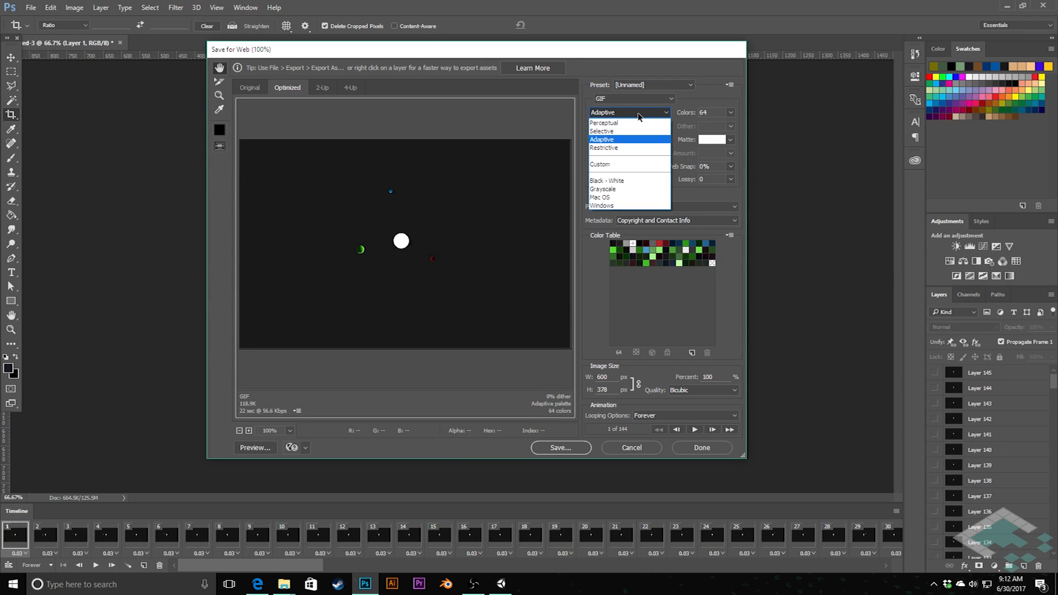
{"action": "mouse_move", "coordinate": [622, 124]}
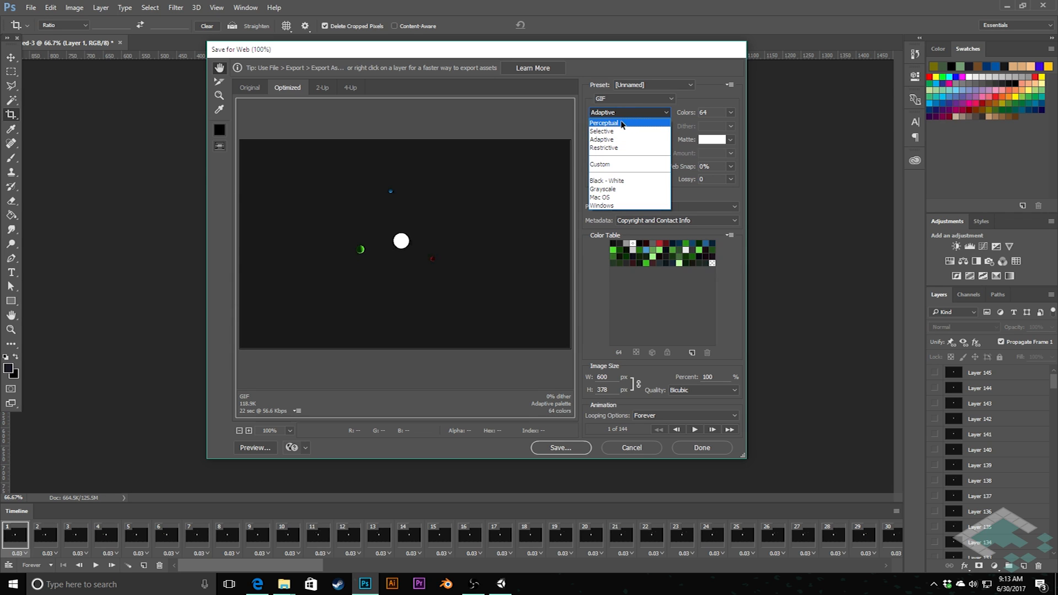
{"action": "mouse_move", "coordinate": [610, 142]}
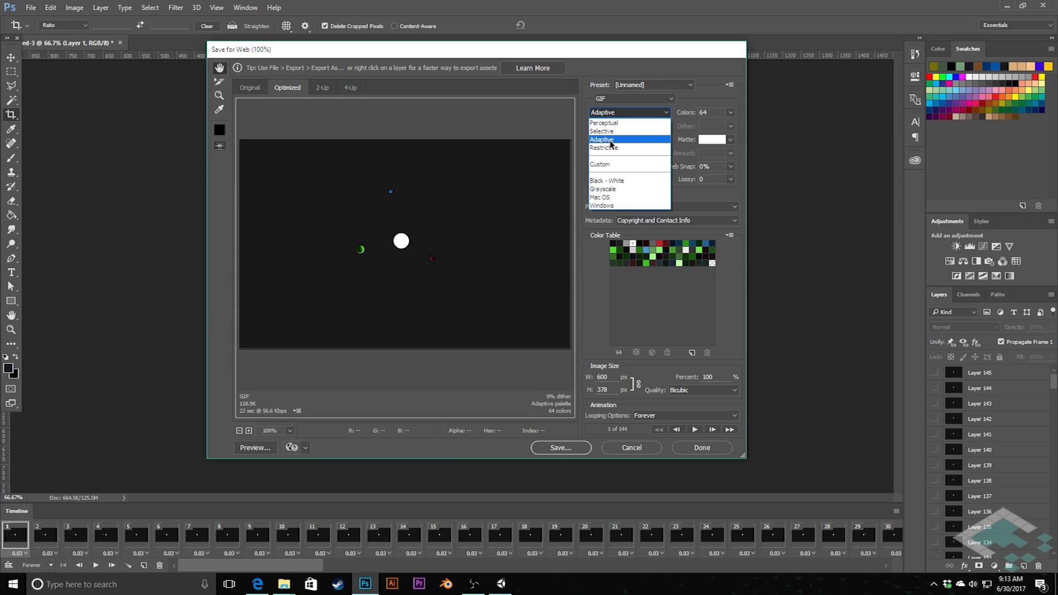
{"action": "left_click", "coordinate": [602, 139]}
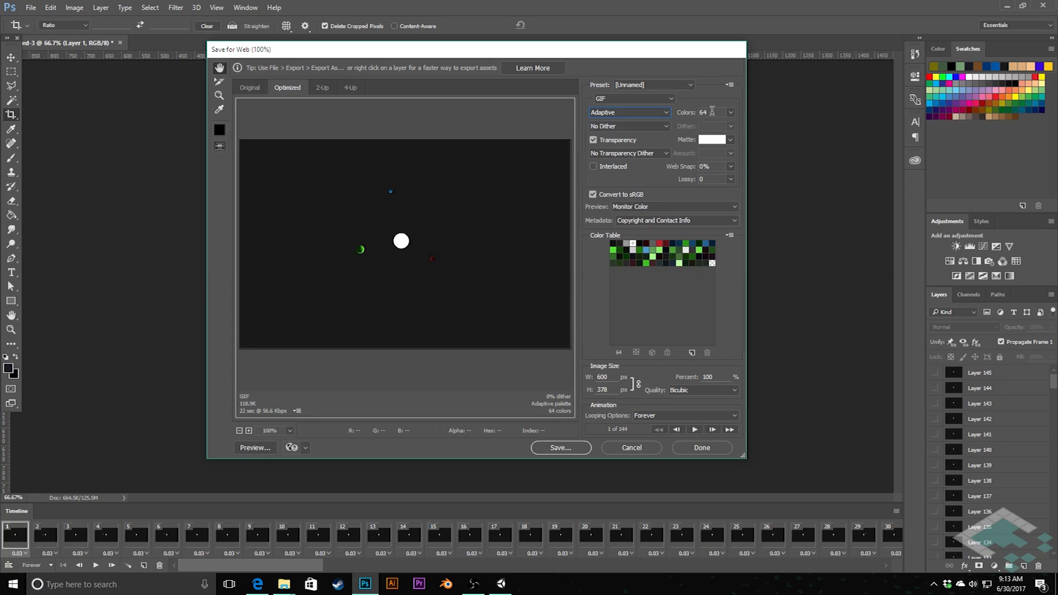
{"action": "left_click", "coordinate": [730, 113]}
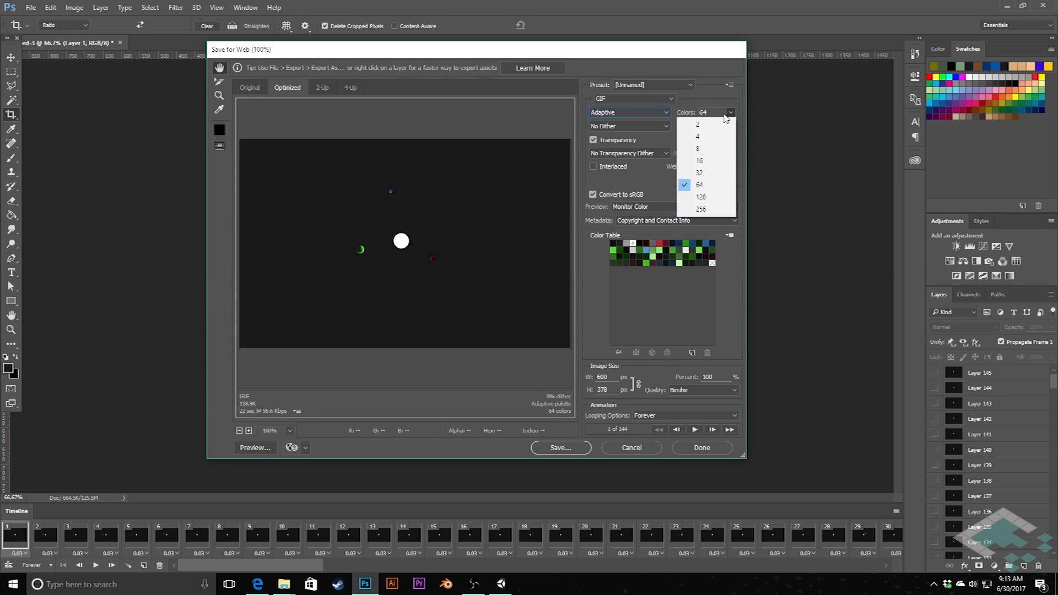
{"action": "mouse_move", "coordinate": [701, 209]}
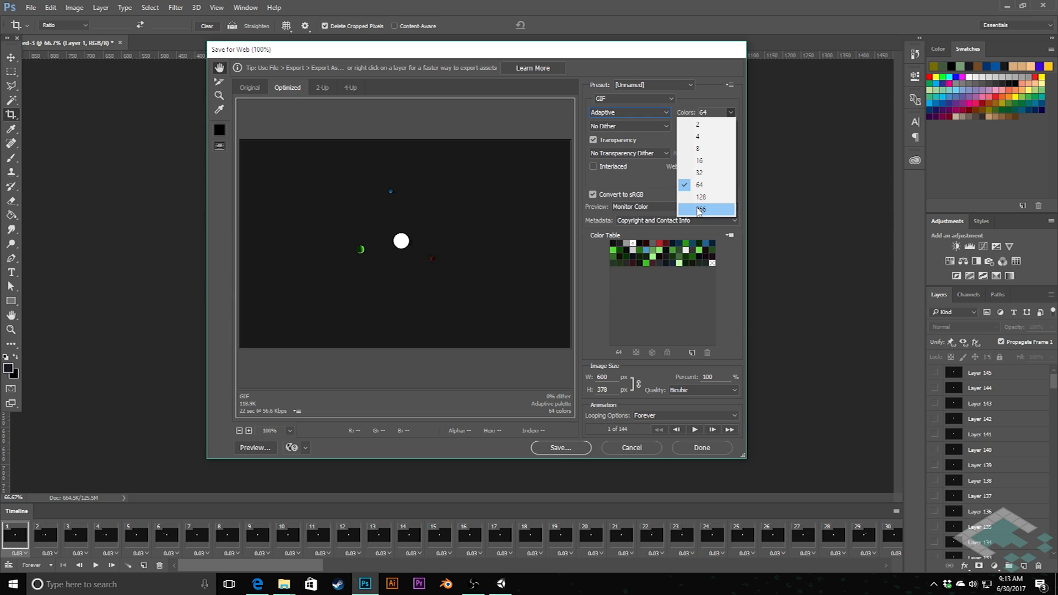
{"action": "left_click", "coordinate": [699, 208]}
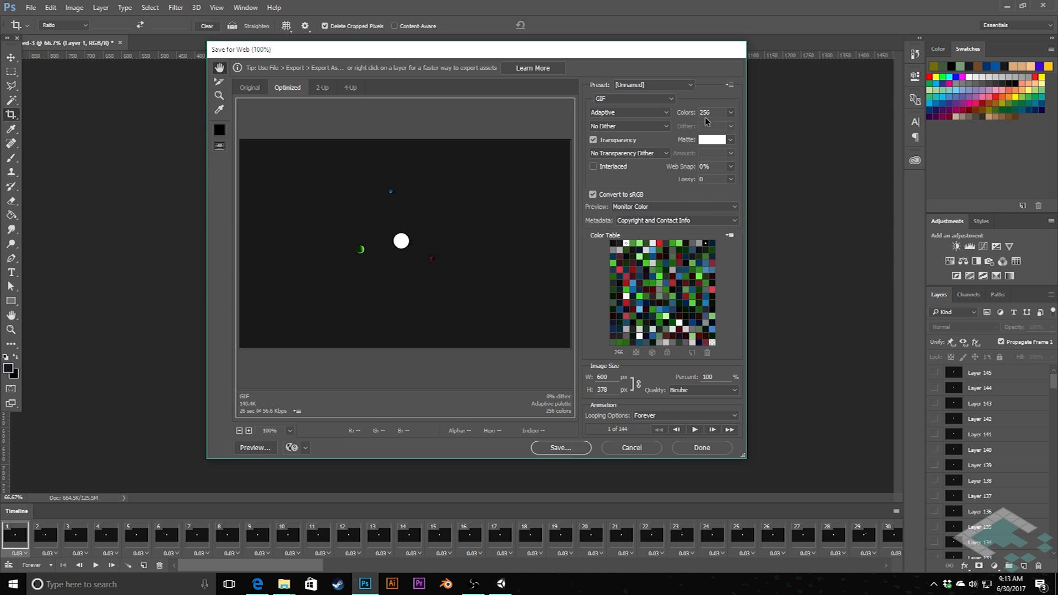
{"action": "left_click", "coordinate": [730, 112]}
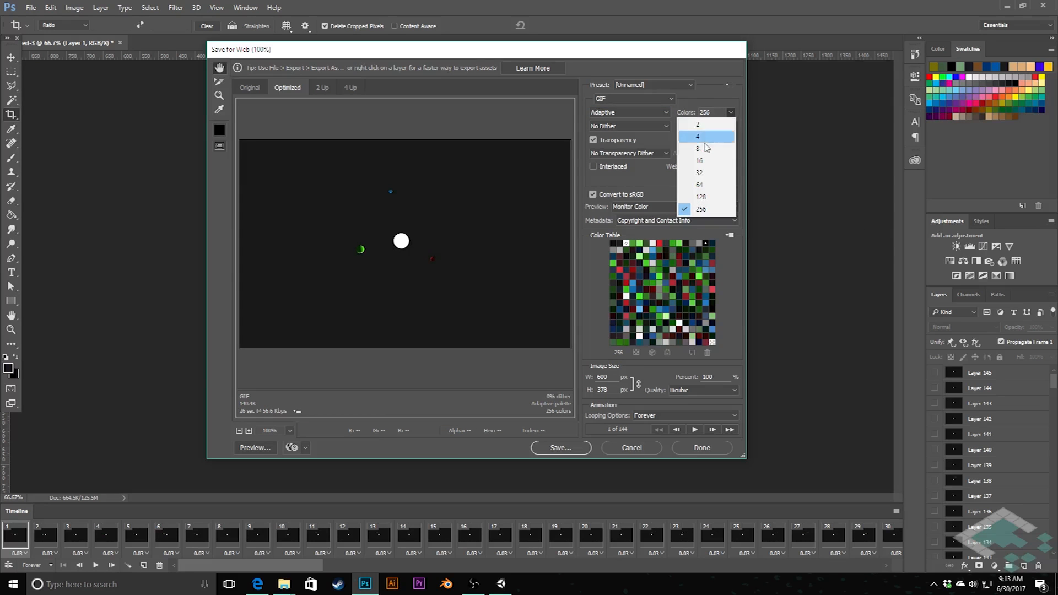
{"action": "mouse_move", "coordinate": [700, 185]}
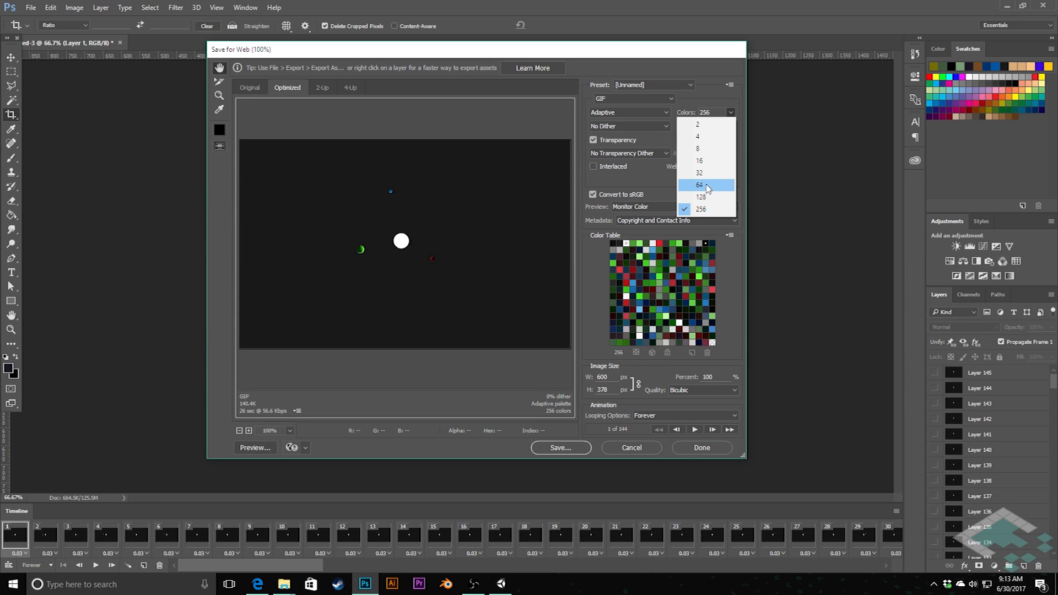
{"action": "left_click", "coordinate": [700, 184]}
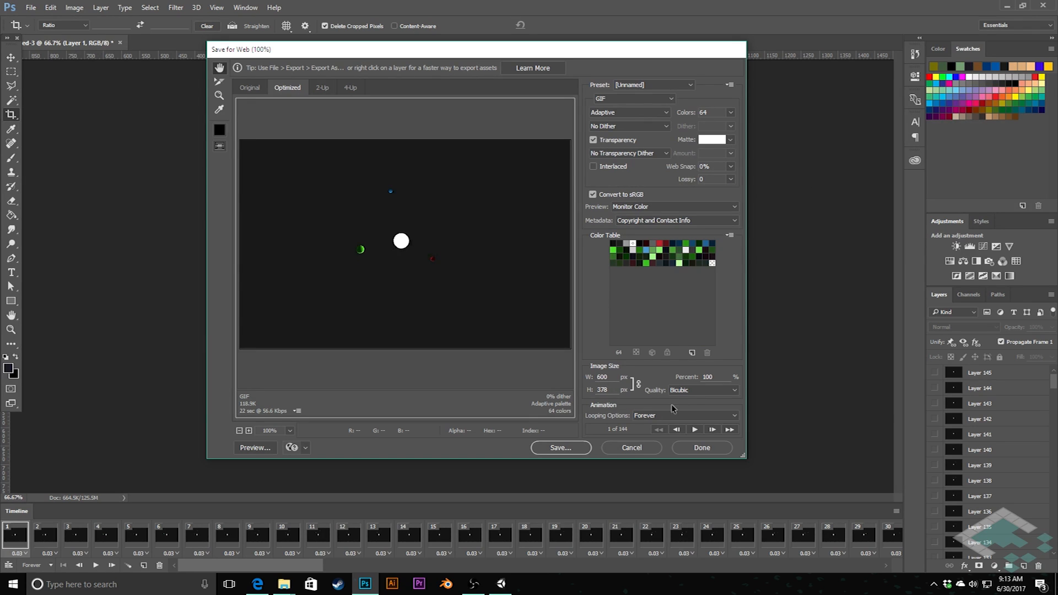
{"action": "mouse_move", "coordinate": [696, 429]}
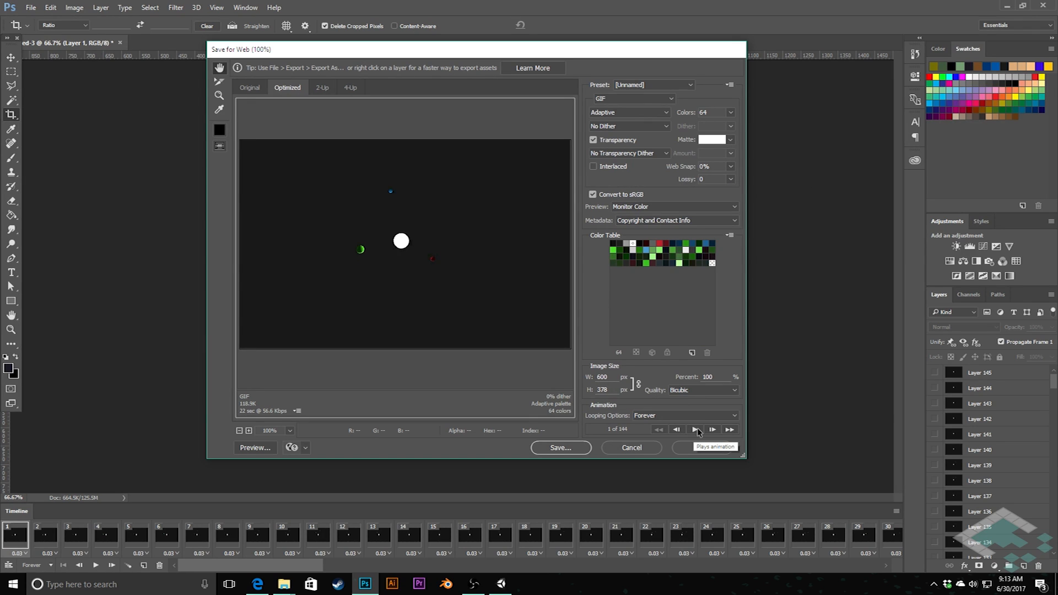
Step: Play the 144-frame planet animation in the Save for Web preview
{"action": "left_click", "coordinate": [696, 429]}
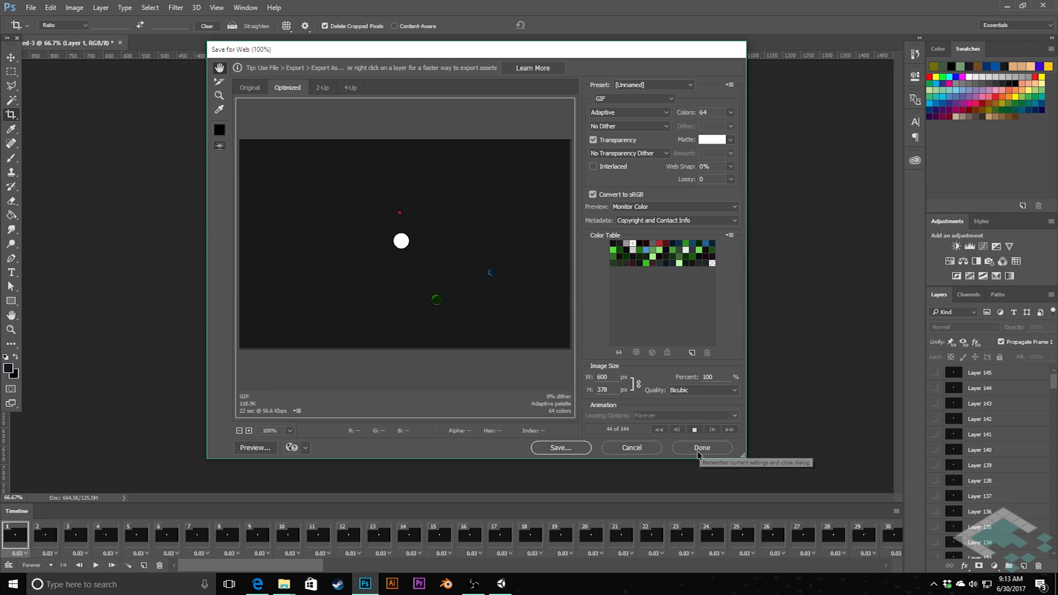
Step: Close Save for Web and set every Timeline frame's delay to 0.06 seconds
{"action": "left_click", "coordinate": [703, 448]}
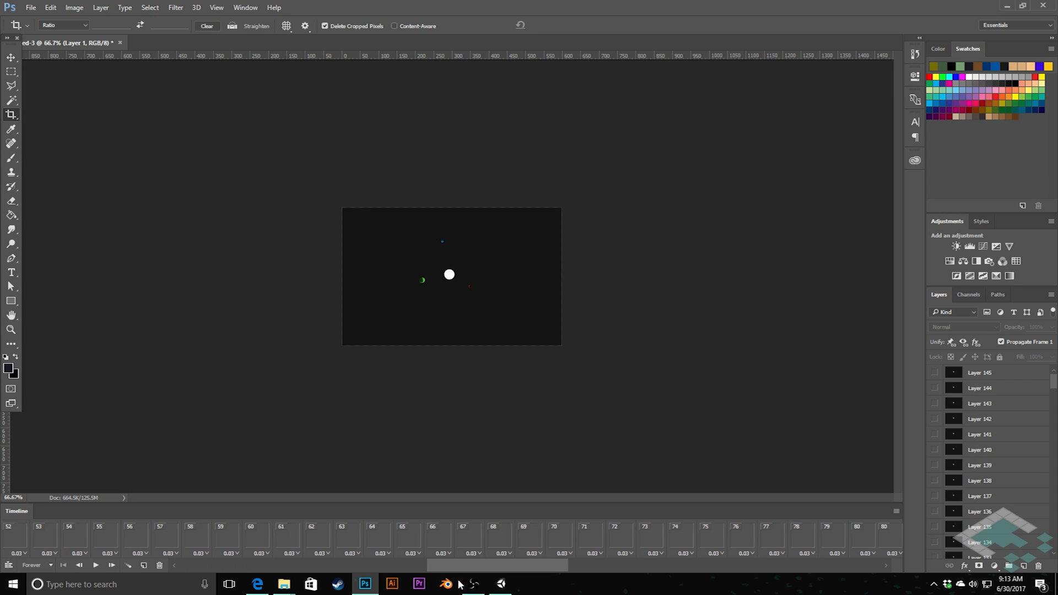
{"action": "scroll", "scroll_direction": "right", "scroll_amount": 3}
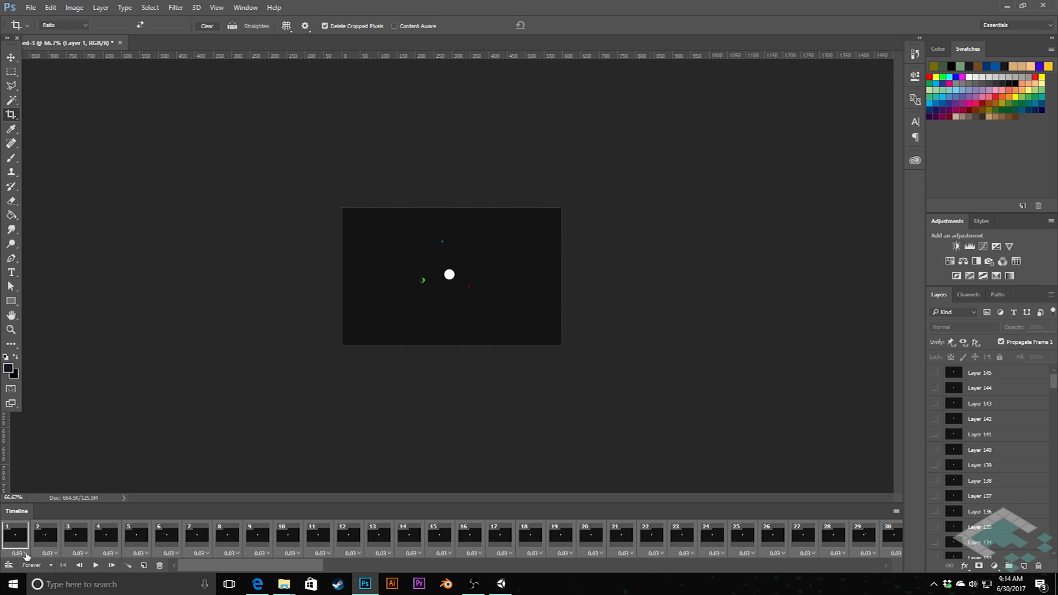
{"action": "left_click", "coordinate": [22, 552]}
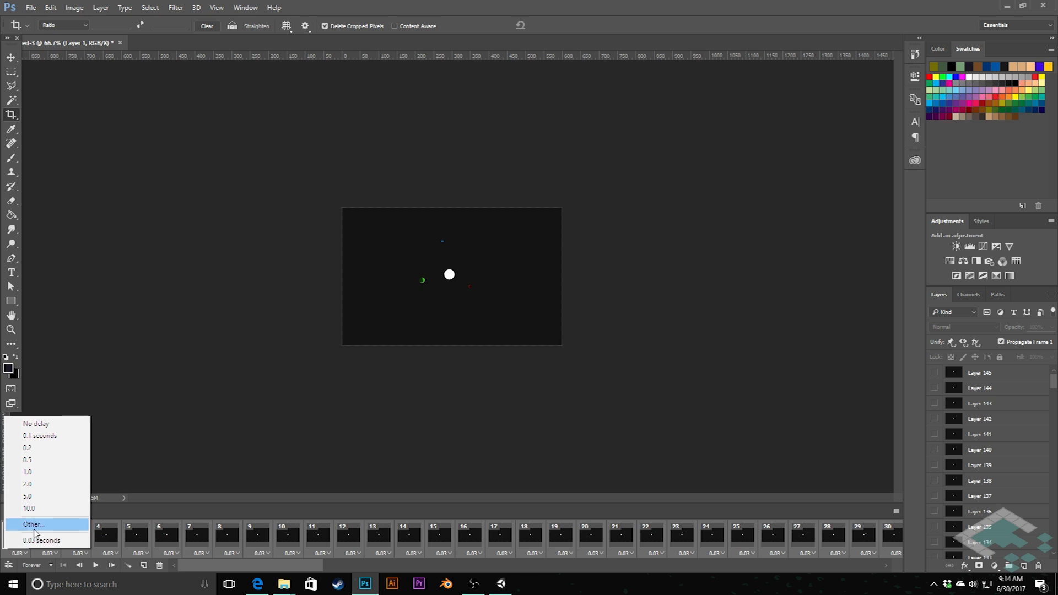
{"action": "mouse_move", "coordinate": [37, 540]}
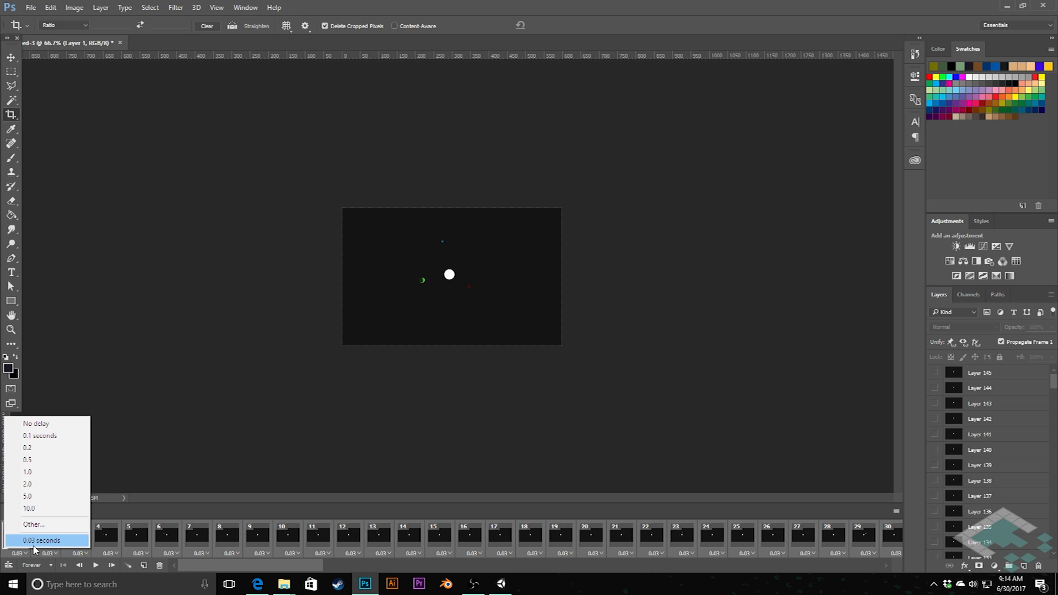
{"action": "mouse_move", "coordinate": [33, 524]}
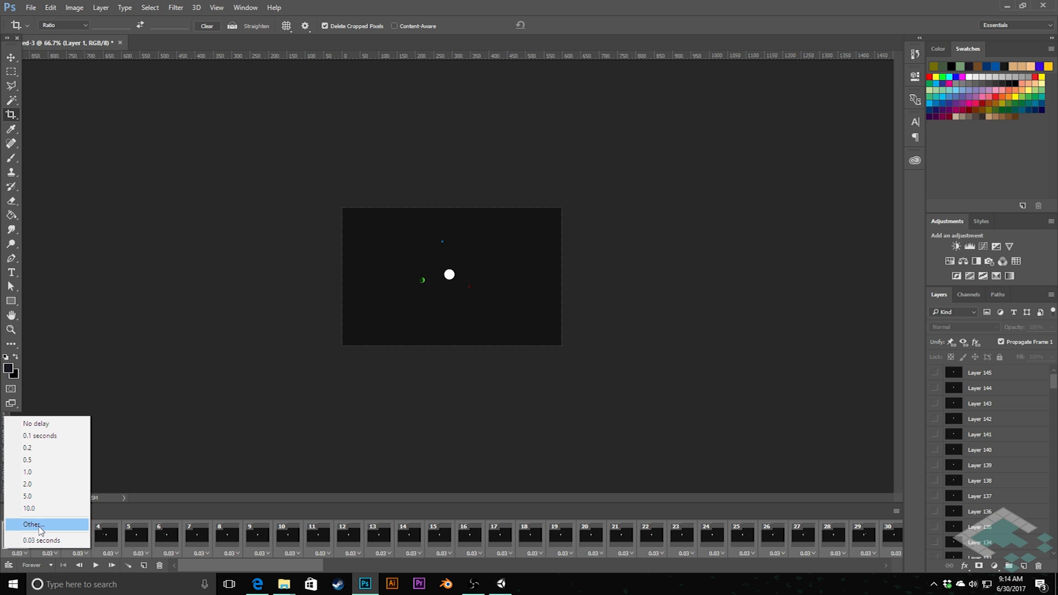
{"action": "left_click", "coordinate": [27, 525]}
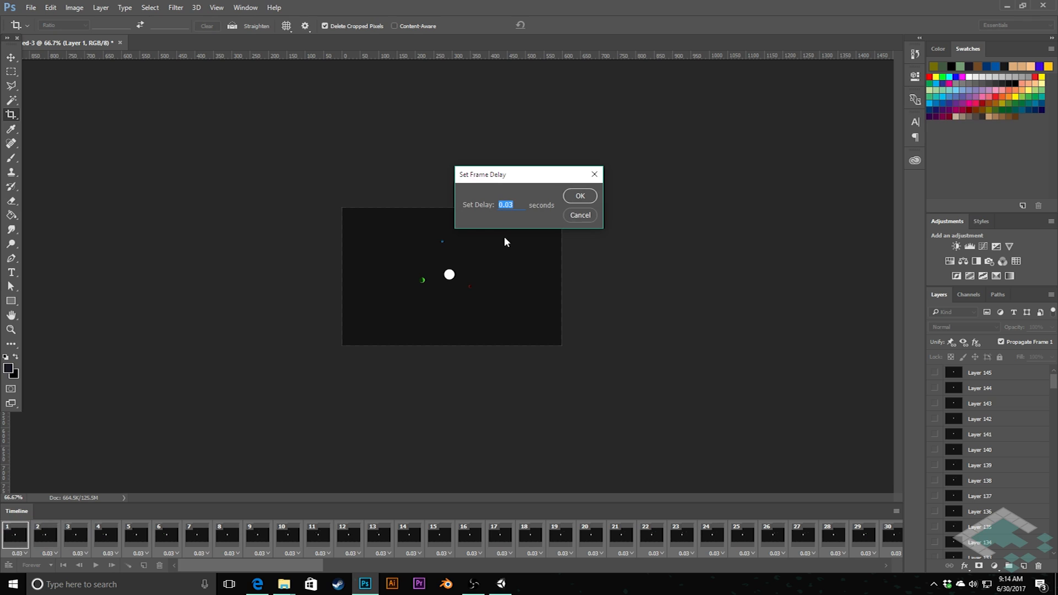
{"action": "type", "text": "0.0"}
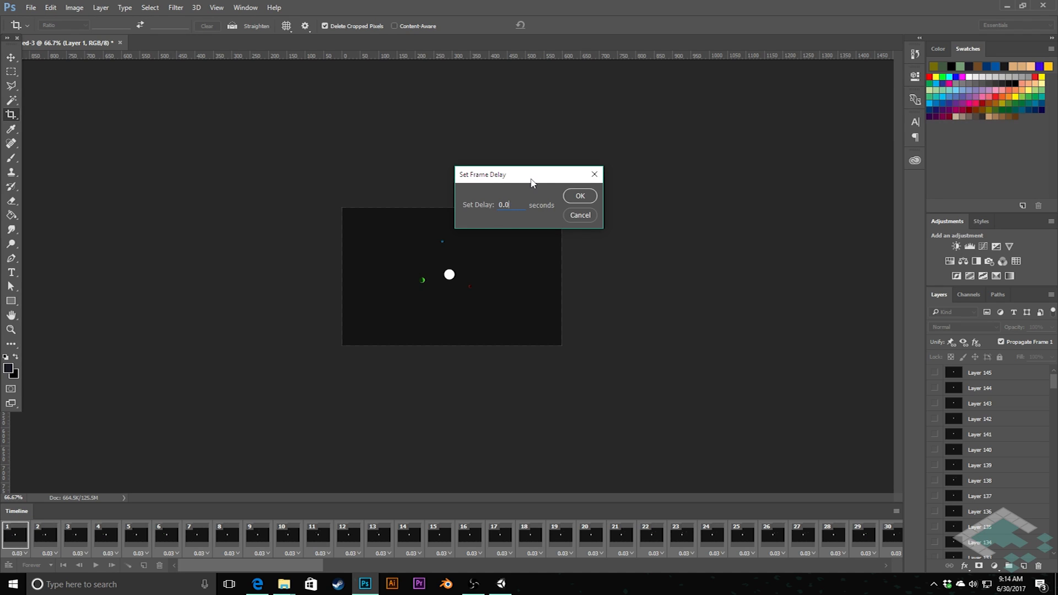
{"action": "type", "text": "0.06"}
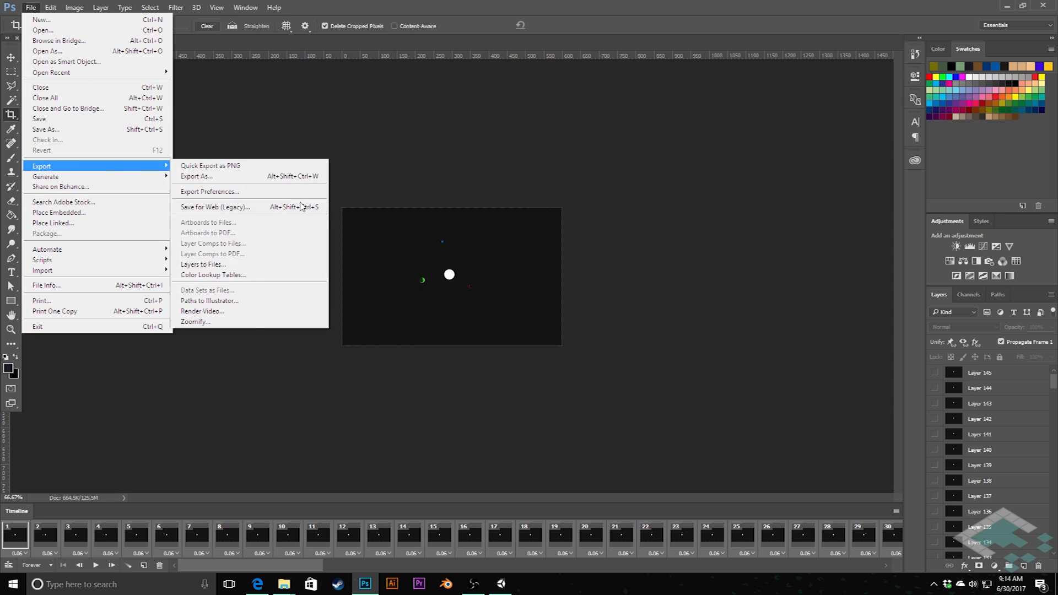
Step: Reopen Save for Web (Legacy) to preview the retimed animation as a 119K GIF
{"action": "left_click", "coordinate": [216, 206]}
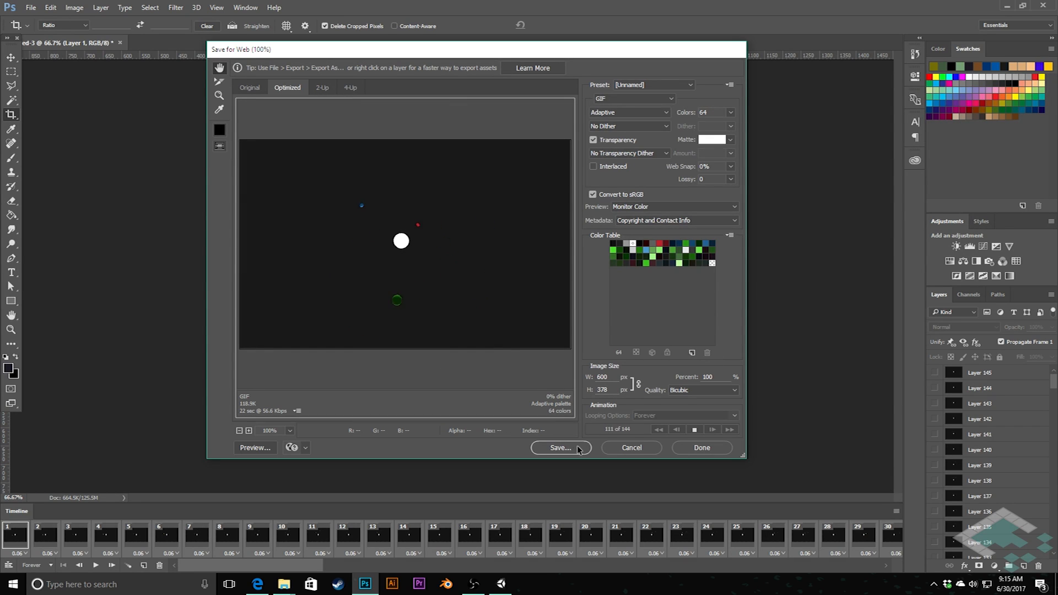
Step: Save the optimized GIF as orbit_demo in the GIFs folder
{"action": "left_click", "coordinate": [561, 448]}
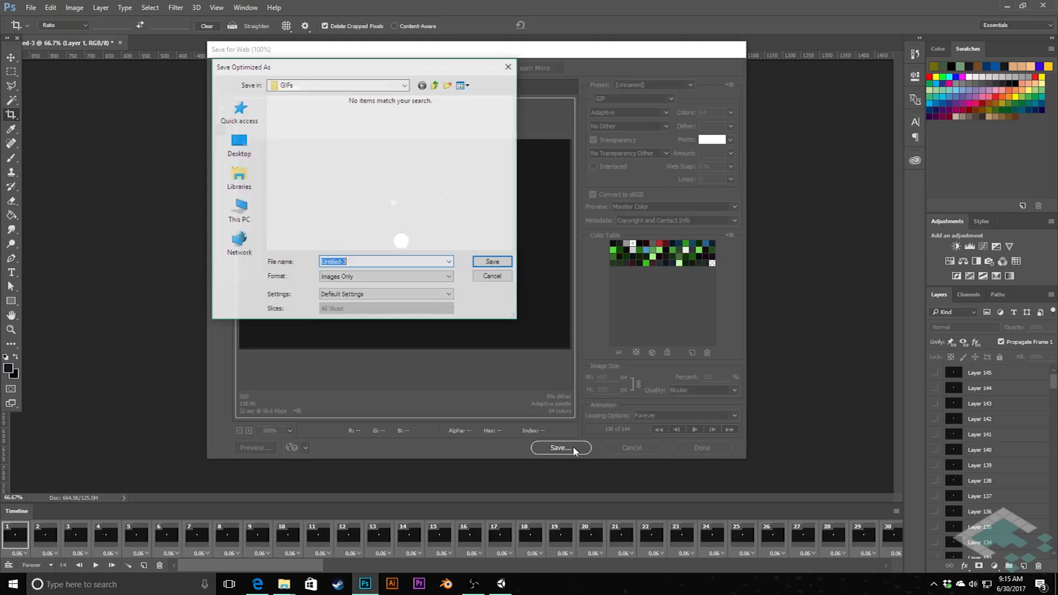
{"action": "left_click", "coordinate": [404, 85]}
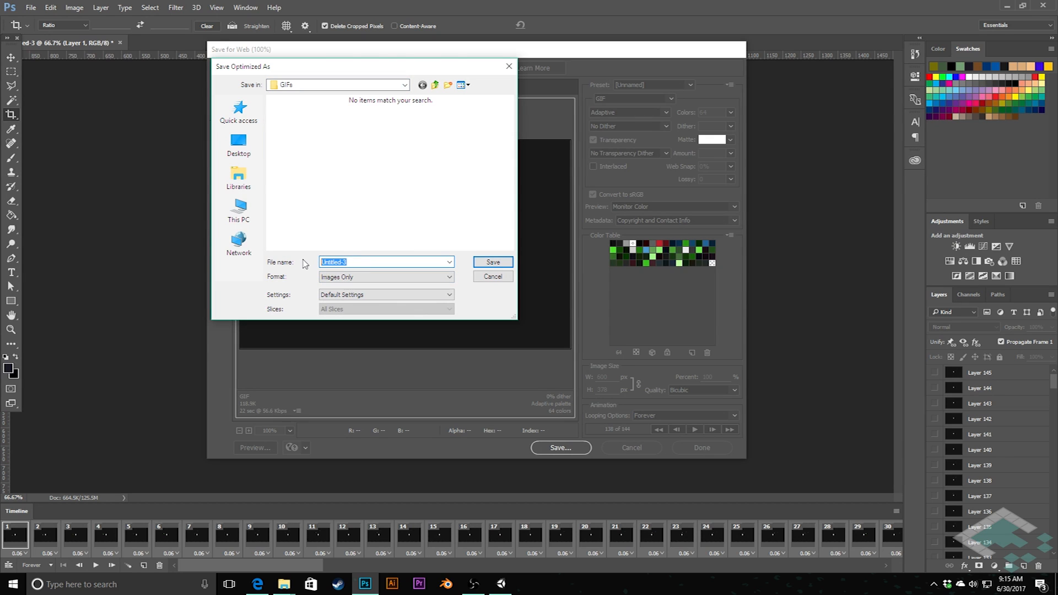
{"action": "type", "text": "orbit_demo"}
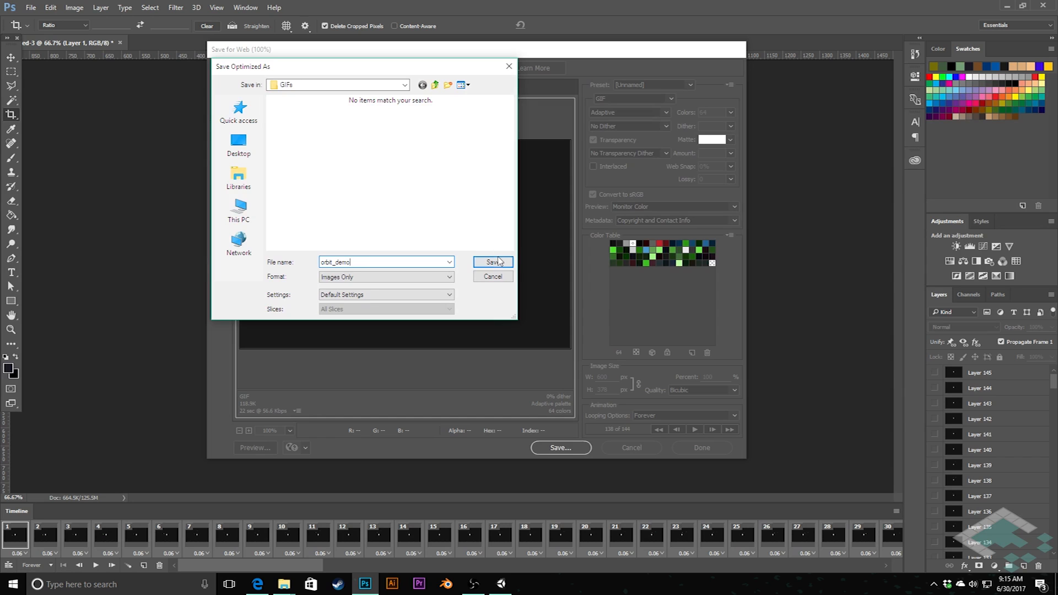
{"action": "left_click", "coordinate": [493, 262]}
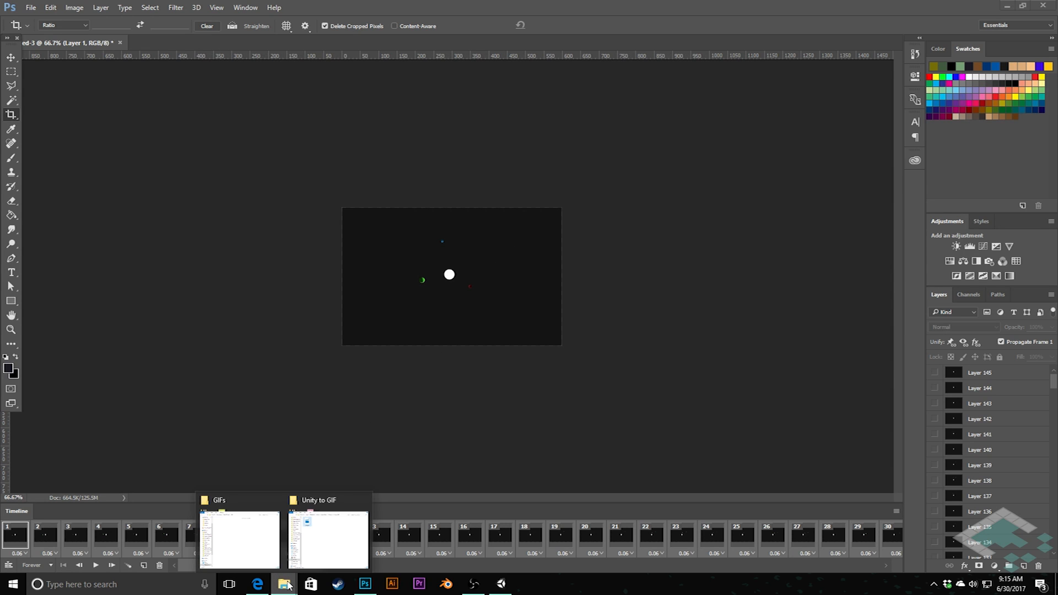
Step: Open orbit_demo.gif from the GIFs folder in Photos
{"action": "left_click", "coordinate": [240, 538]}
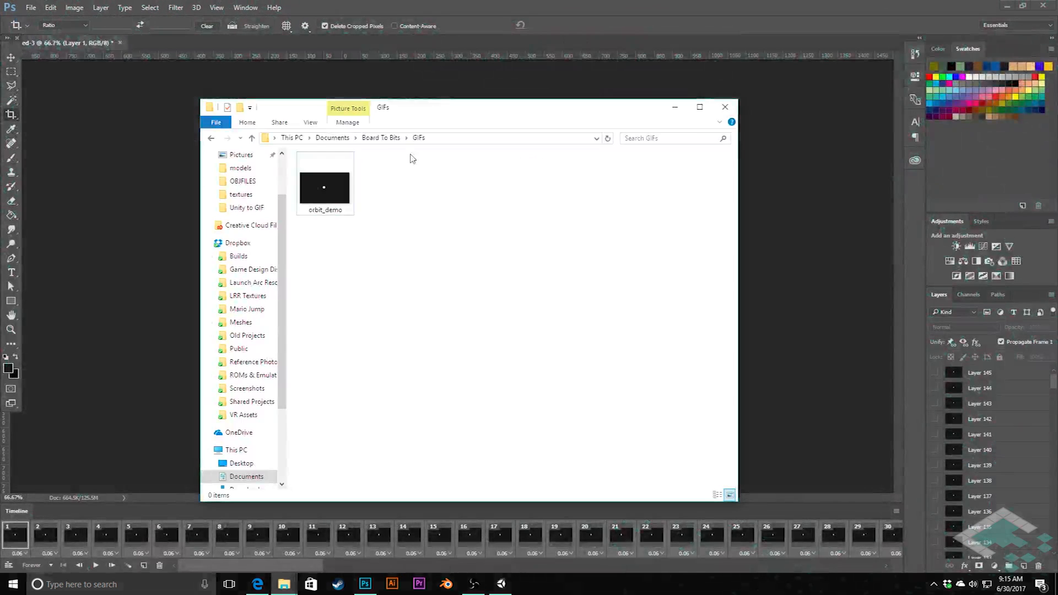
{"action": "left_click", "coordinate": [325, 187]}
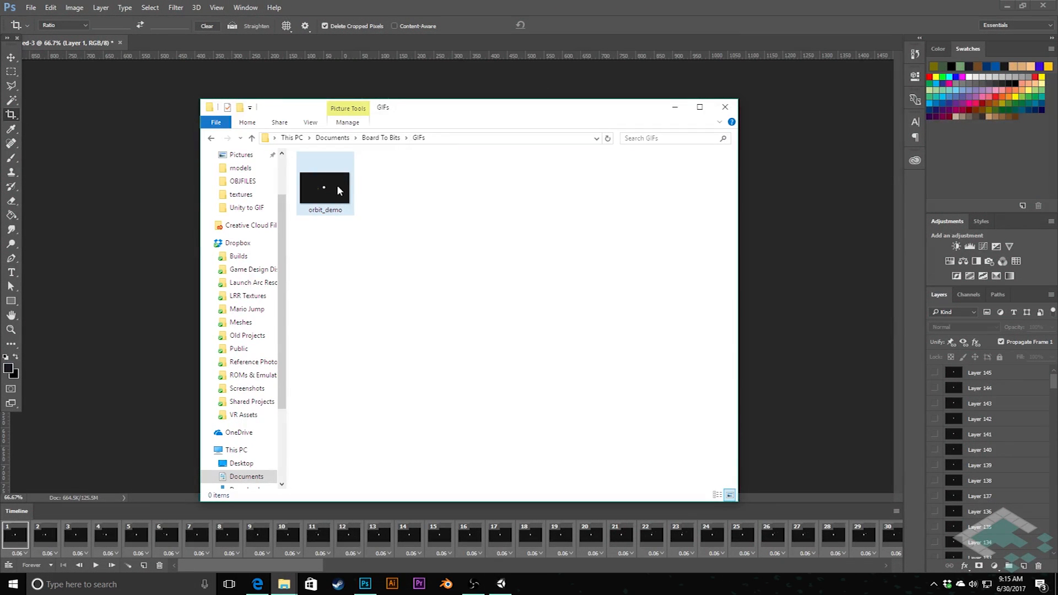
{"action": "left_click", "coordinate": [325, 188]}
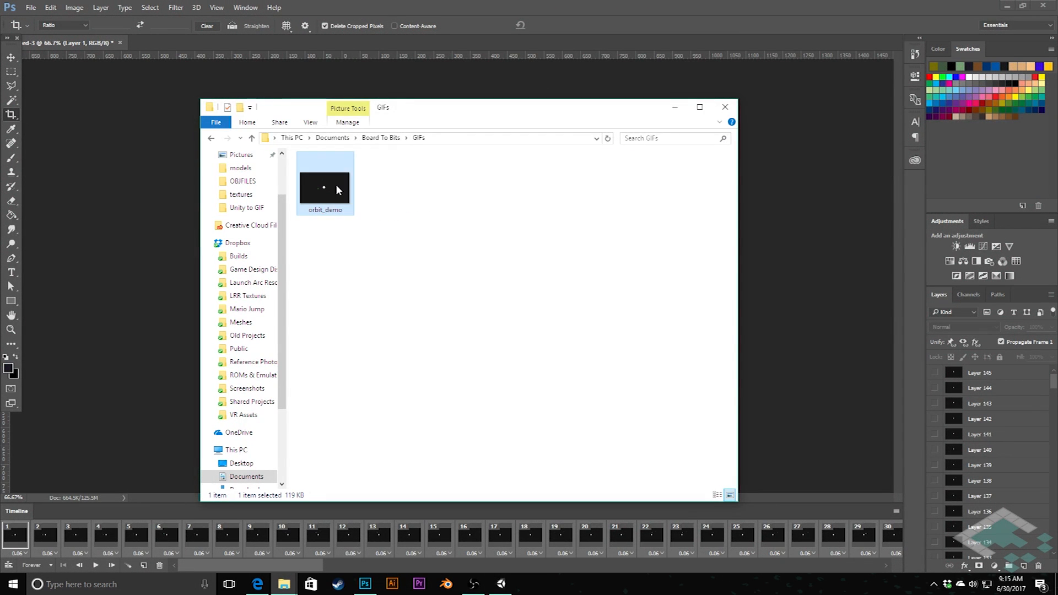
{"action": "double_click", "coordinate": [324, 187]}
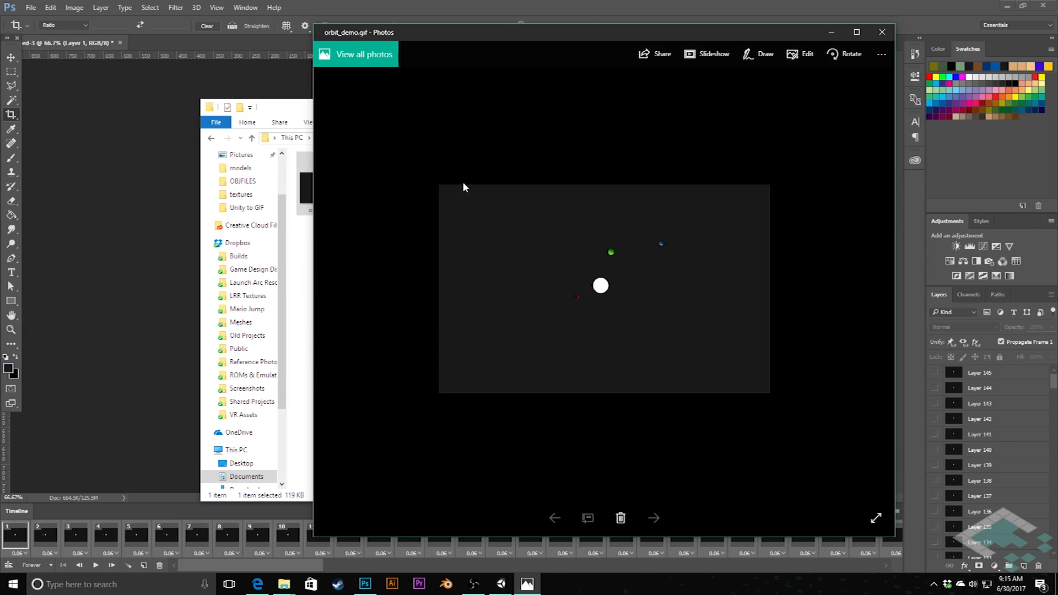